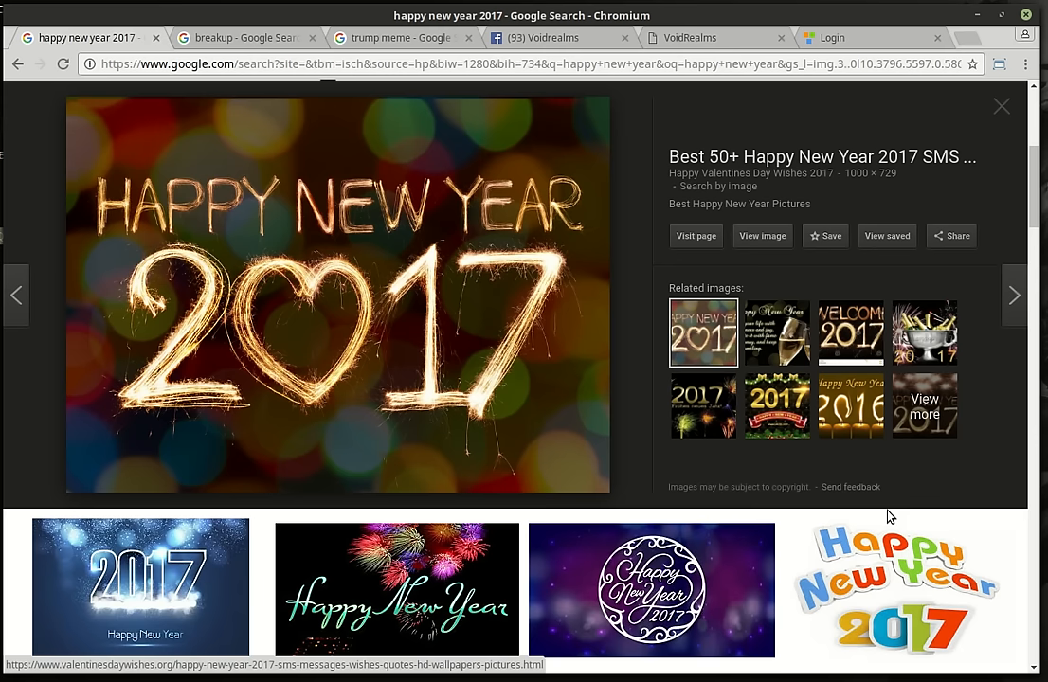
Step: Switch to the 'breakup' image search results showing the GAME OVER card
click(245, 37)
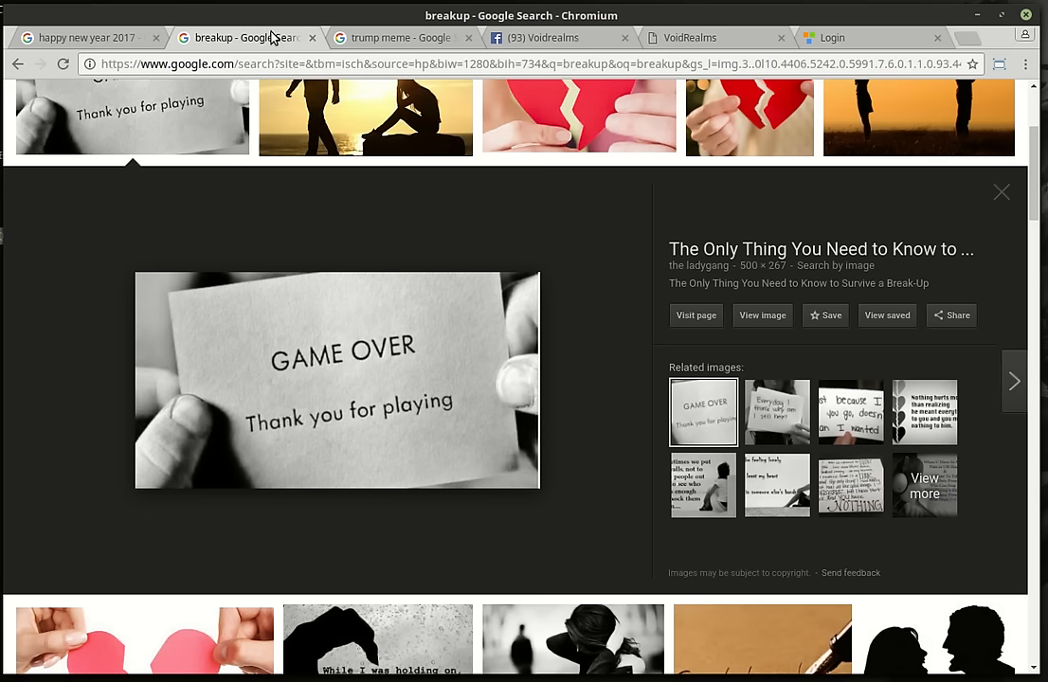
mouse_move(627, 259)
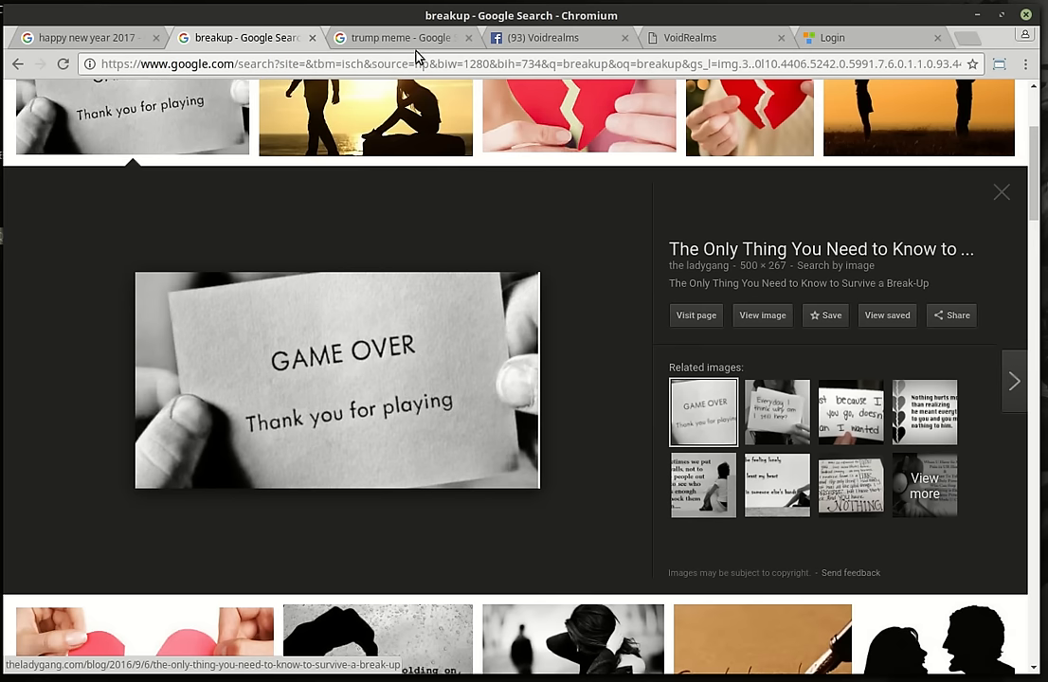
Step: Switch to the 'trump meme' image results and scroll through the meme thumbnails
click(398, 38)
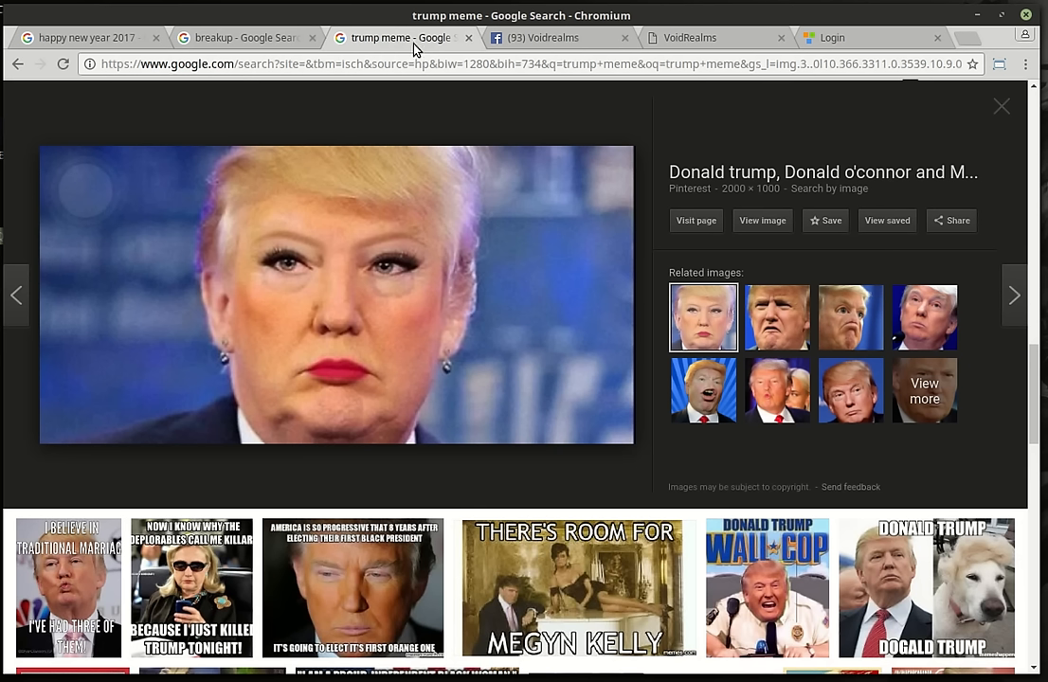
mouse_move(485, 360)
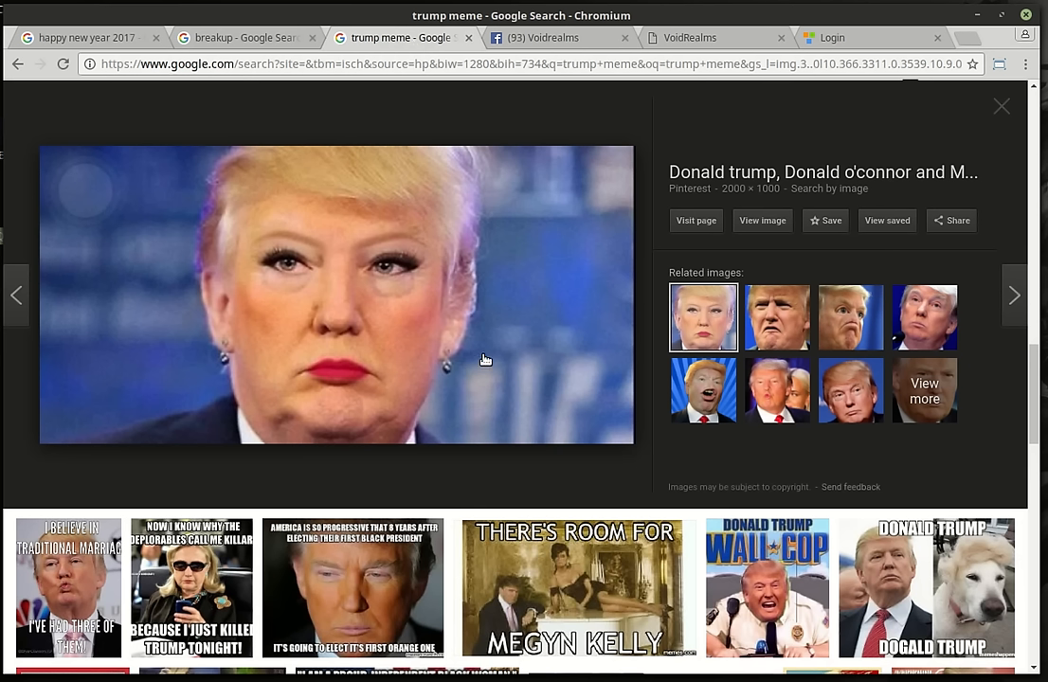
mouse_move(480, 361)
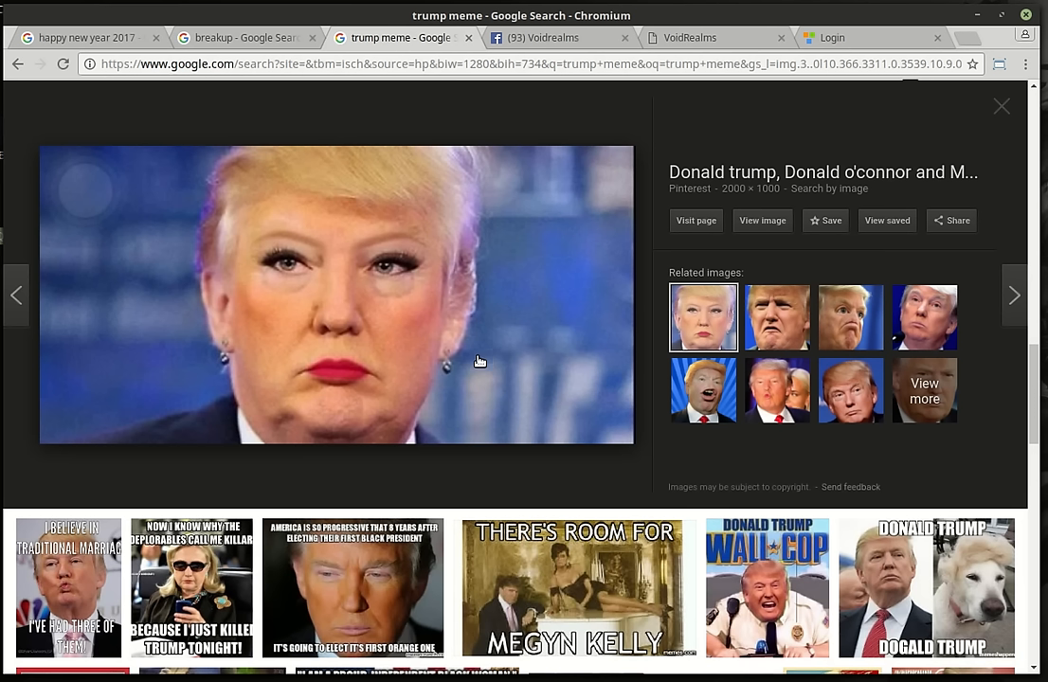
mouse_move(493, 362)
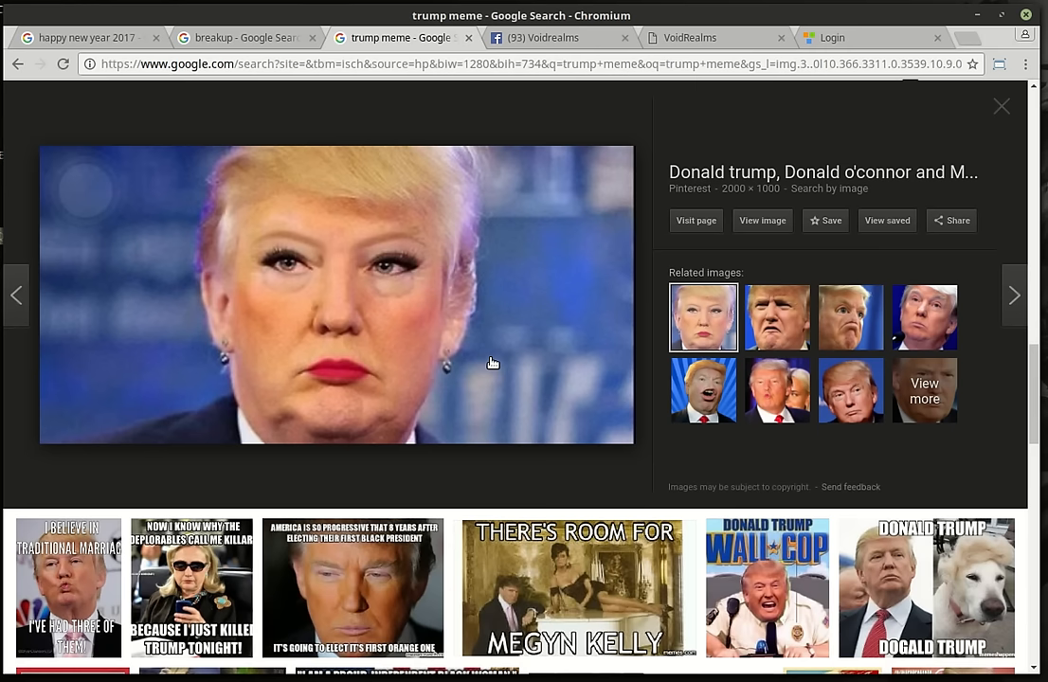
mouse_move(498, 353)
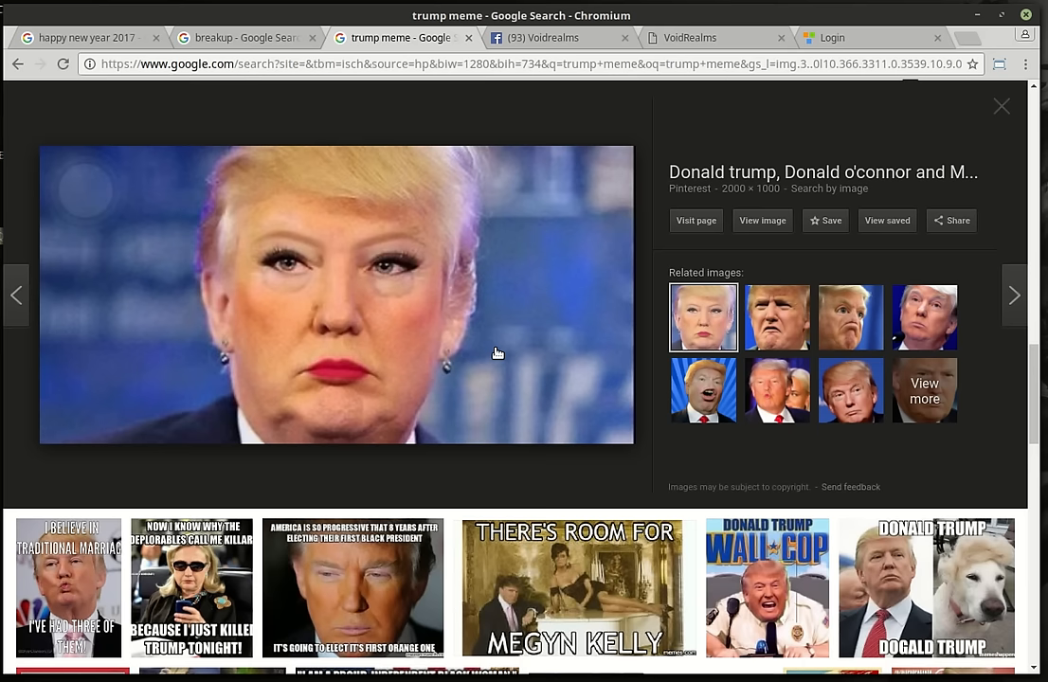
scroll(down, 3)
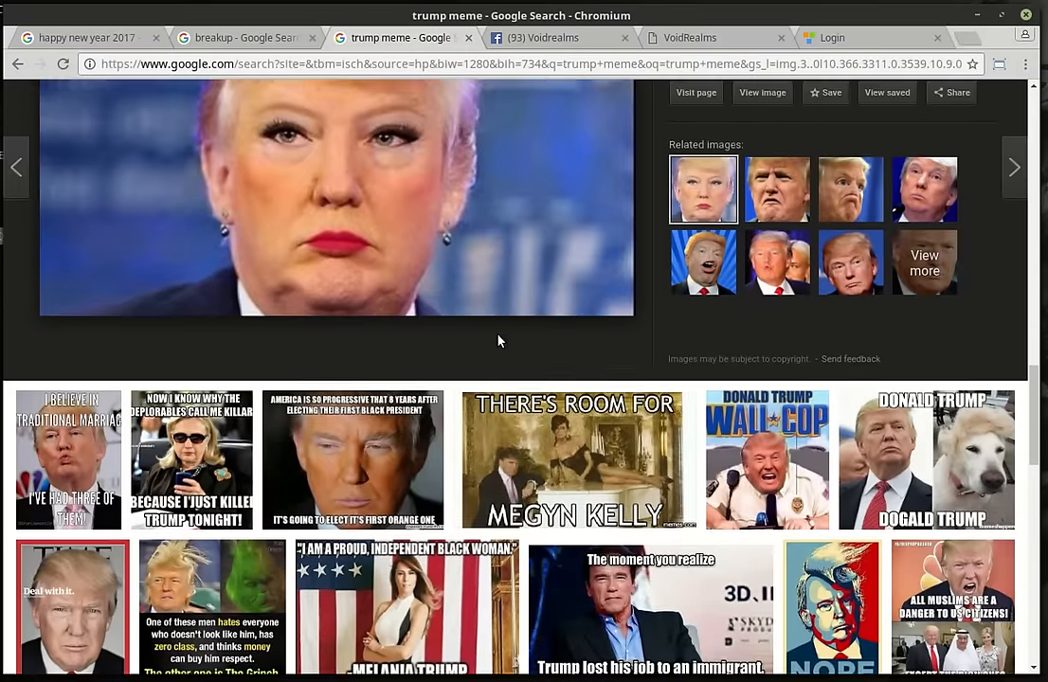
scroll(down, 3)
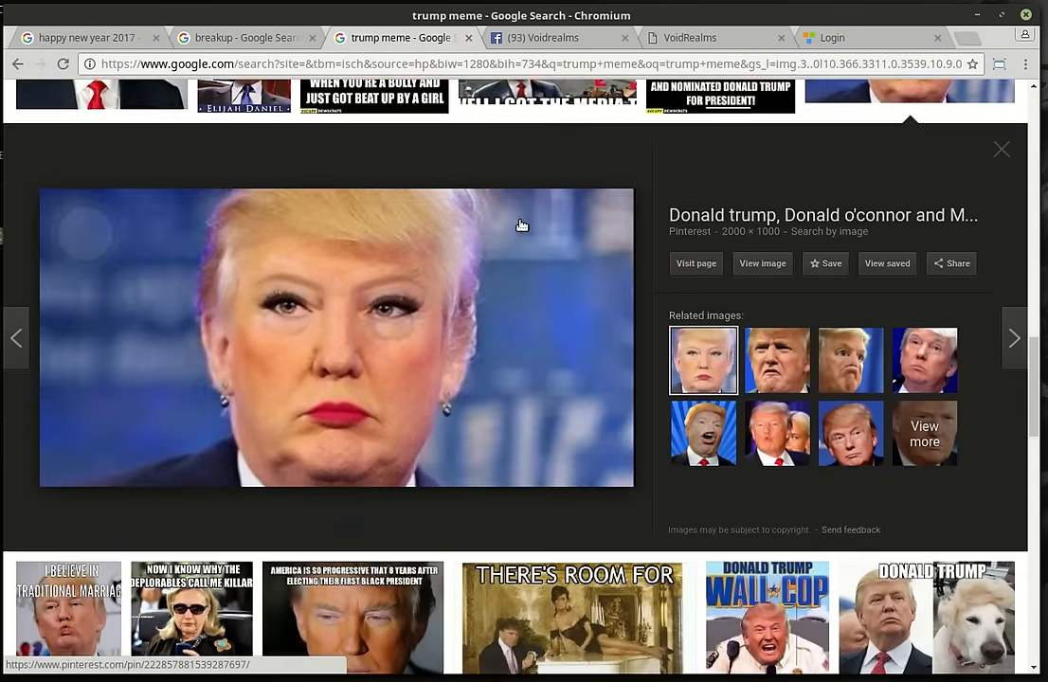
scroll(down, 3)
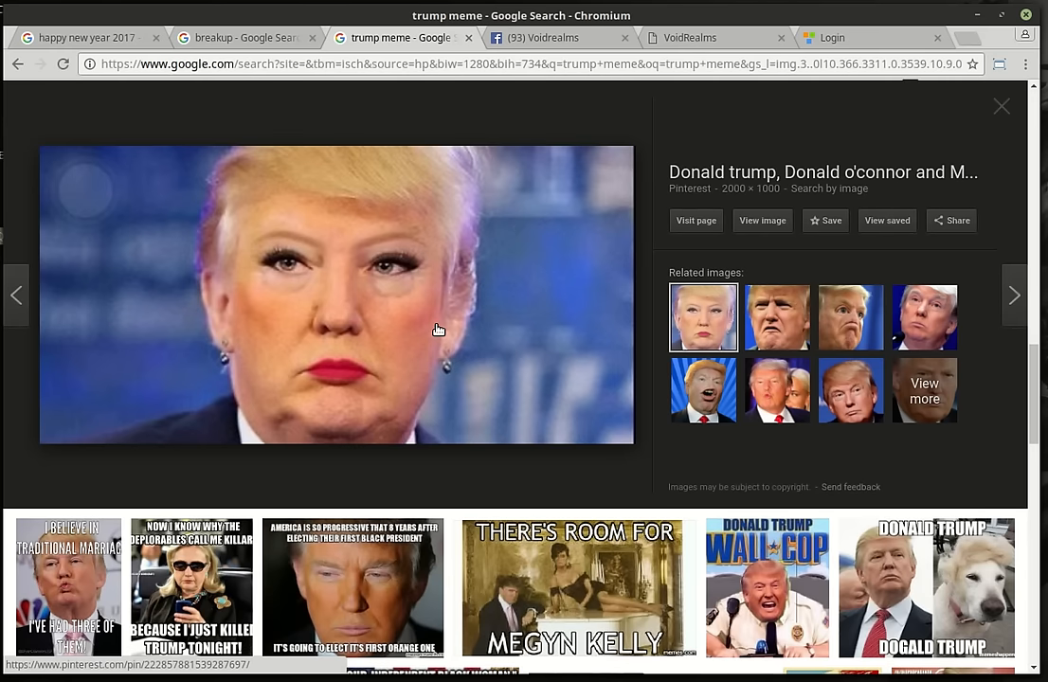
mouse_move(521, 48)
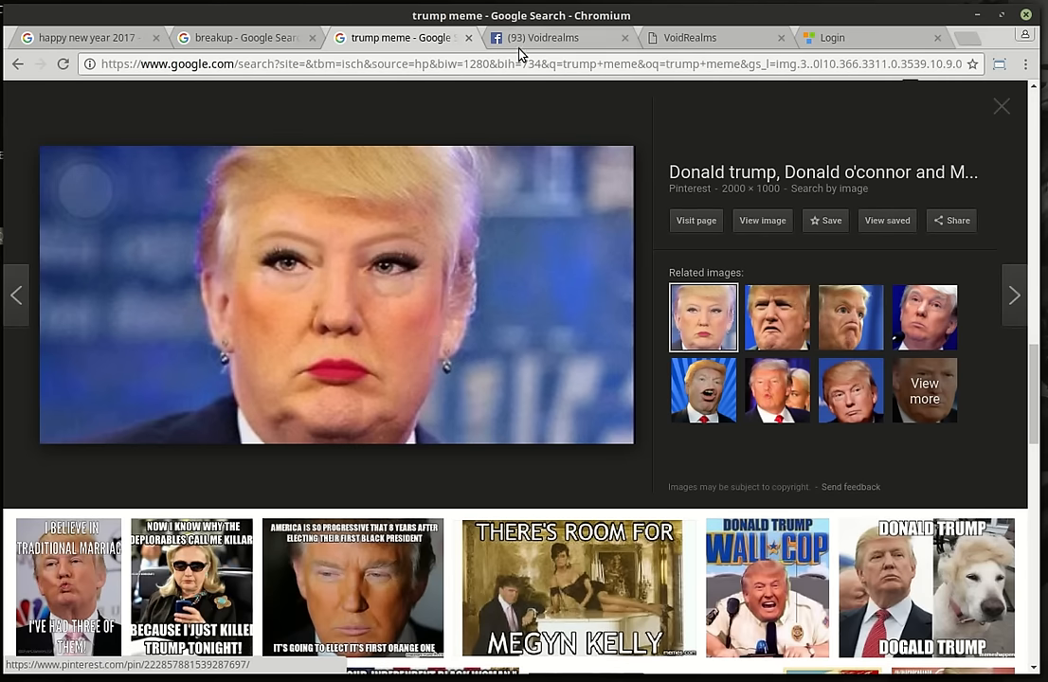
Step: Open the Voidrealms Facebook group and scroll through its posts about Qt
click(543, 38)
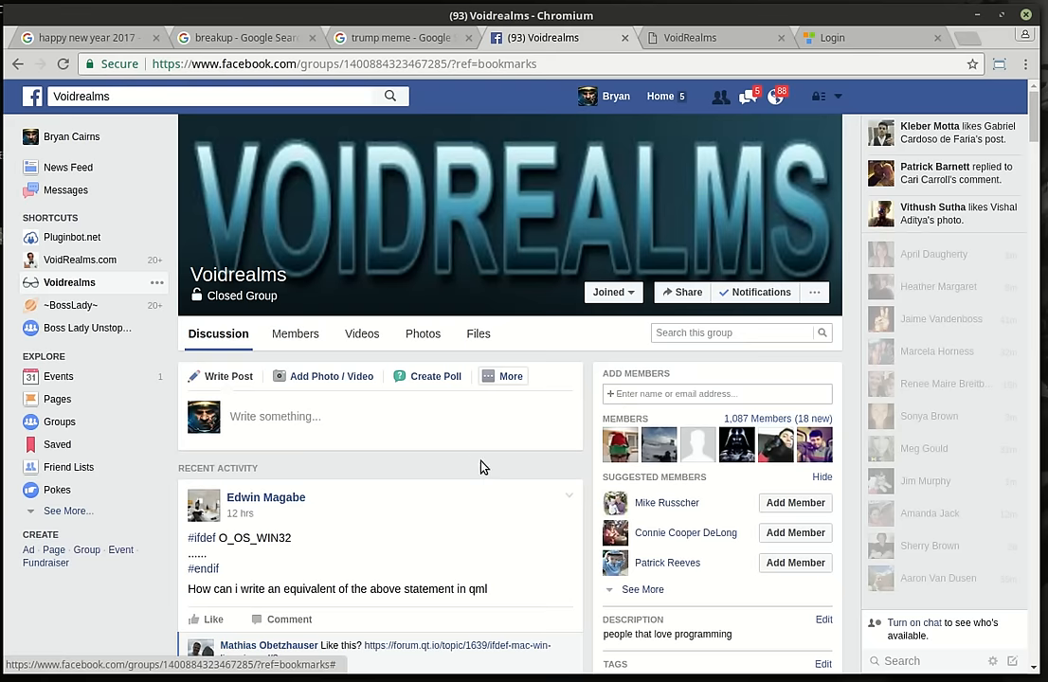
scroll(down, 3)
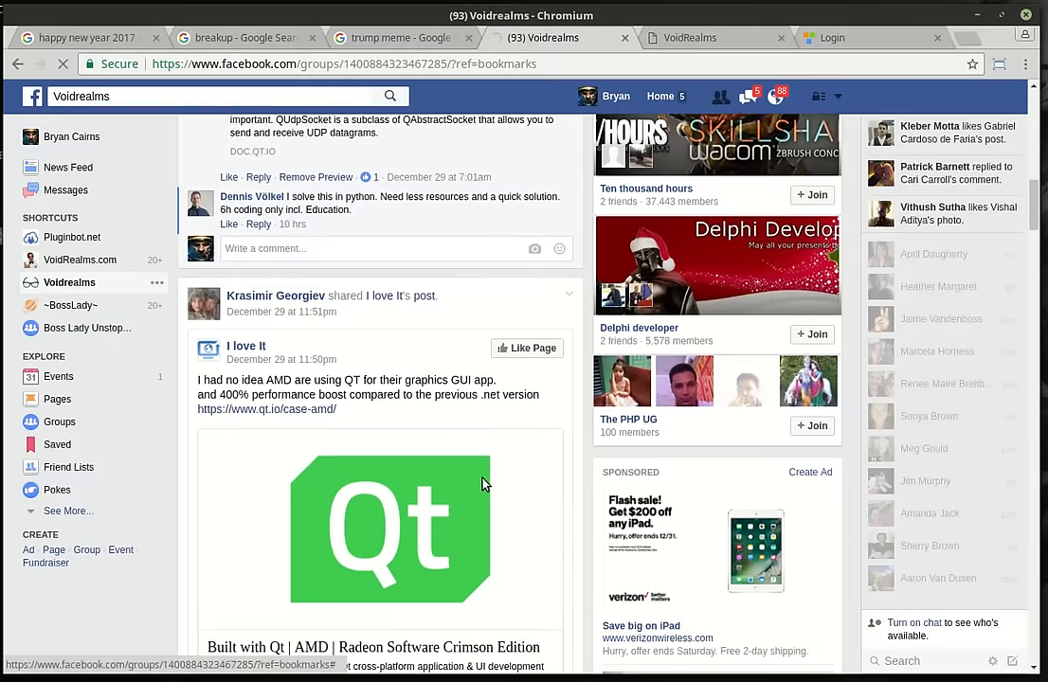
scroll(down, 3)
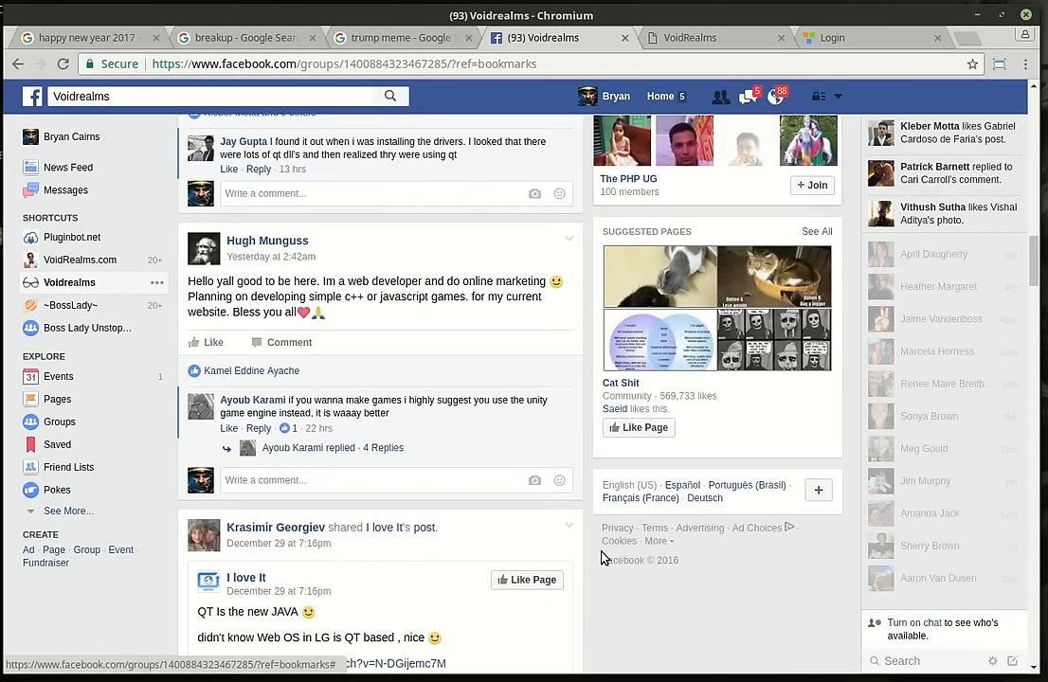
scroll(down, 3)
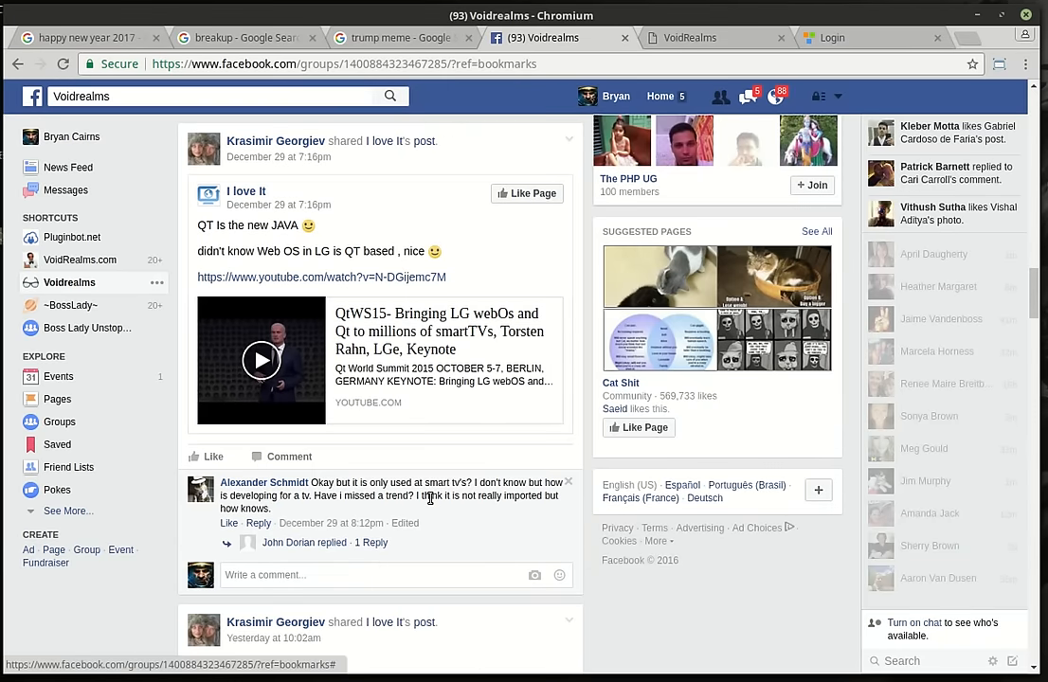
scroll(down, 3)
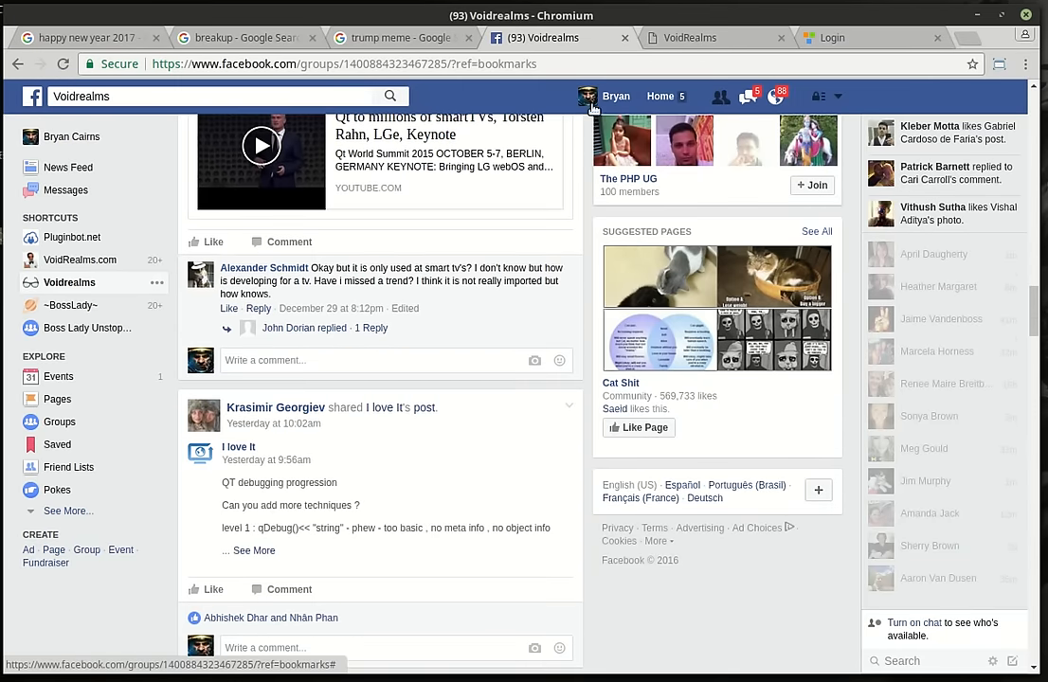
Step: Show page 3 of VoidRealms source downloads, which lists SocketGUI6.zip
click(685, 38)
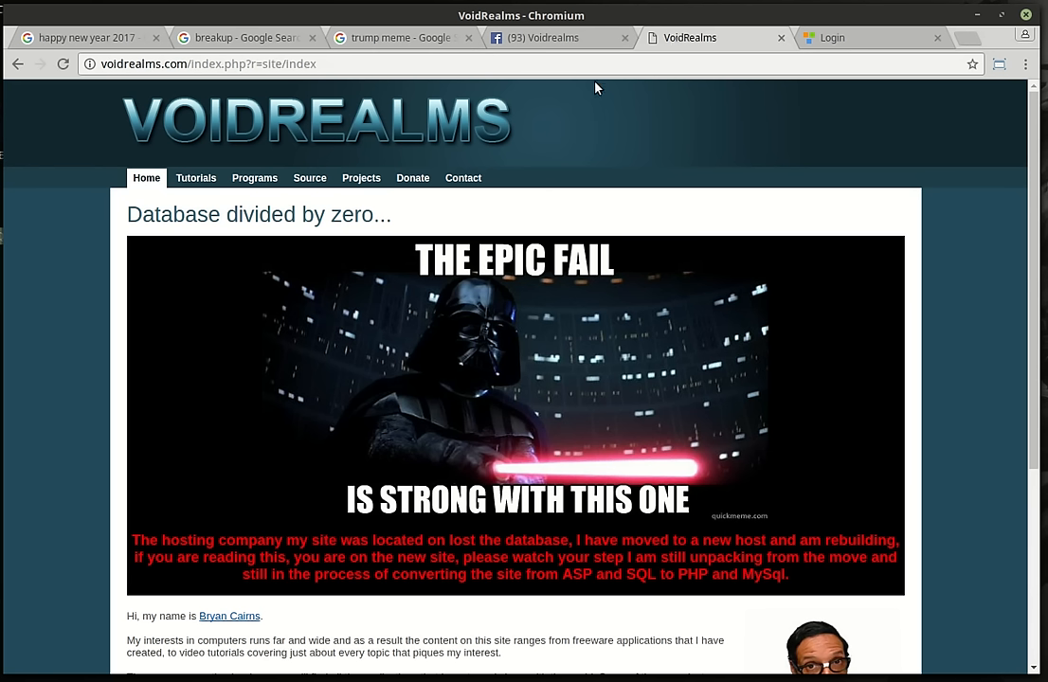
mouse_move(310, 182)
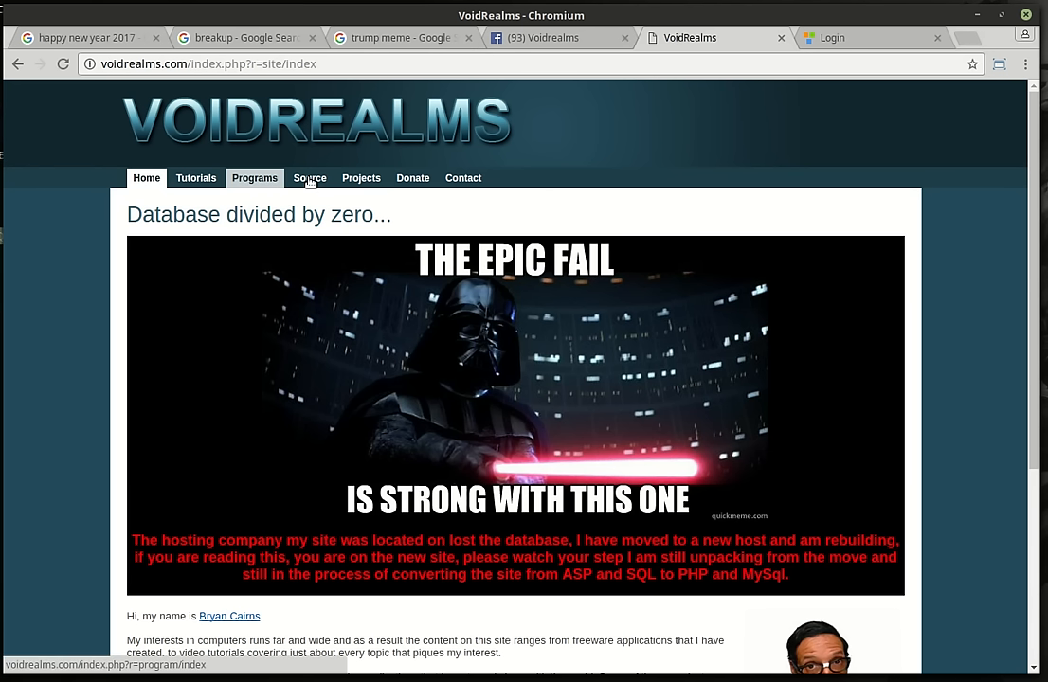
click(309, 178)
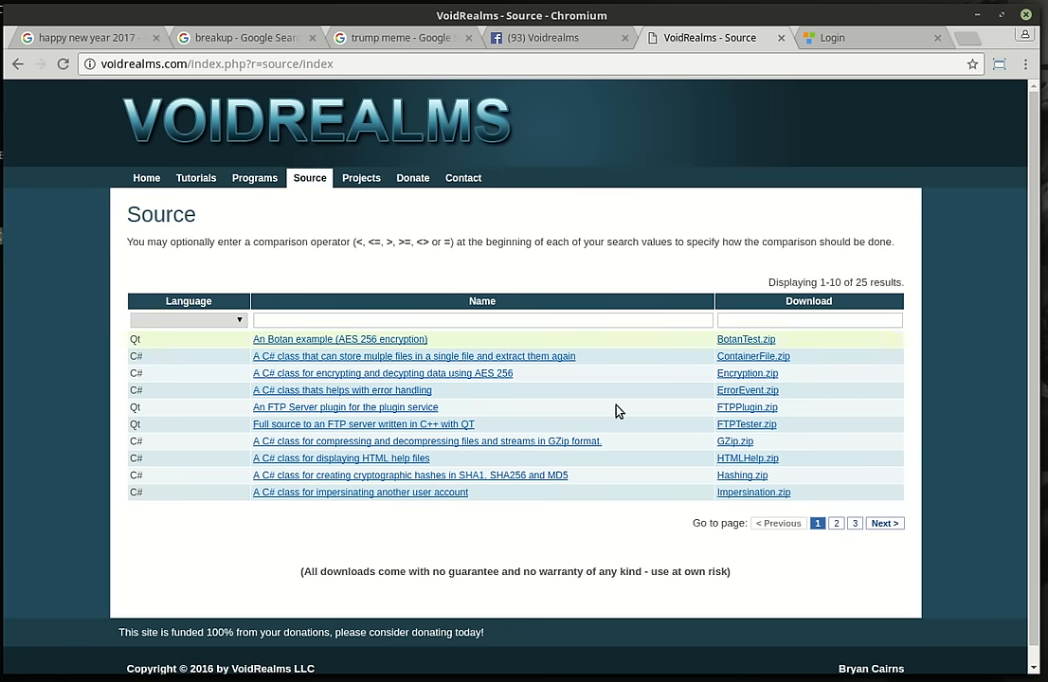
click(855, 523)
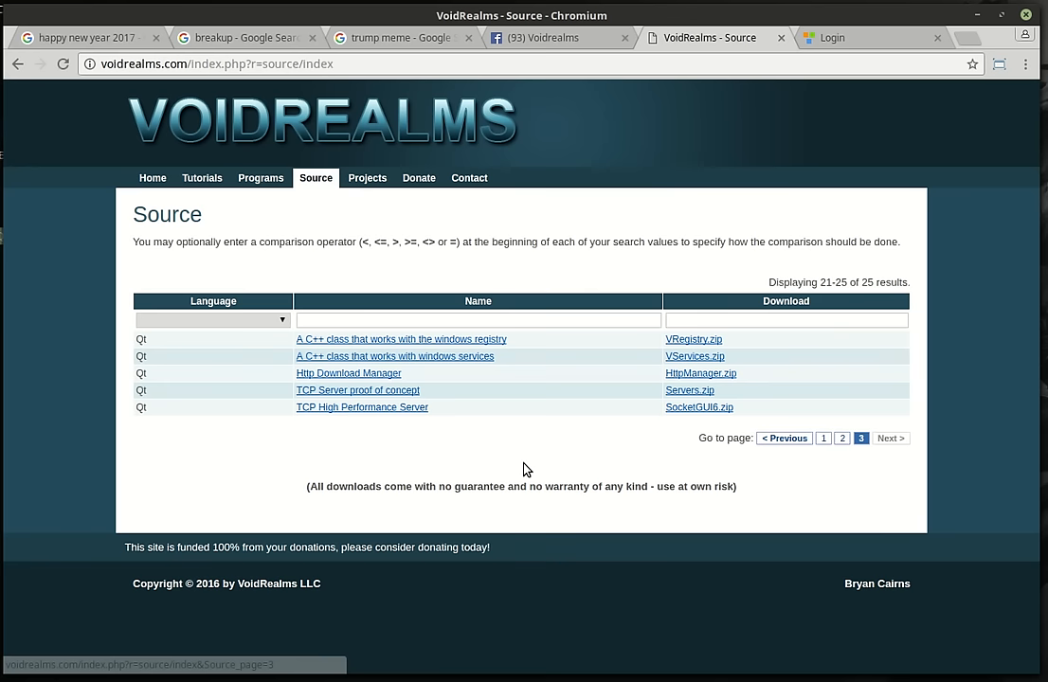
mouse_move(340, 409)
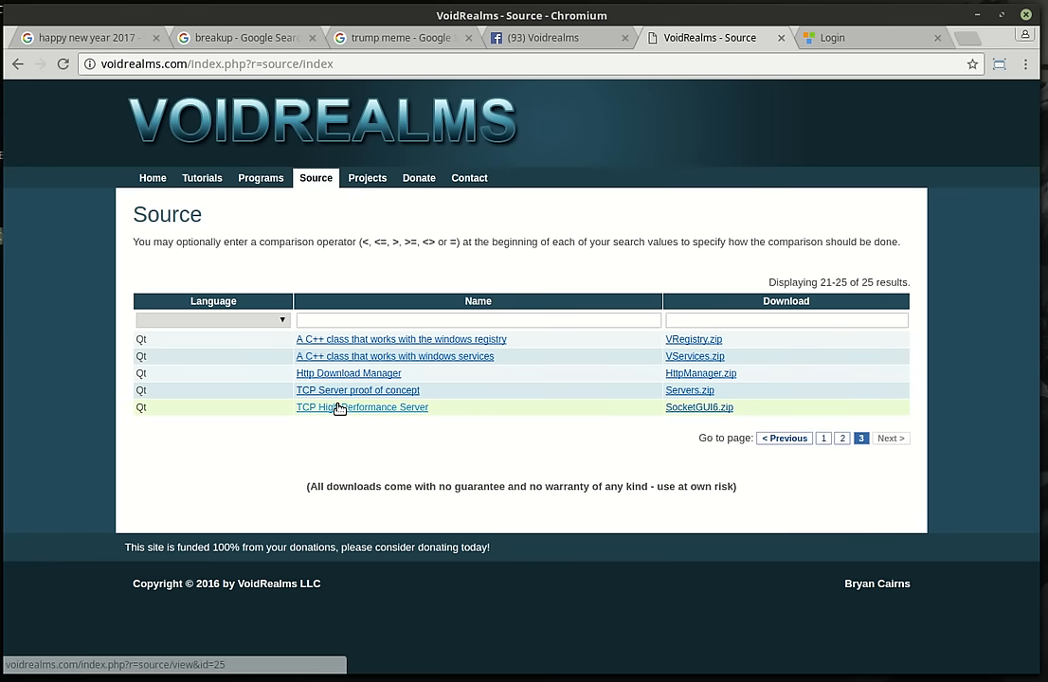
mouse_move(657, 405)
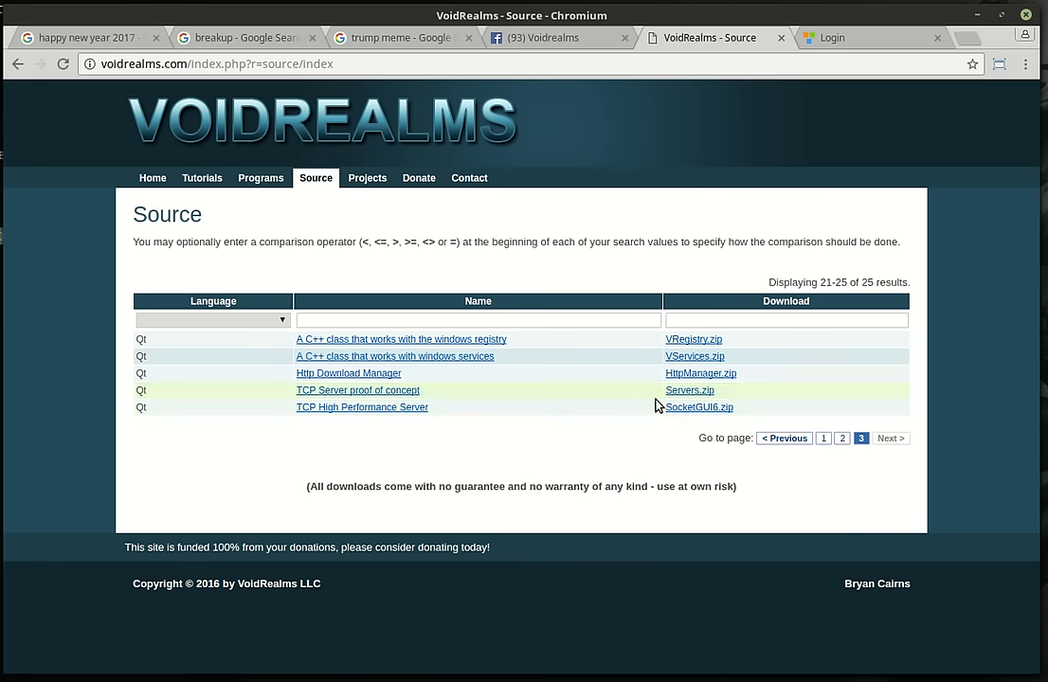
mouse_move(496, 358)
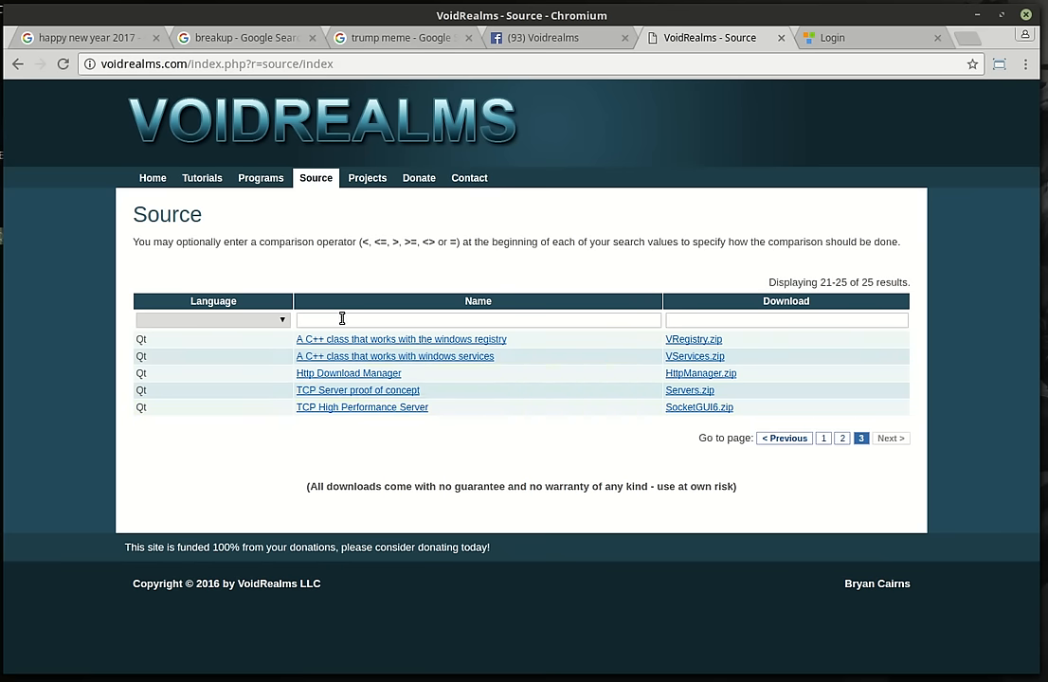
mouse_move(359, 414)
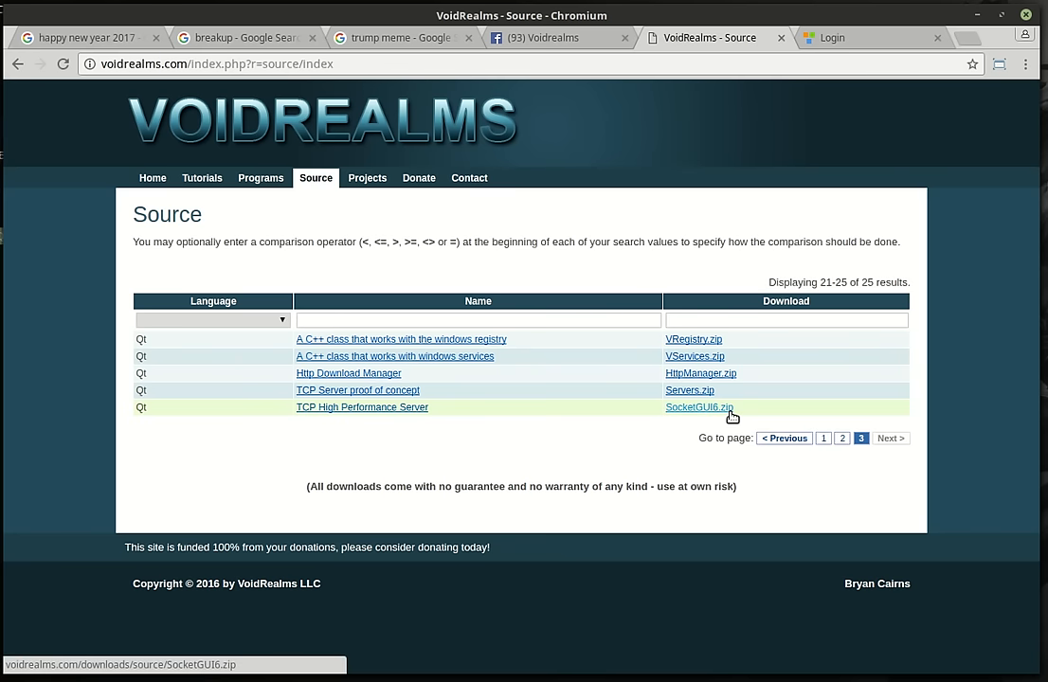
mouse_move(727, 448)
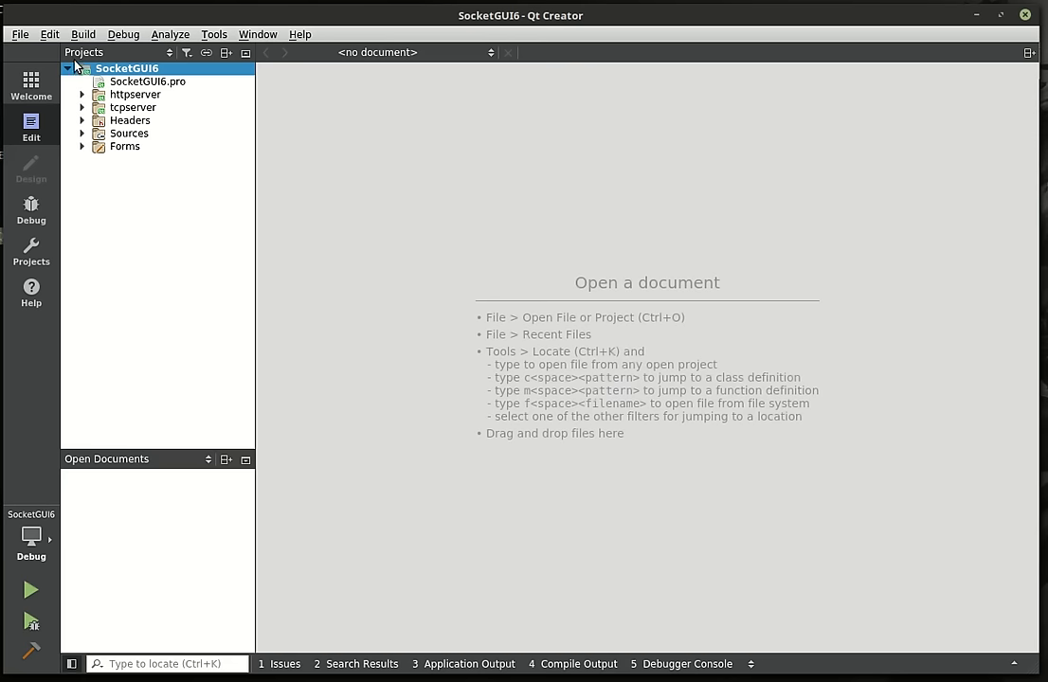
Step: Open SocketGUI6.pro and select its httpserver and tcpserver include lines
click(83, 95)
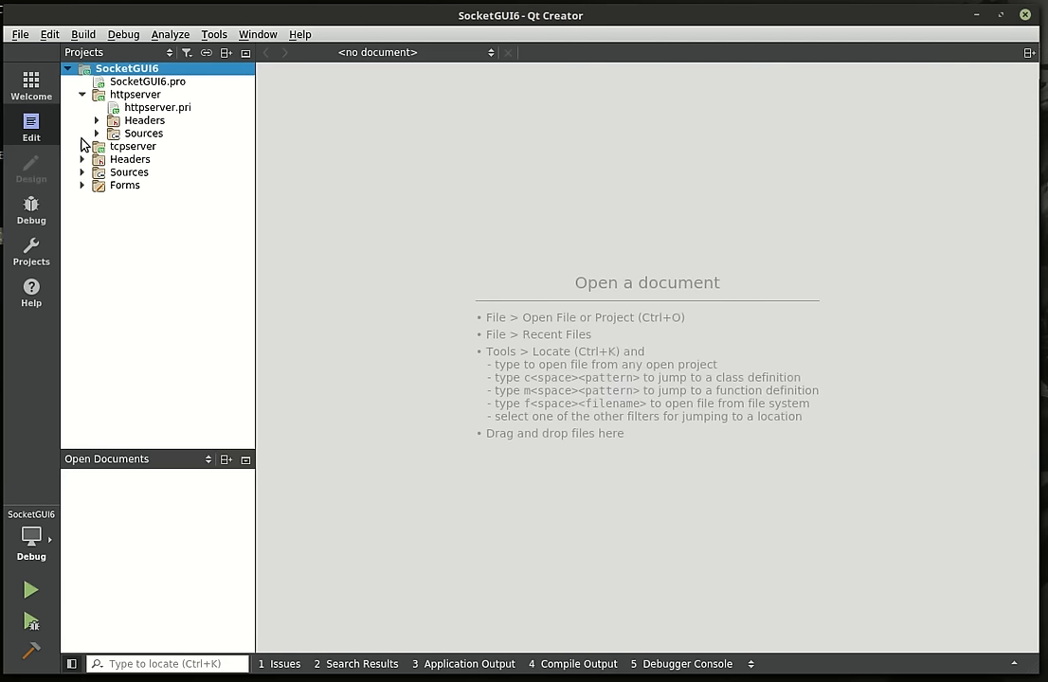
click(82, 145)
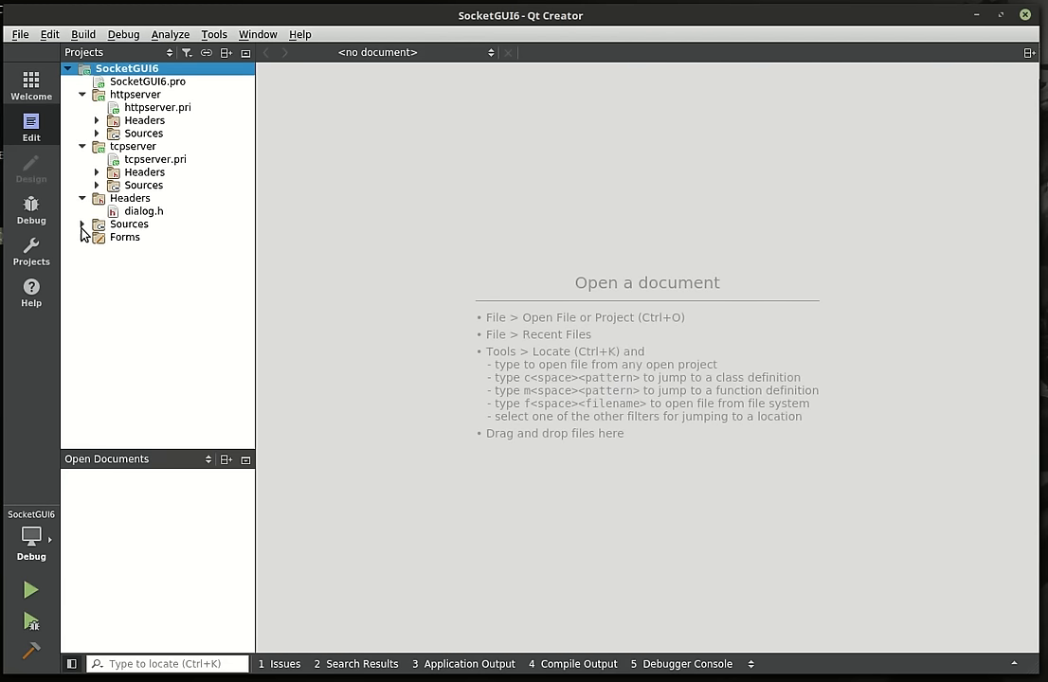
double_click(157, 82)
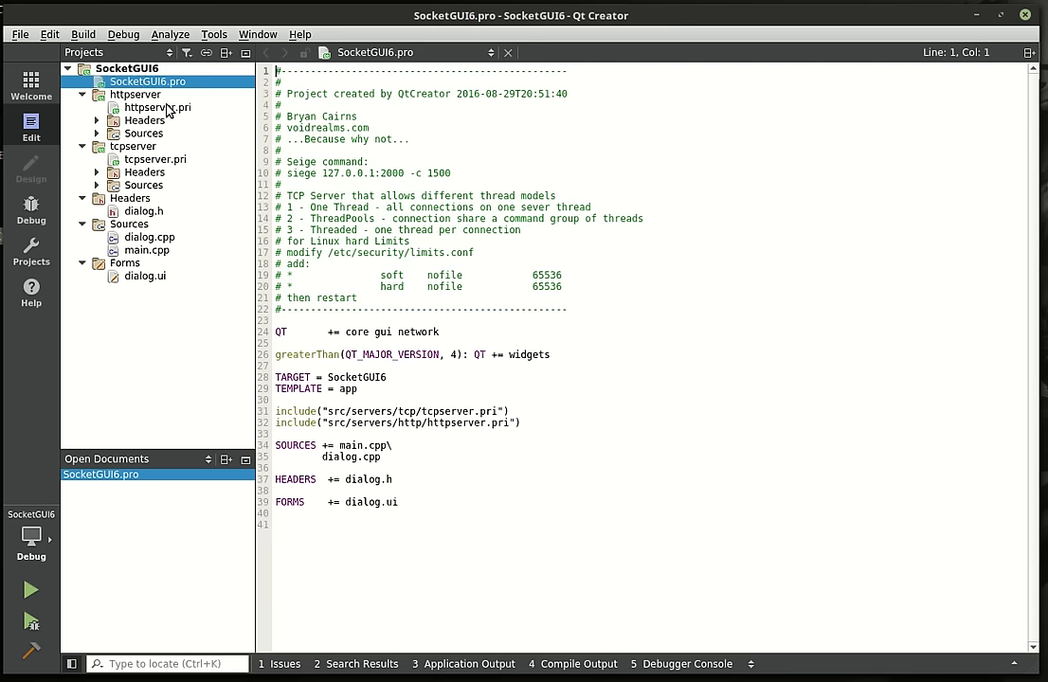
click(156, 107)
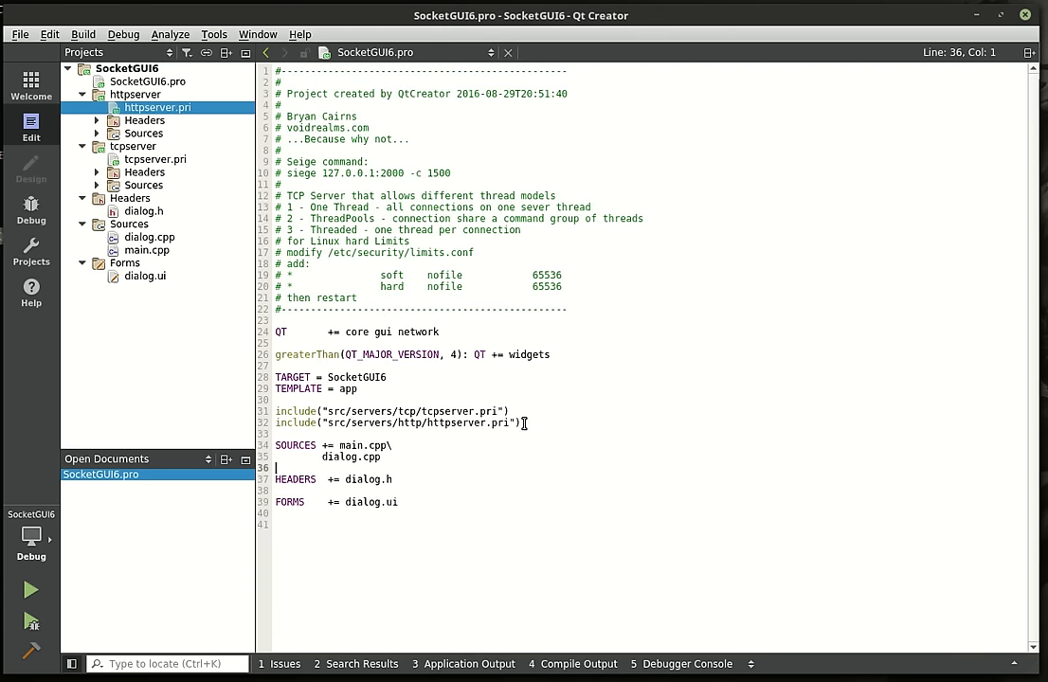
drag(275, 411, 519, 423)
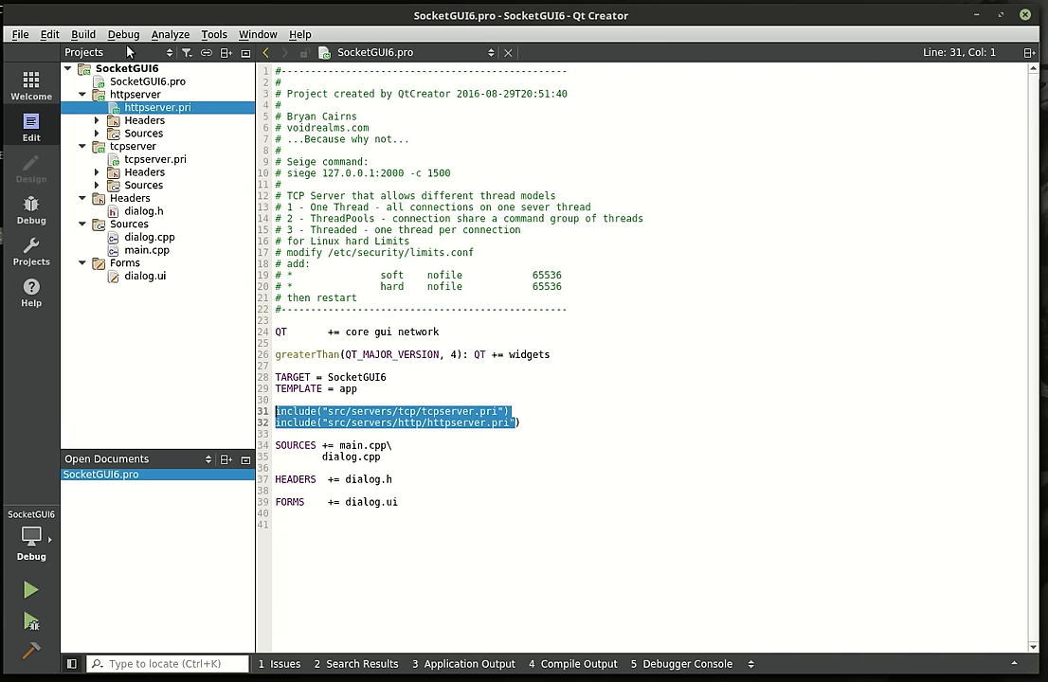
Step: Expand the httpserver and tcpserver header and source groups and read the siege and thread-model comments
click(81, 111)
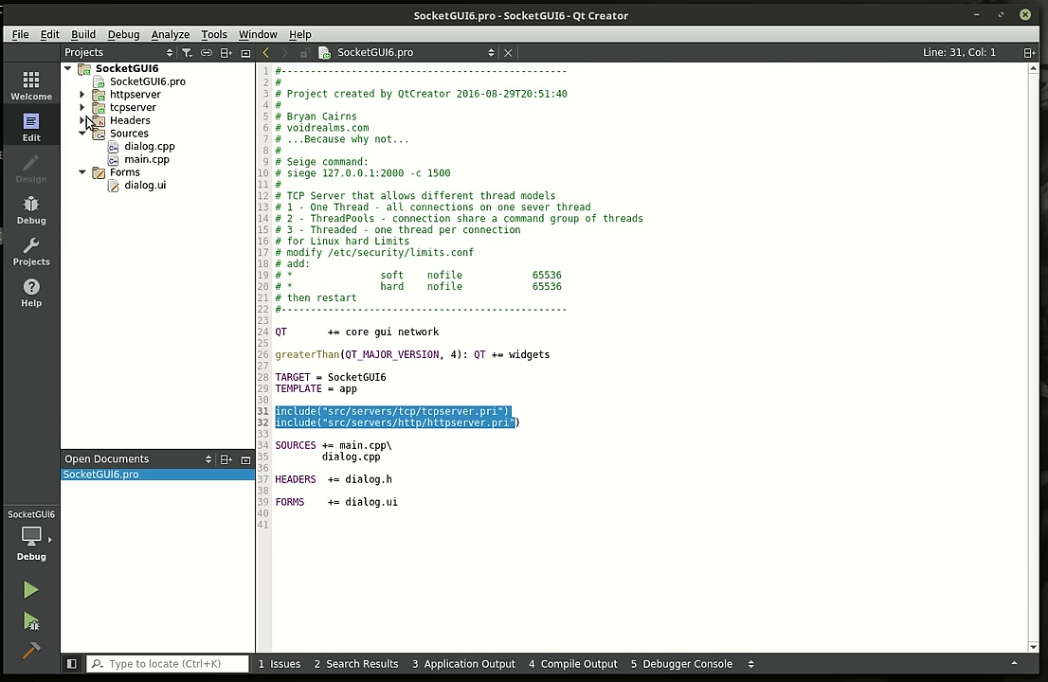
click(82, 133)
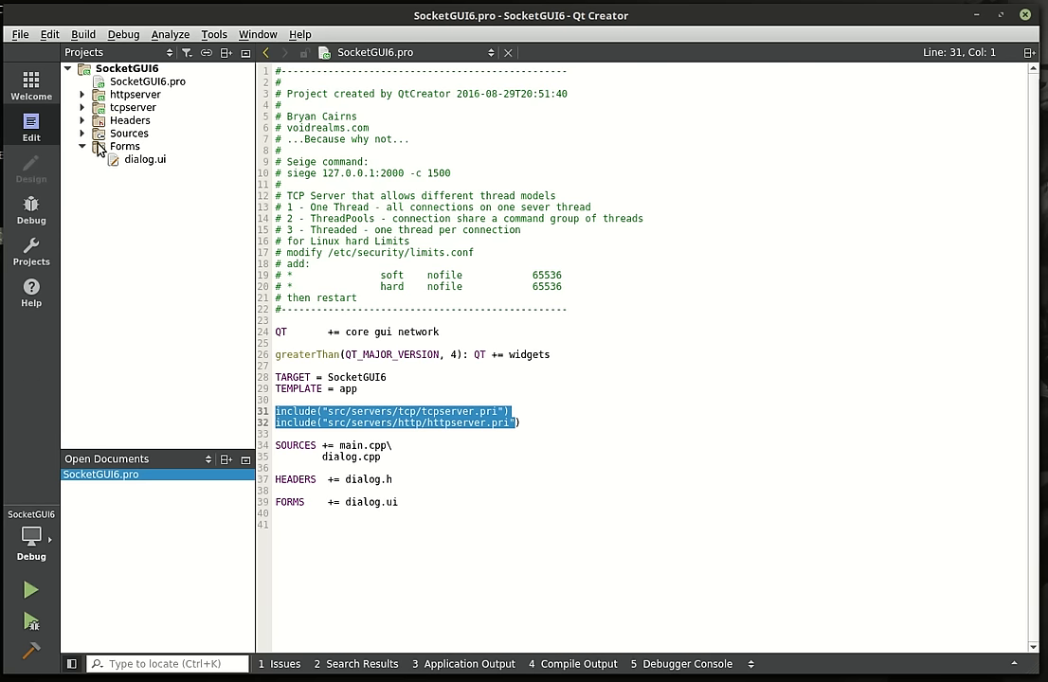
click(81, 107)
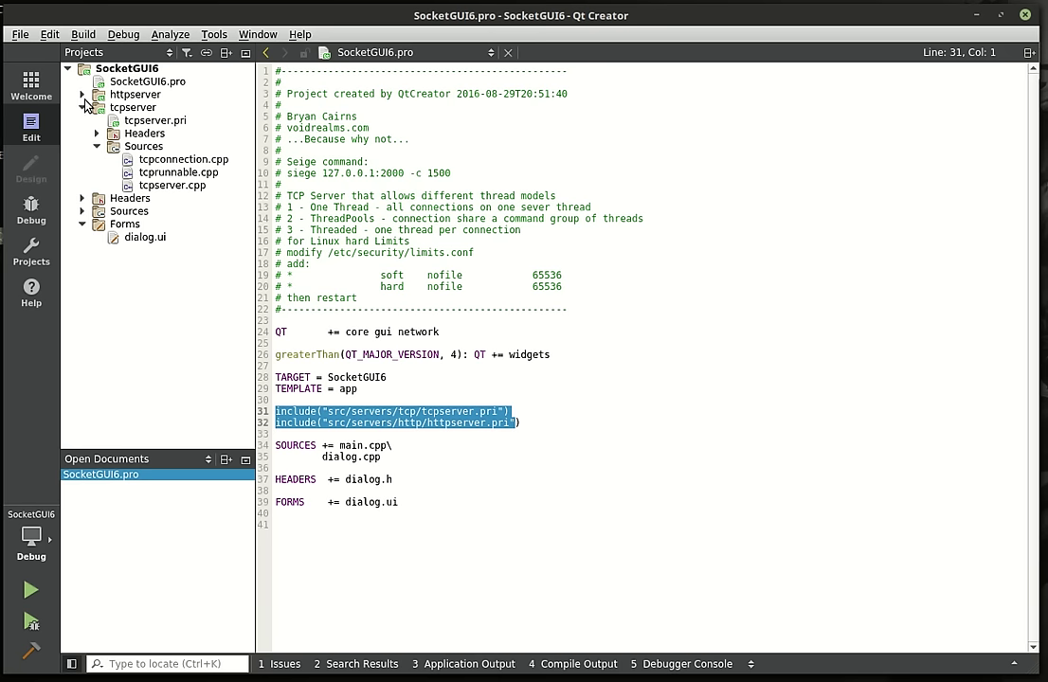
click(81, 94)
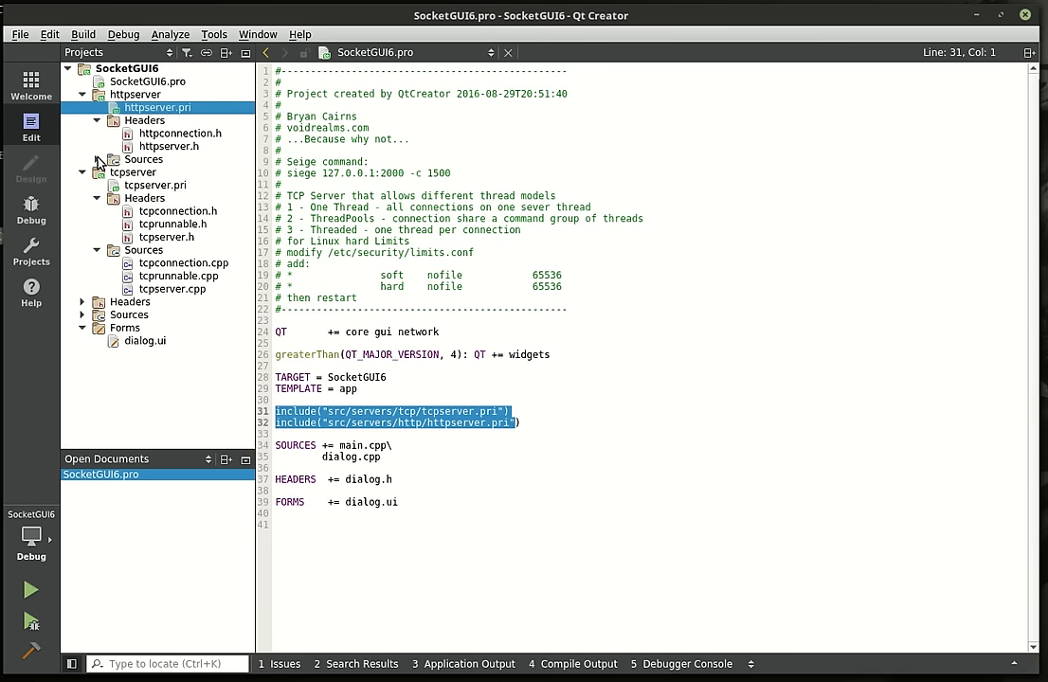
click(96, 159)
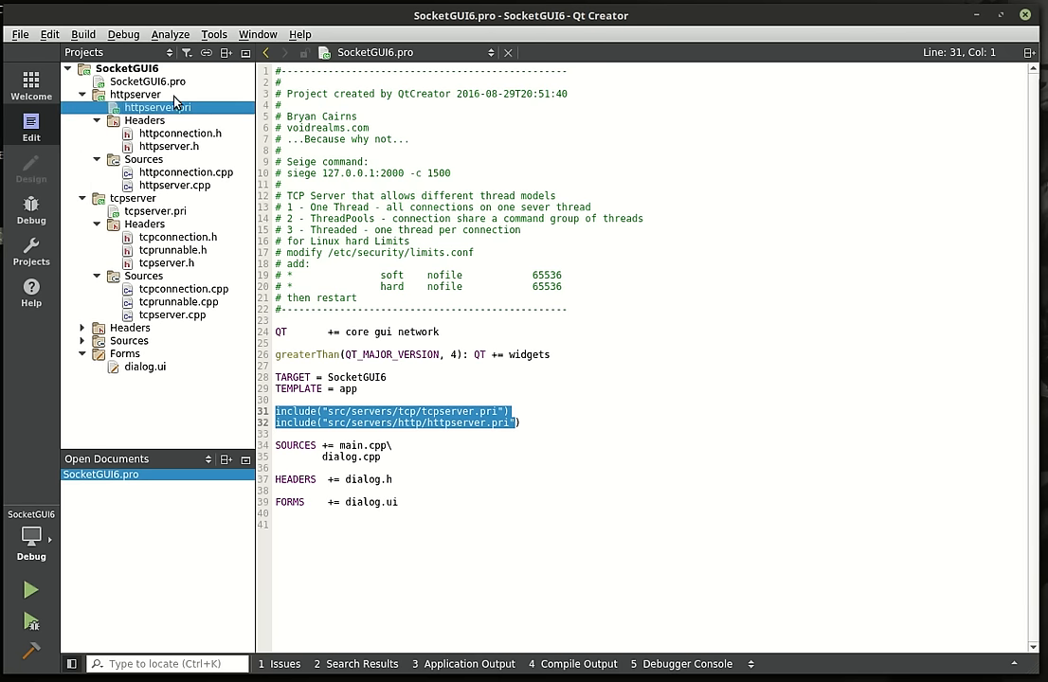
click(135, 91)
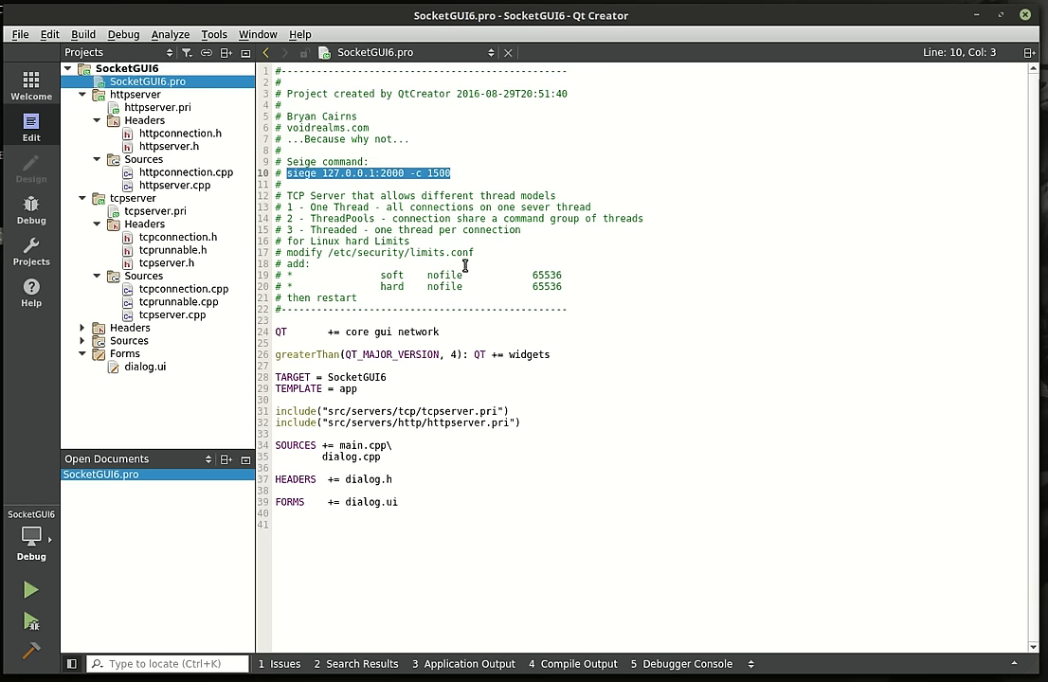
mouse_move(590, 313)
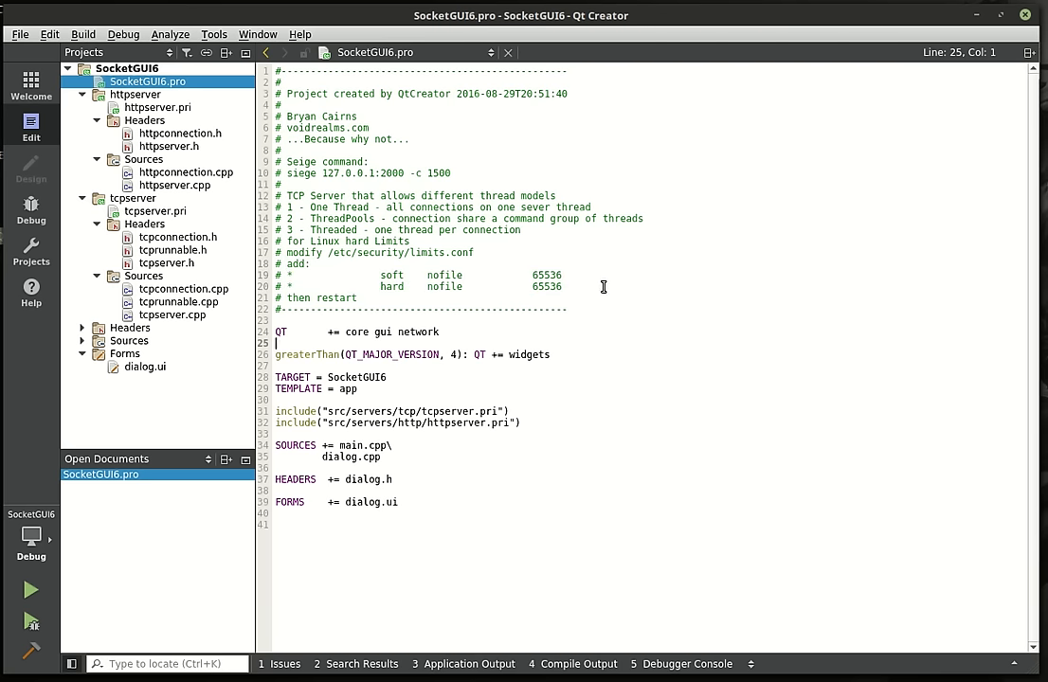
click(646, 219)
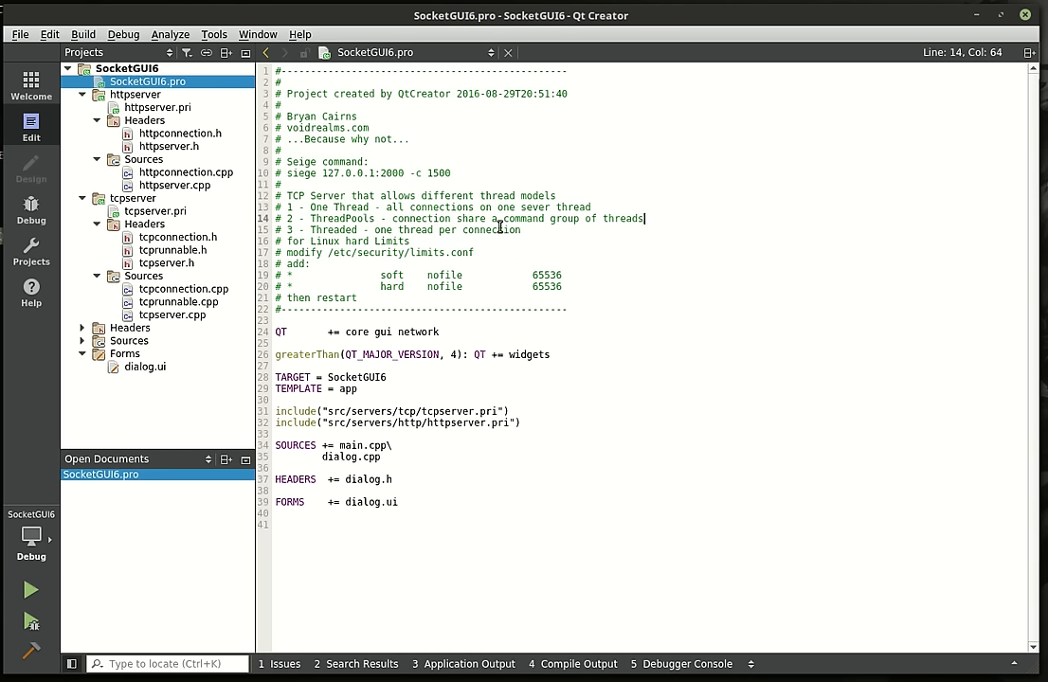
double_click(302, 173)
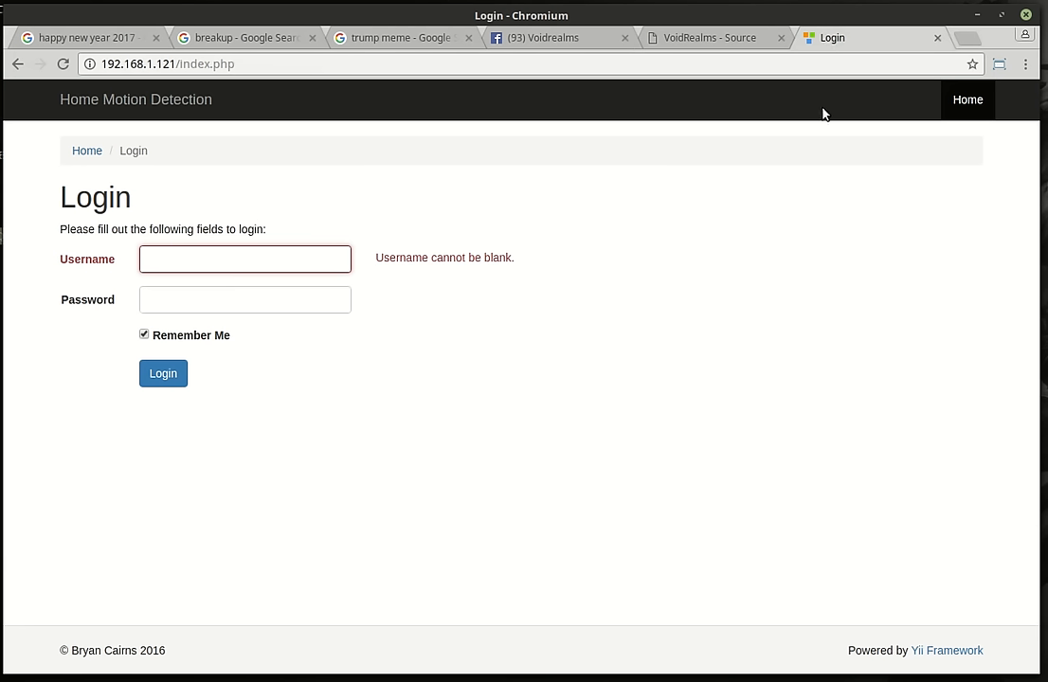
Step: View 20161231_131200_resized.jpg of the black motion-sensor box in Xviewer, then close it
click(245, 259)
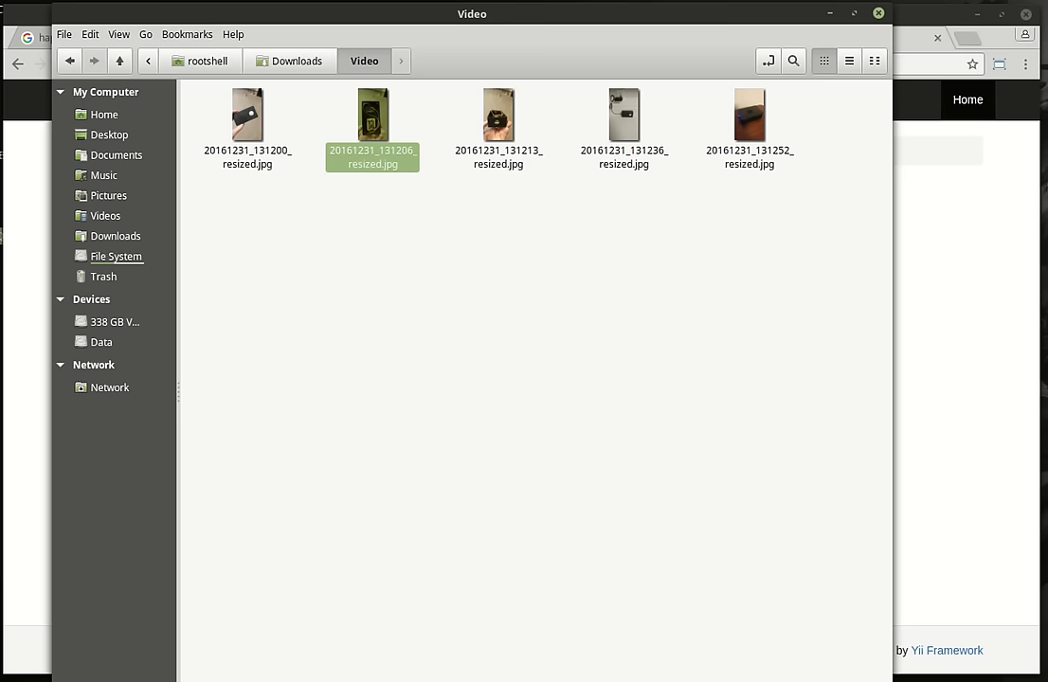
click(448, 270)
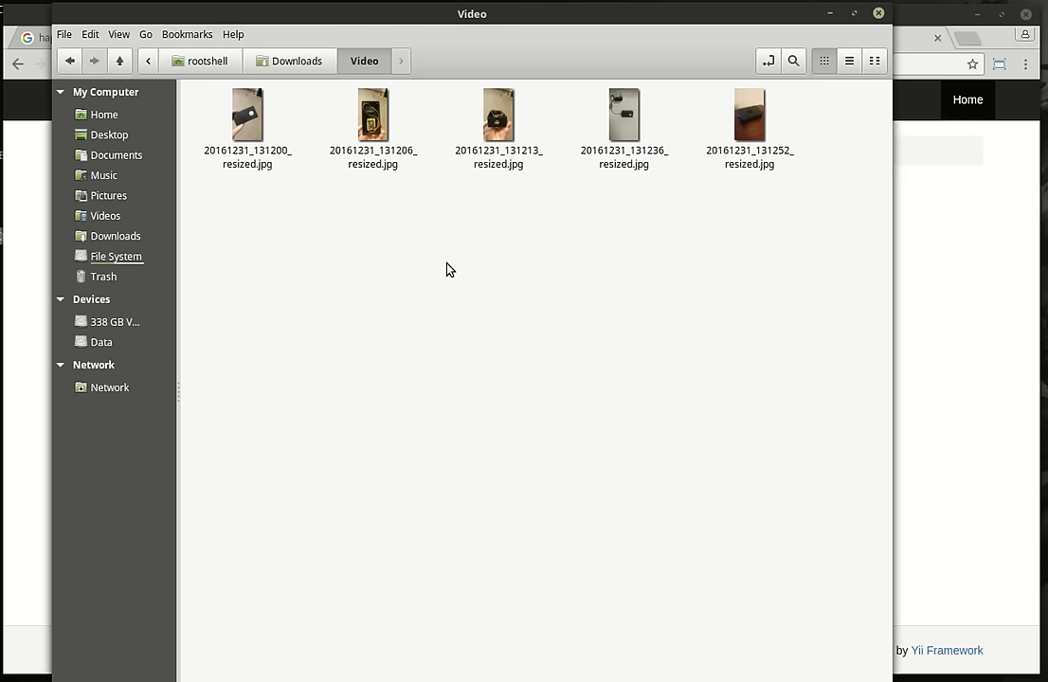
double_click(247, 116)
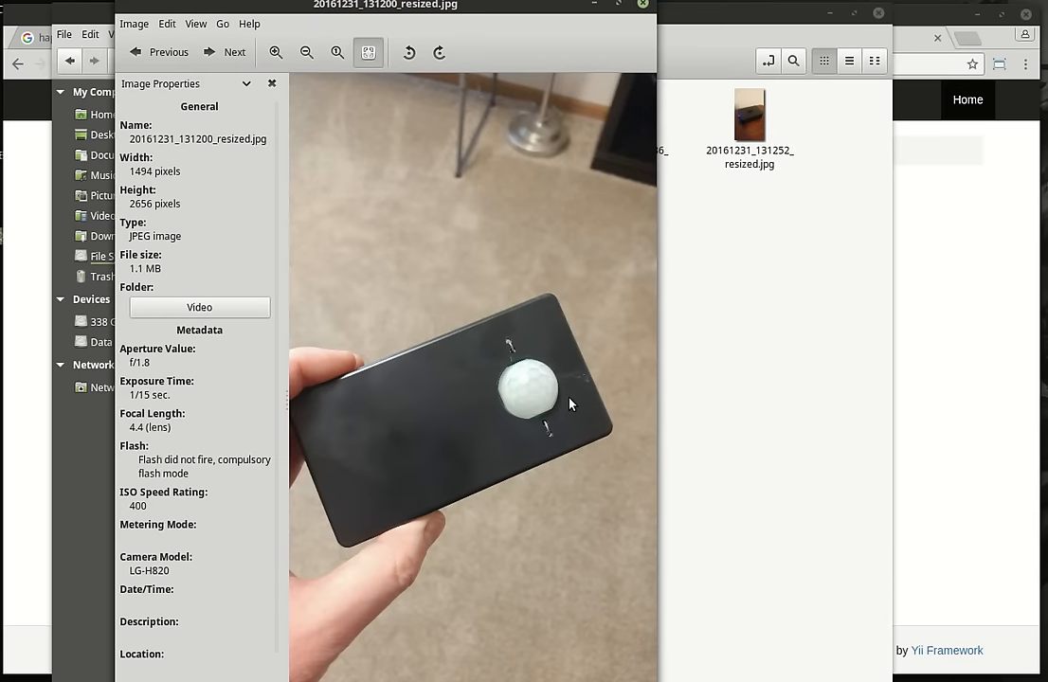
mouse_move(526, 410)
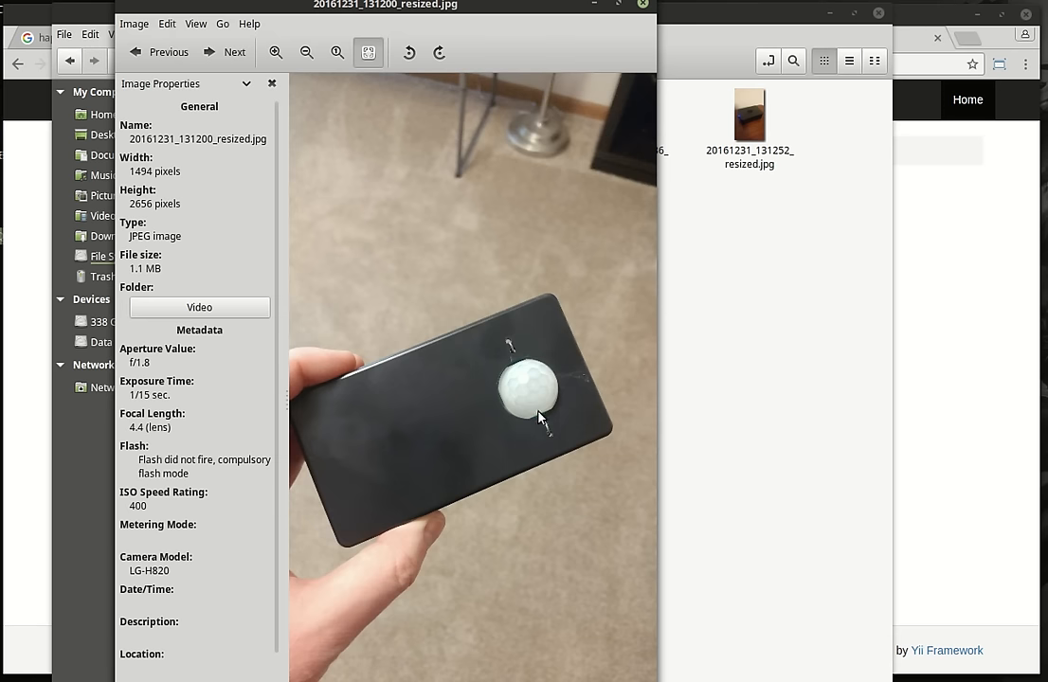
click(646, 5)
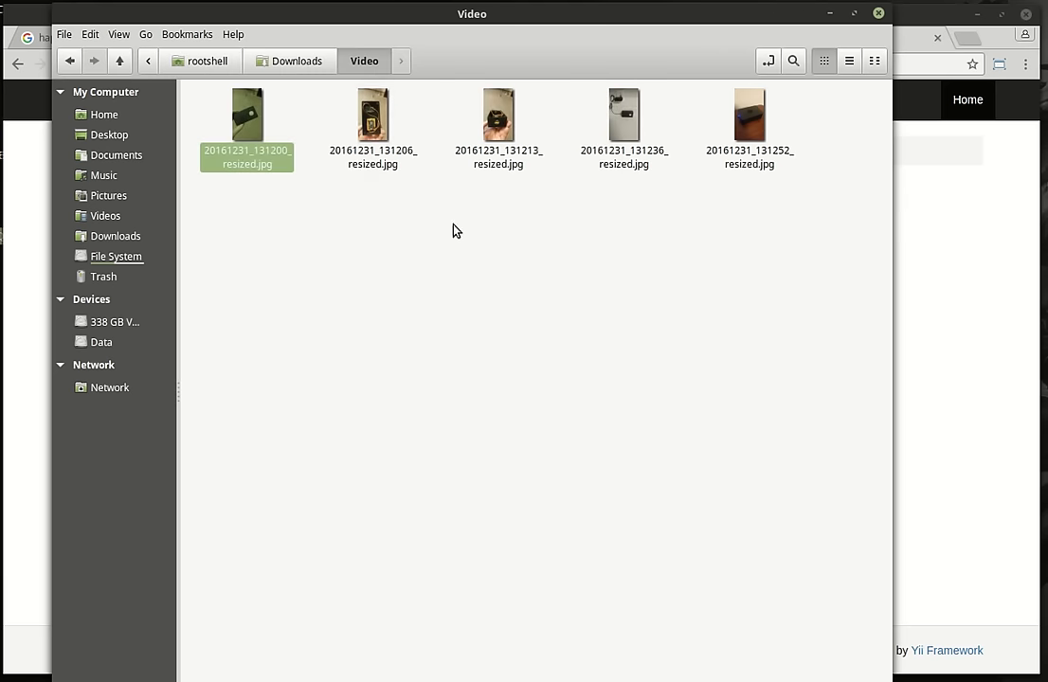
Step: Open 20161231_131206_resized.jpg, the photo of wired circuit boards inside the enclosure
double_click(372, 114)
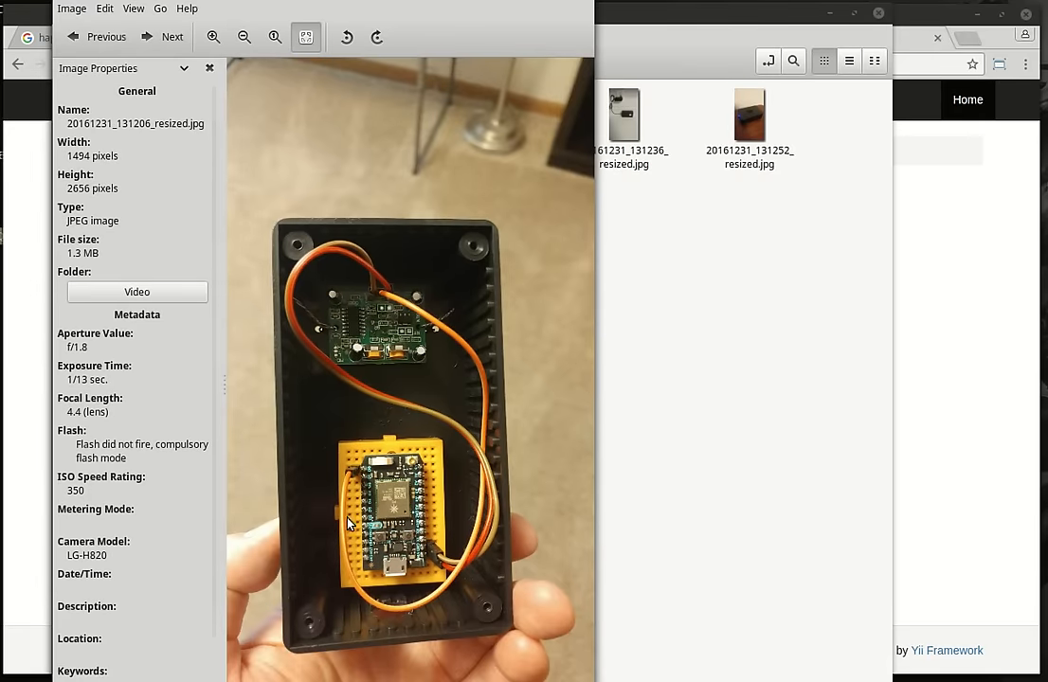
mouse_move(360, 304)
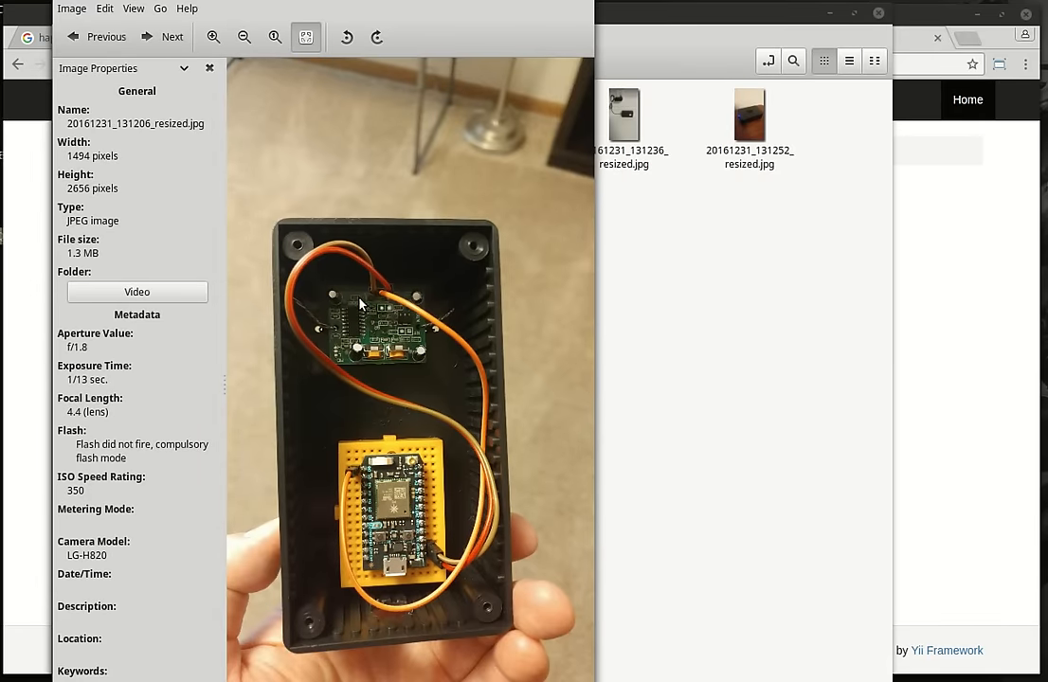
mouse_move(374, 302)
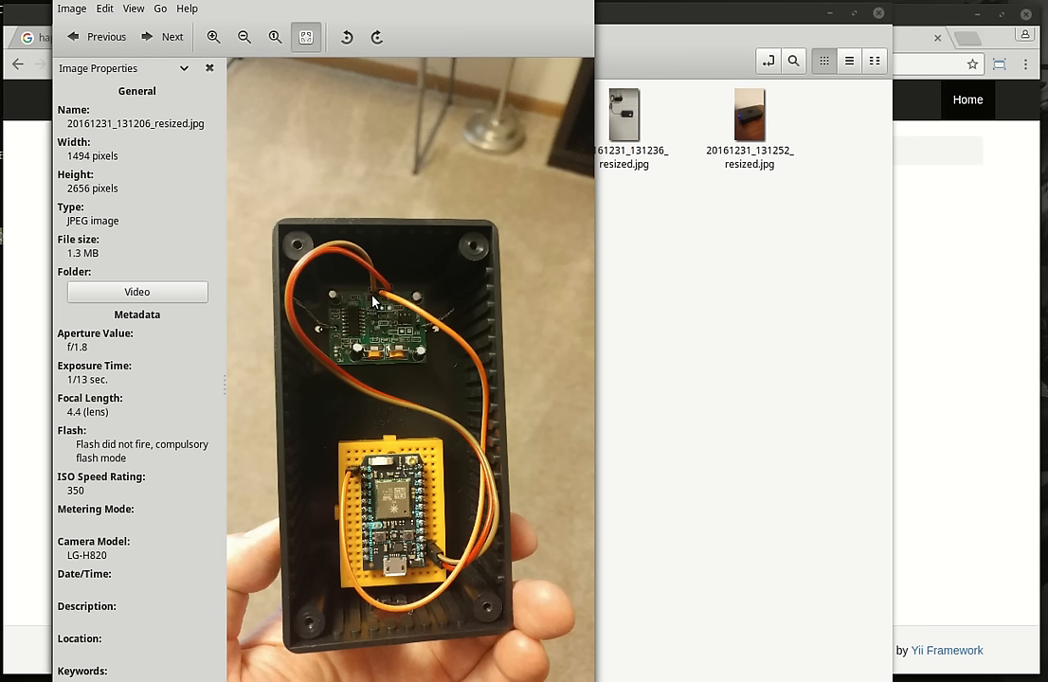
mouse_move(344, 482)
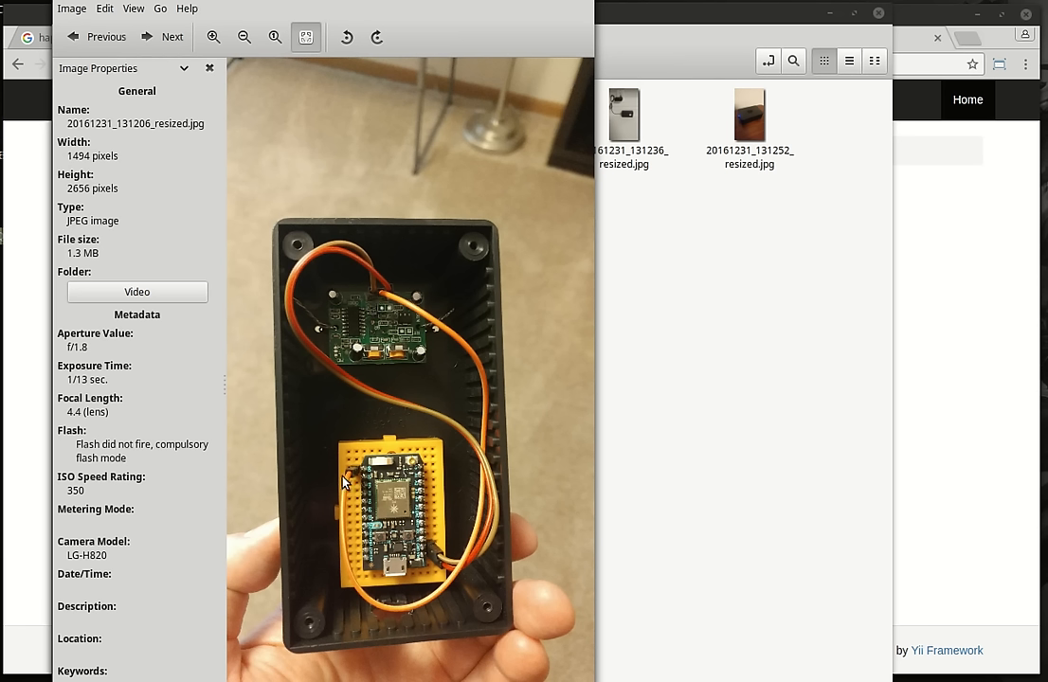
mouse_move(468, 567)
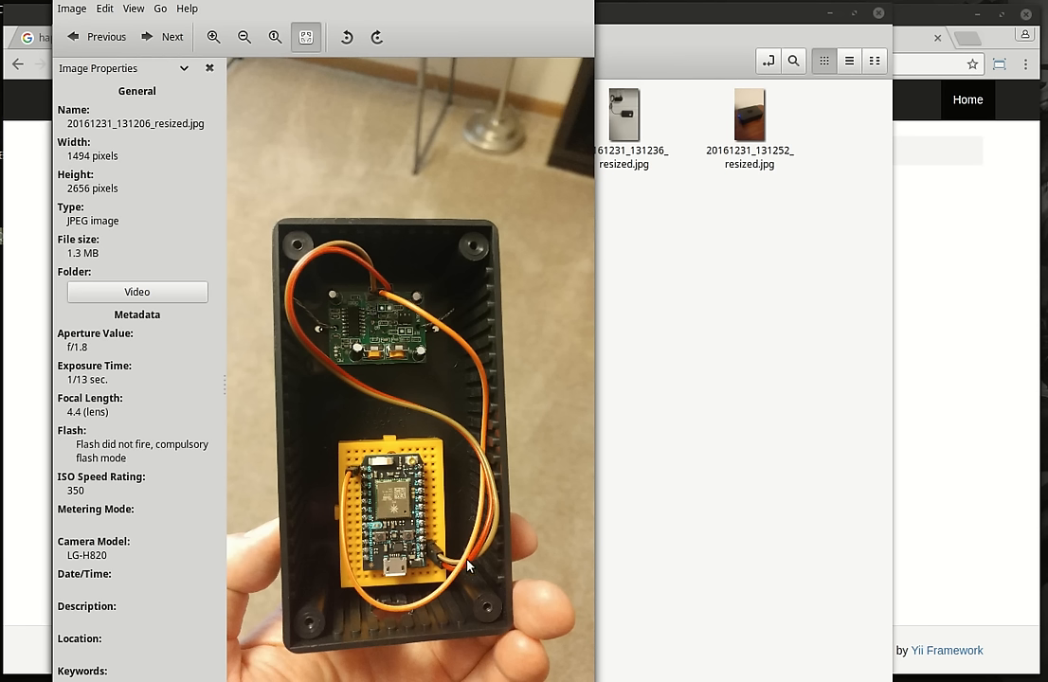
mouse_move(392, 479)
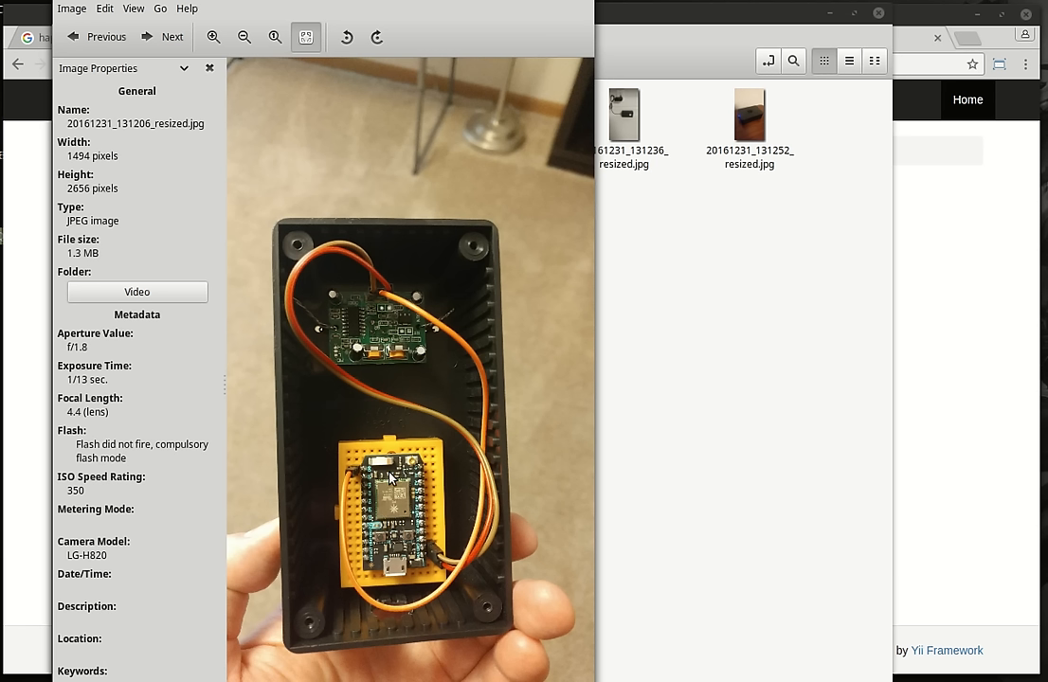
mouse_move(362, 529)
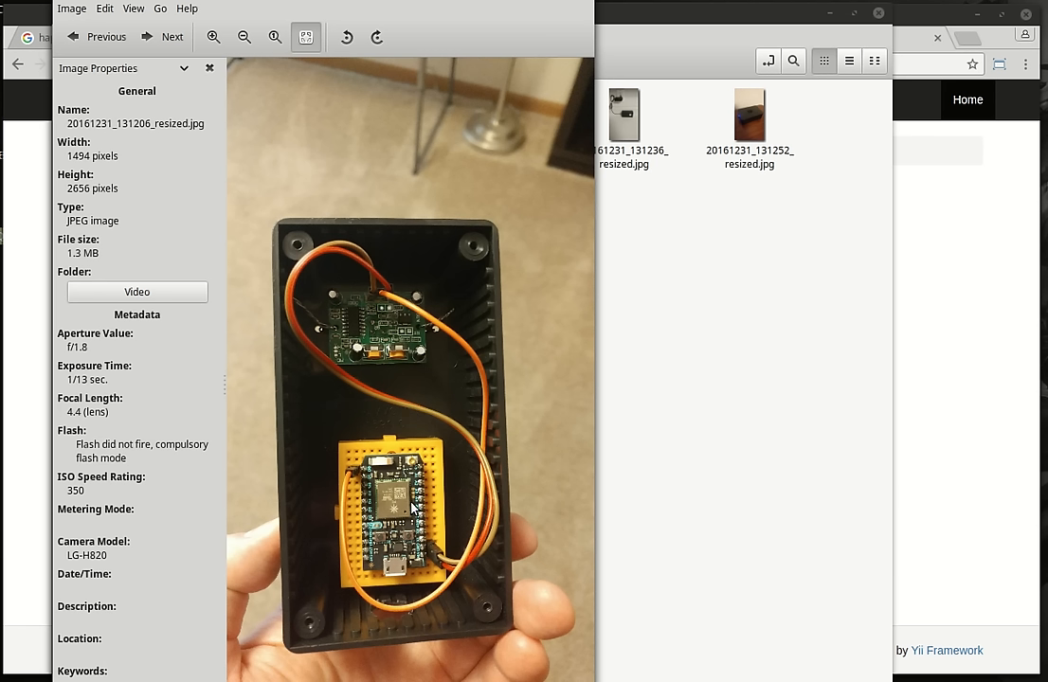
mouse_move(401, 505)
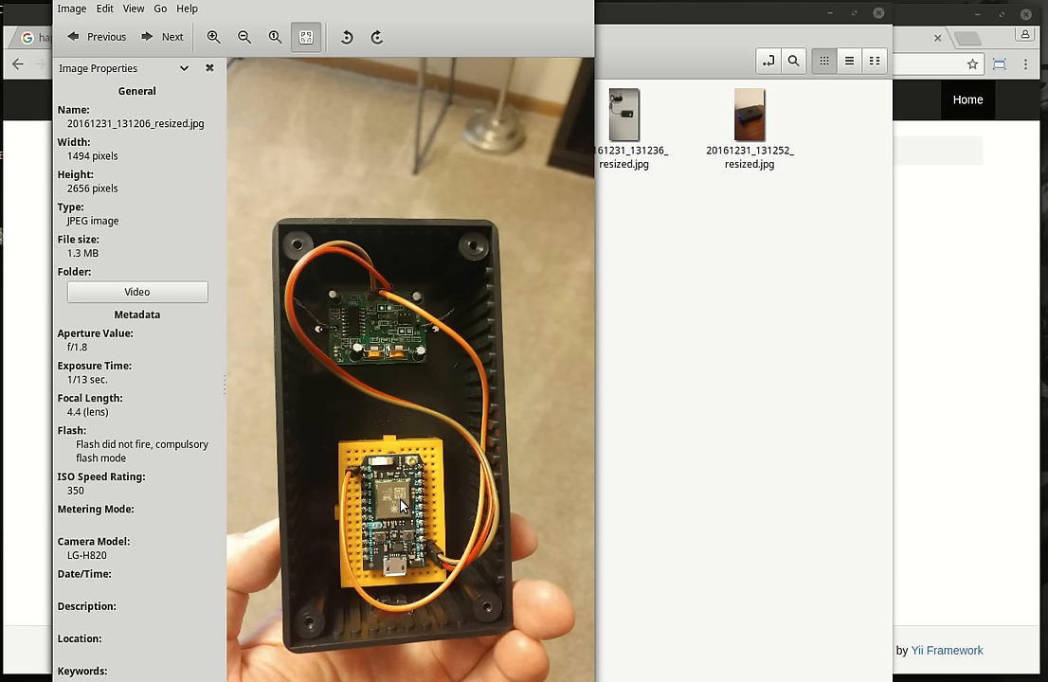
mouse_move(270, 161)
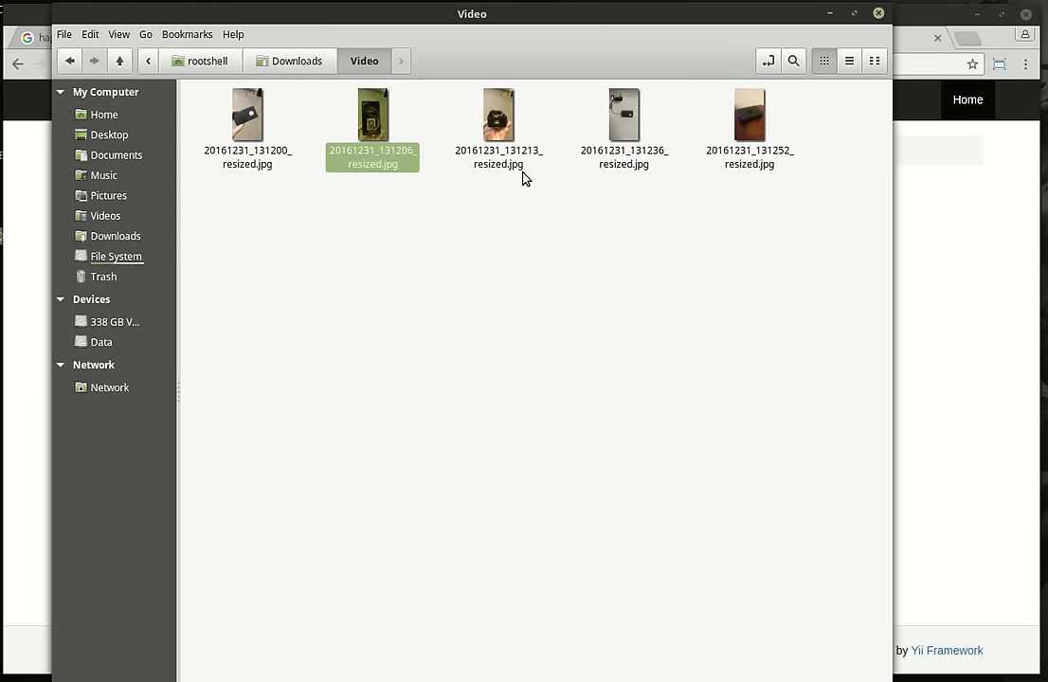
Step: Open 20161231_131252_resized.jpg, the black Raspberry Pi case with a blue light
double_click(620, 114)
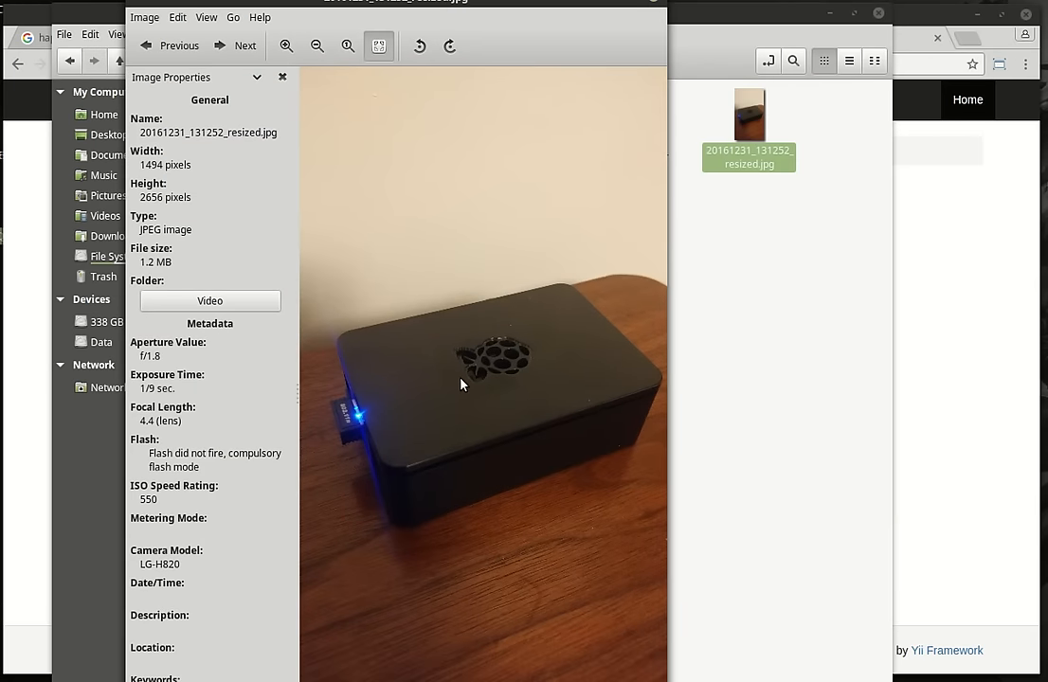
mouse_move(462, 397)
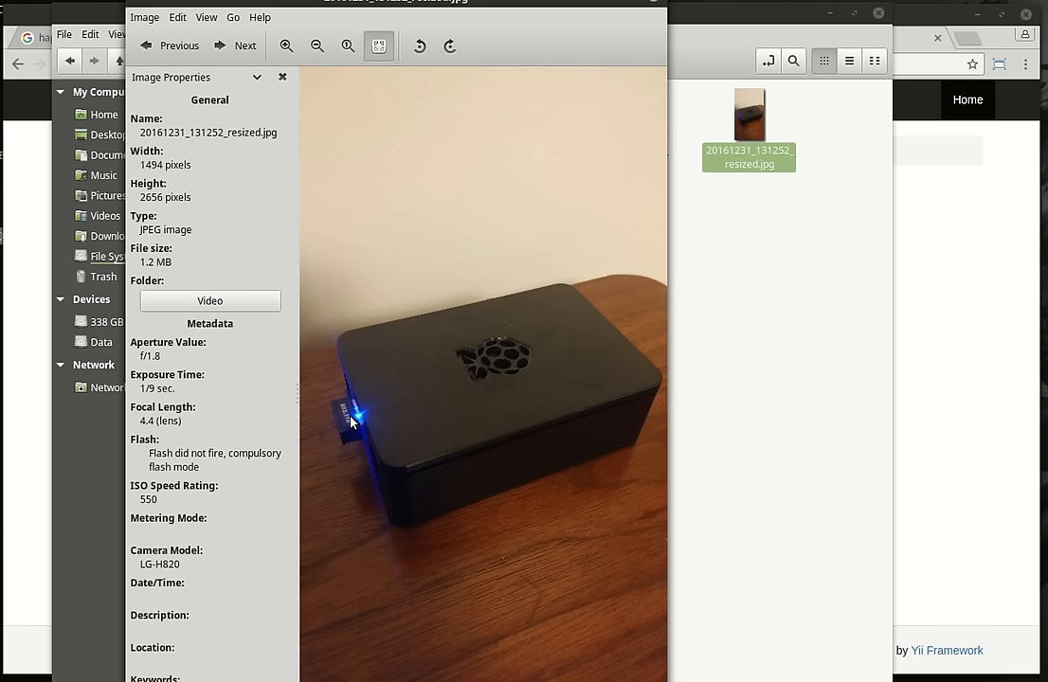
mouse_move(599, 360)
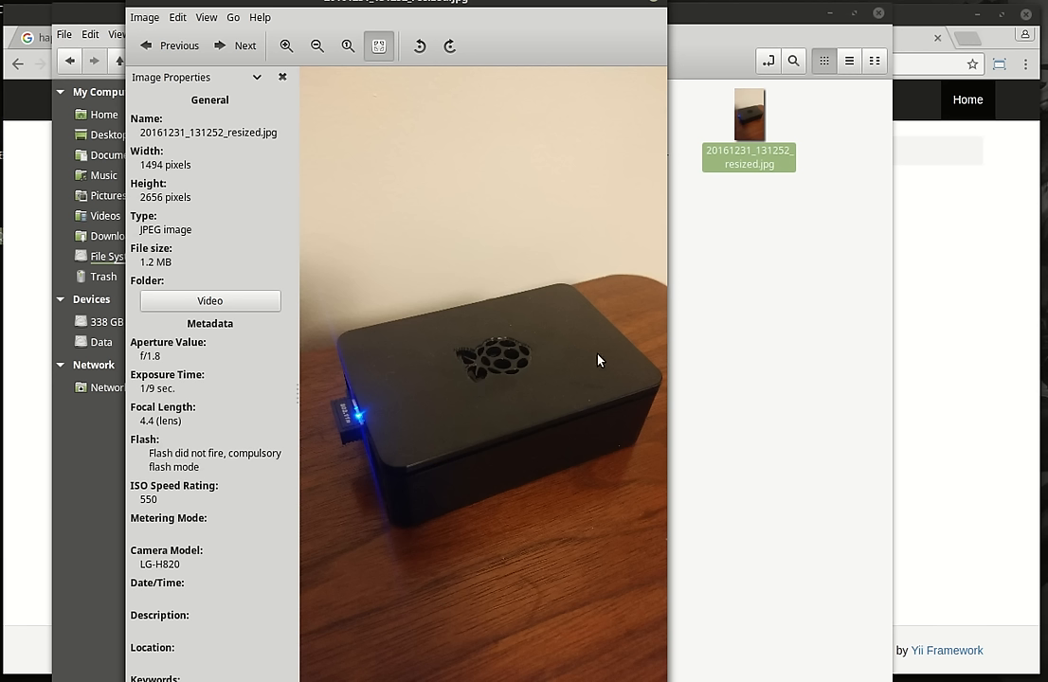
mouse_move(572, 11)
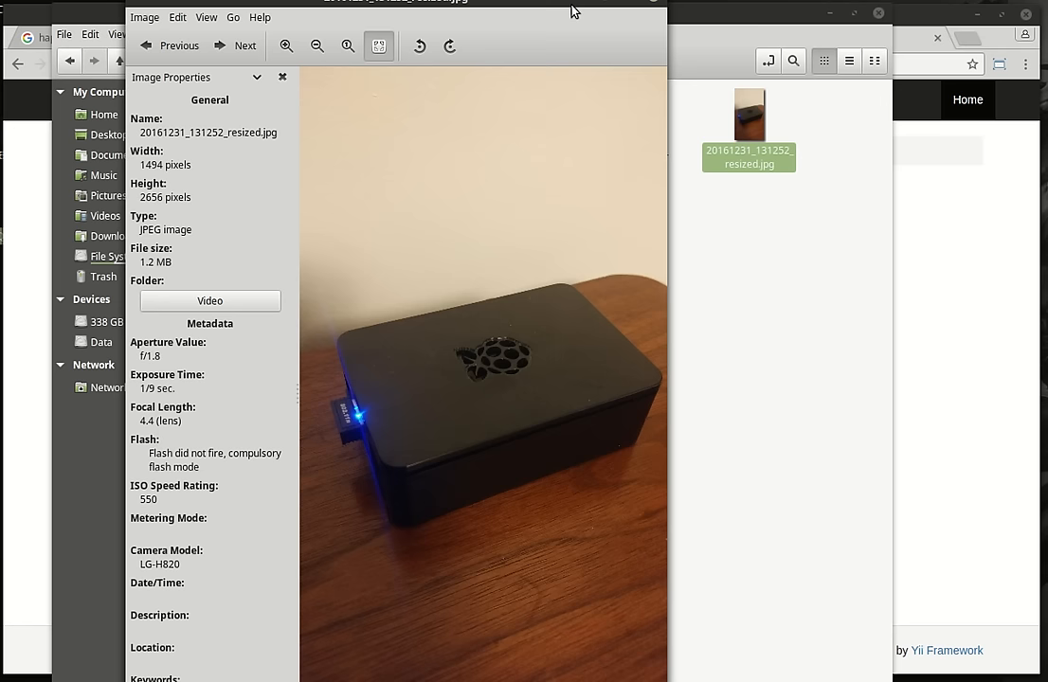
mouse_move(519, 426)
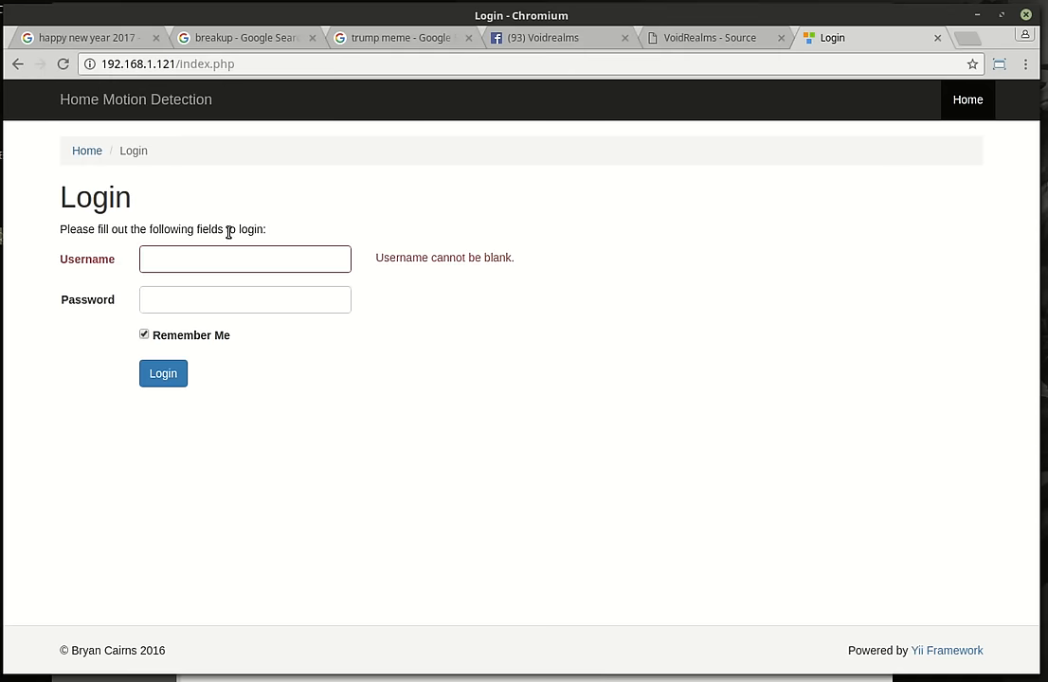
Step: Pick the saved username so the password autofills, then submit the Home Motion Detection login
click(245, 258)
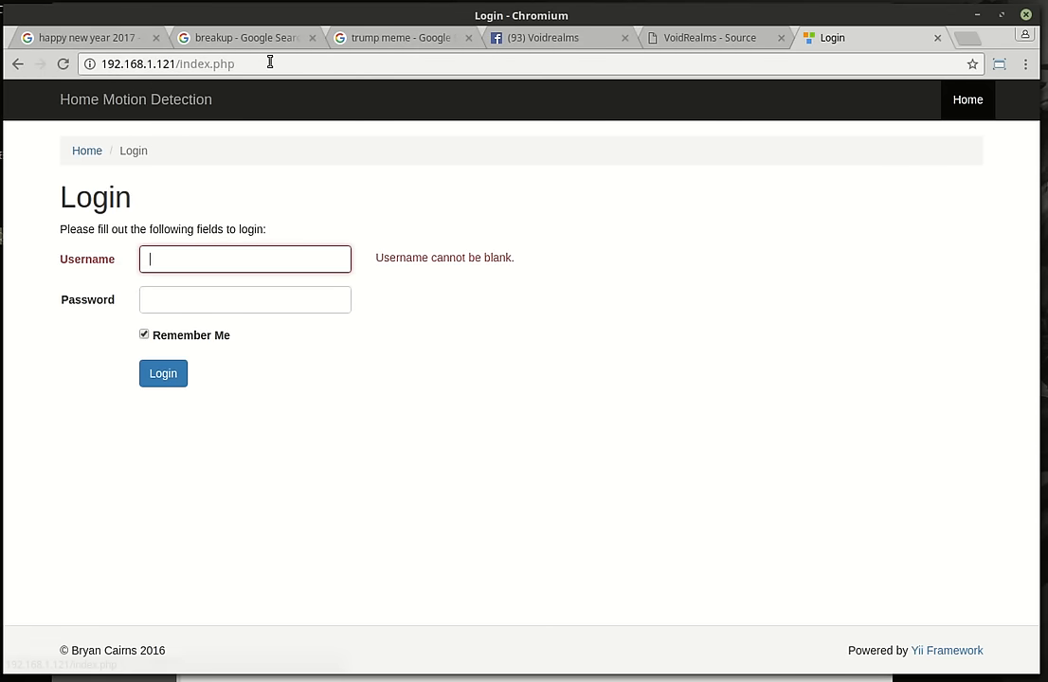
click(244, 259)
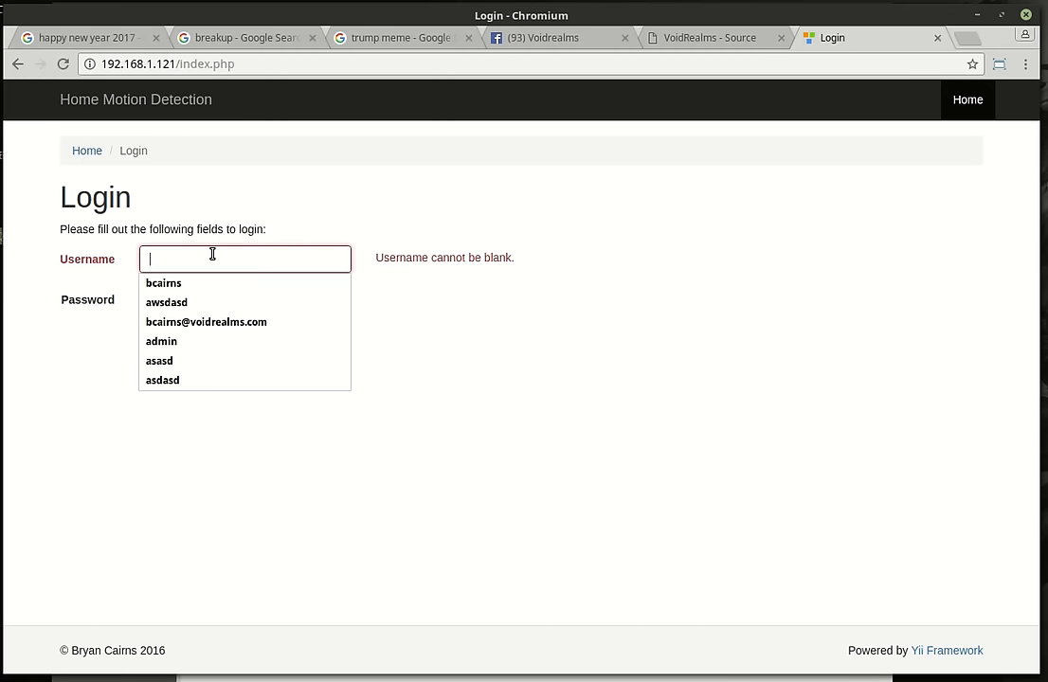
click(163, 282)
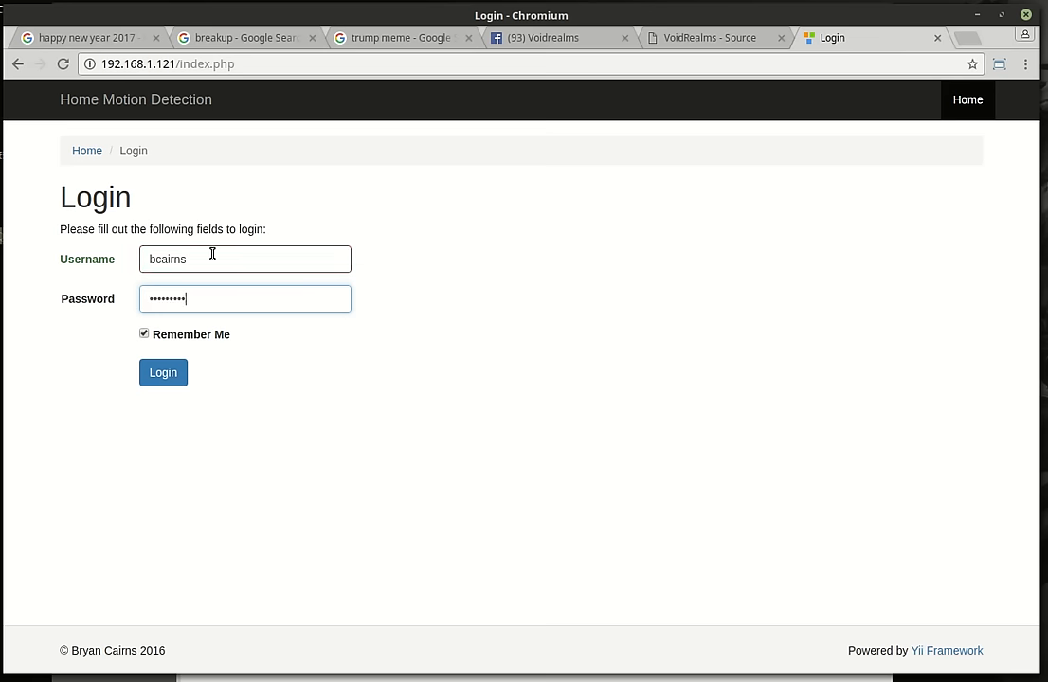
click(162, 372)
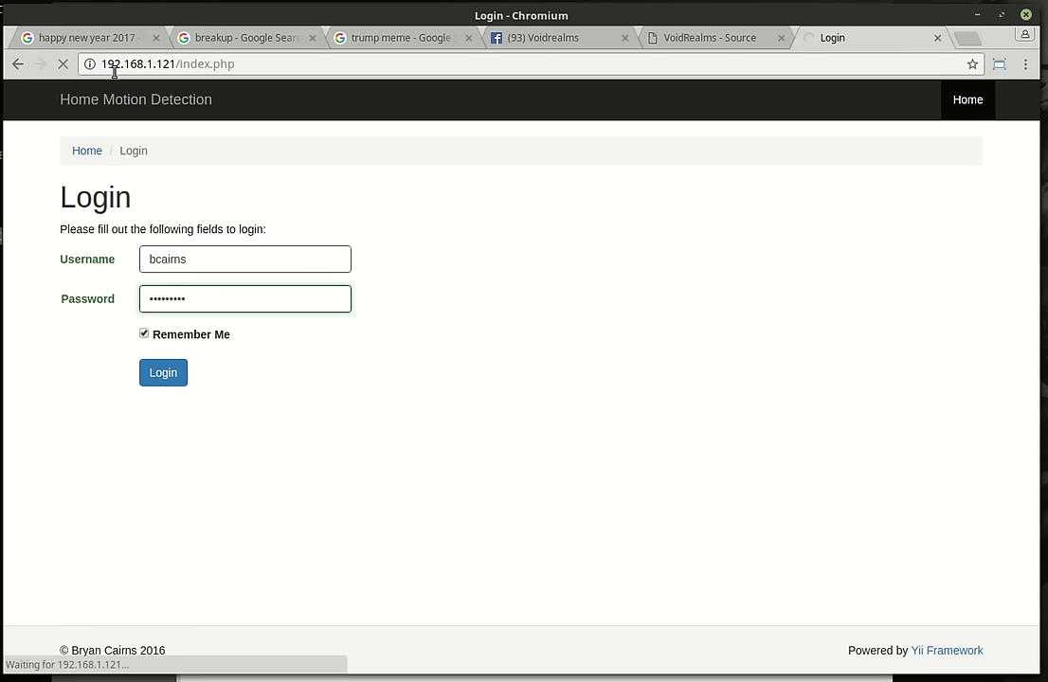
Step: On the Control page, switch detection to Status: On, then click Turn Off
click(162, 372)
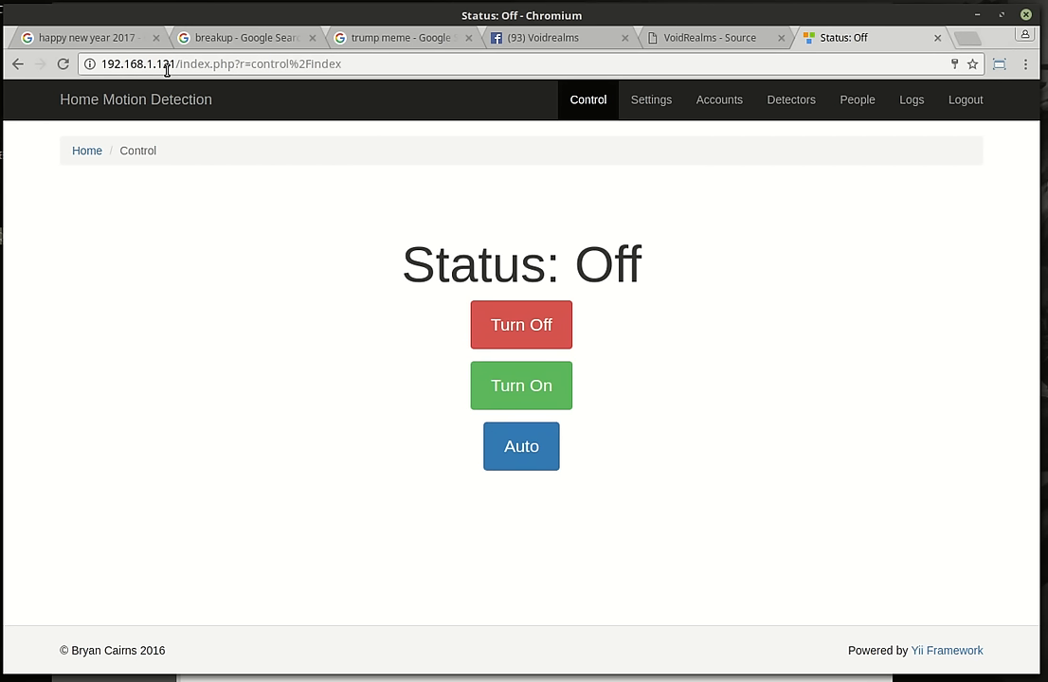
mouse_move(411, 227)
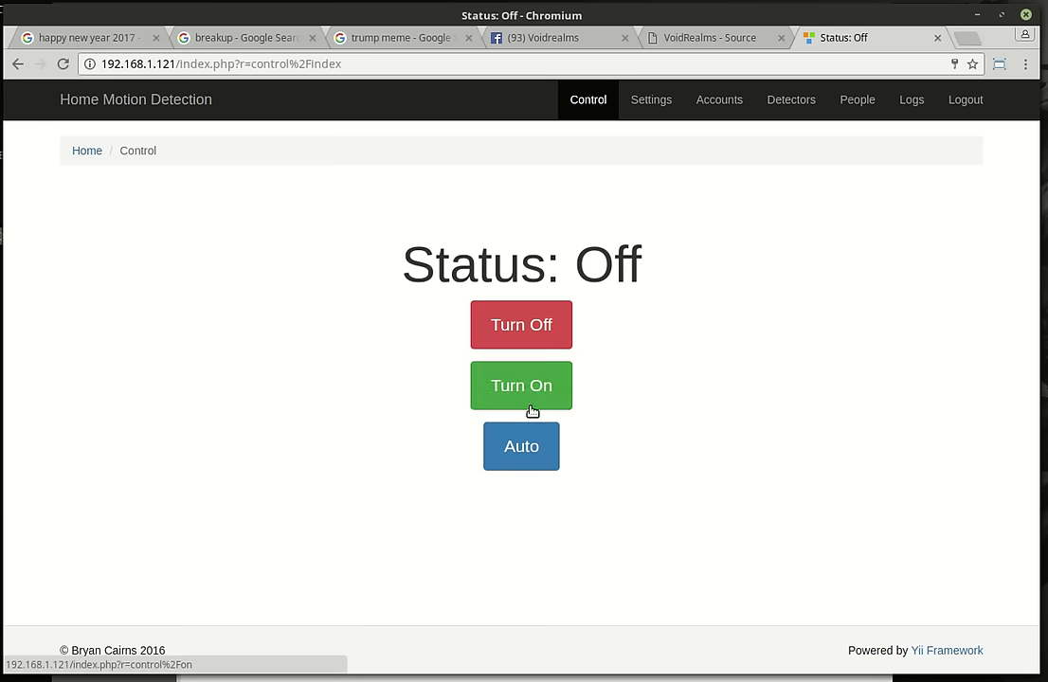
mouse_move(535, 483)
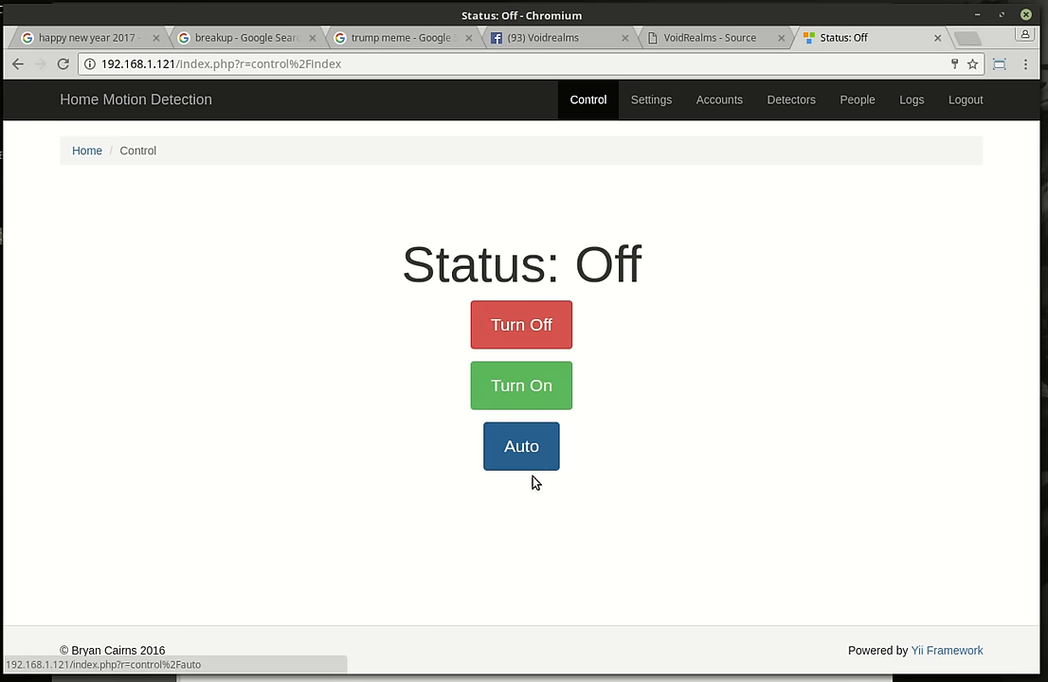
mouse_move(545, 399)
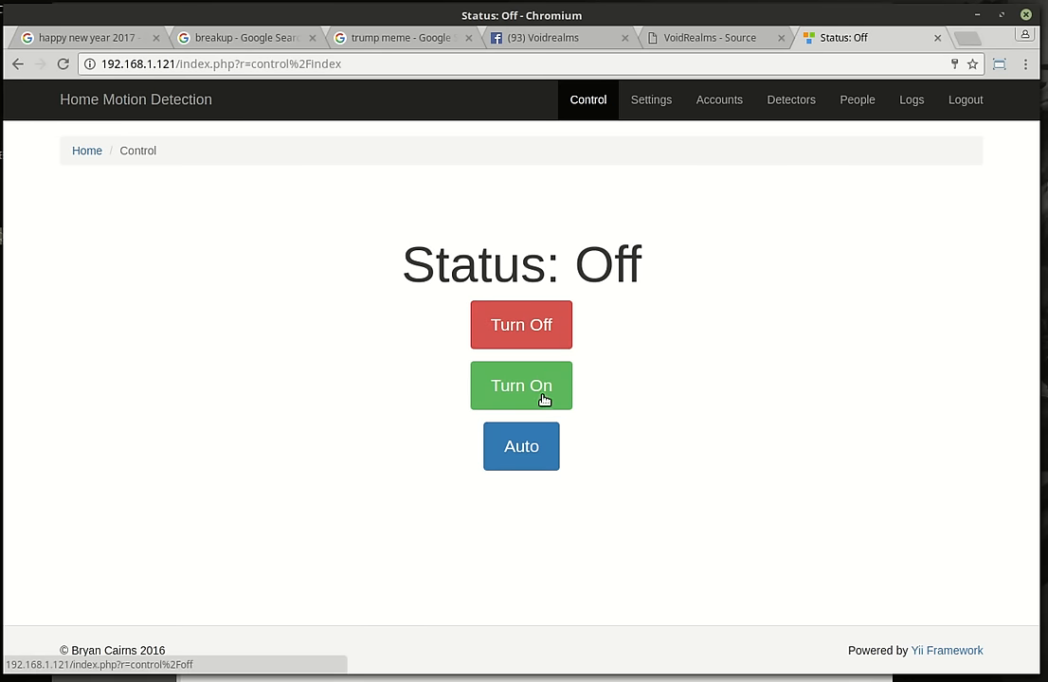
click(521, 386)
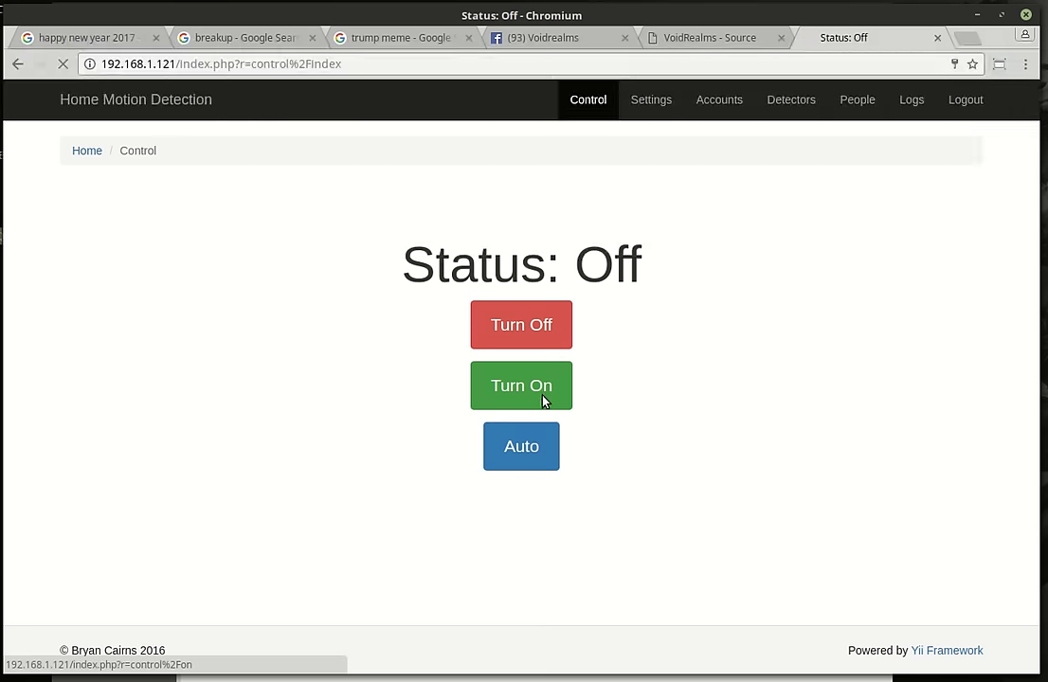
click(522, 386)
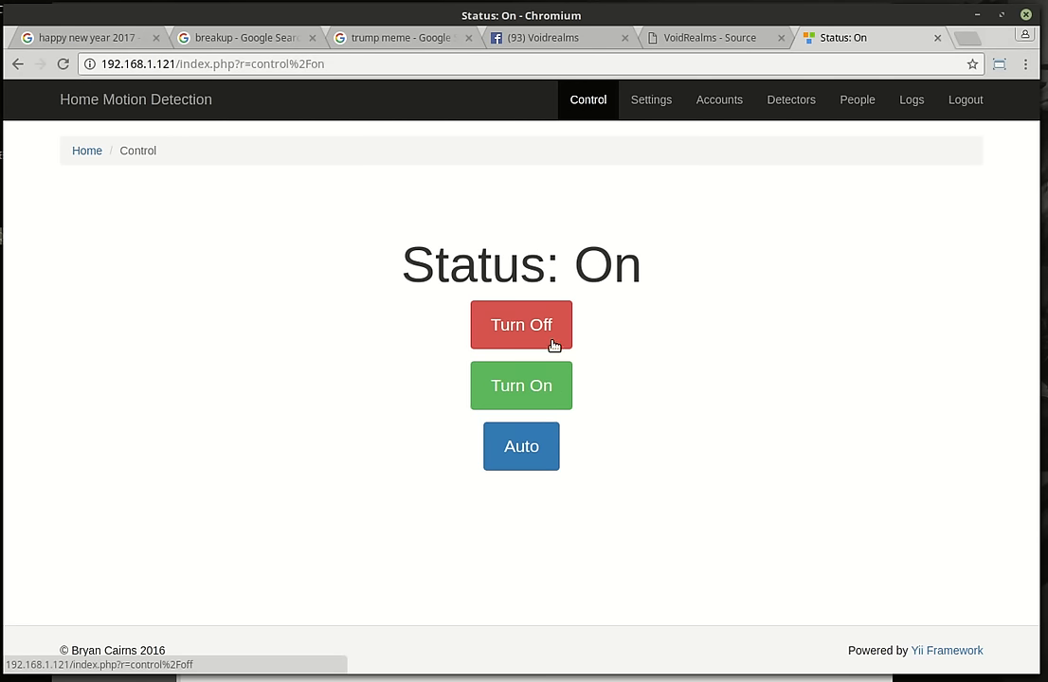
click(521, 324)
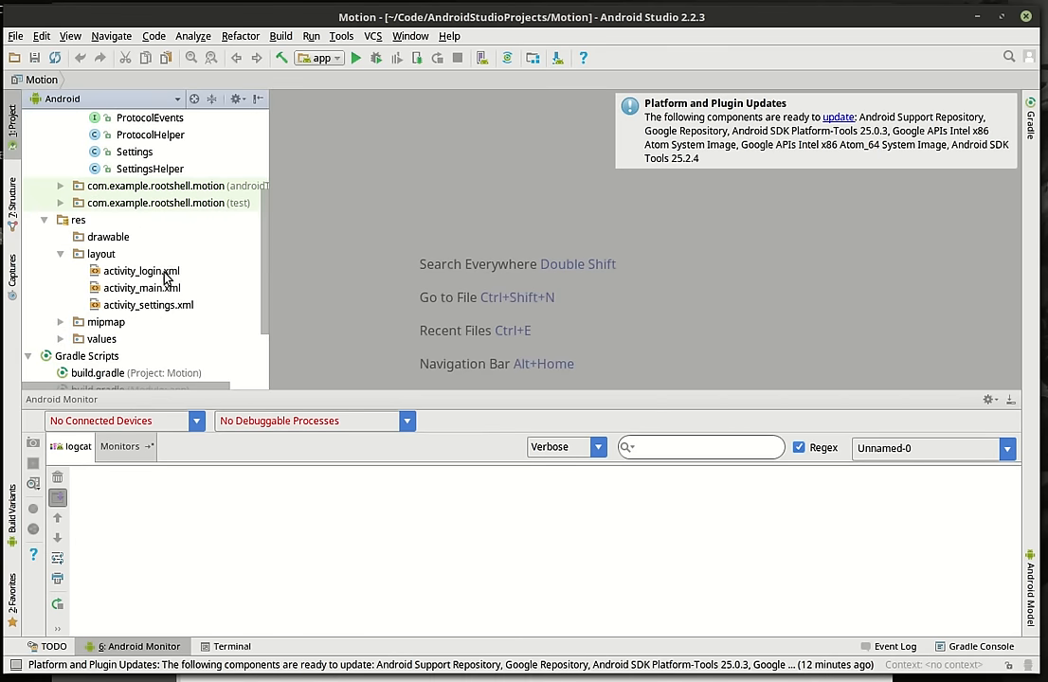
Step: Open res/layout/activity_main.xml to view the OFF, ON, AUTO and test buttons
double_click(140, 287)
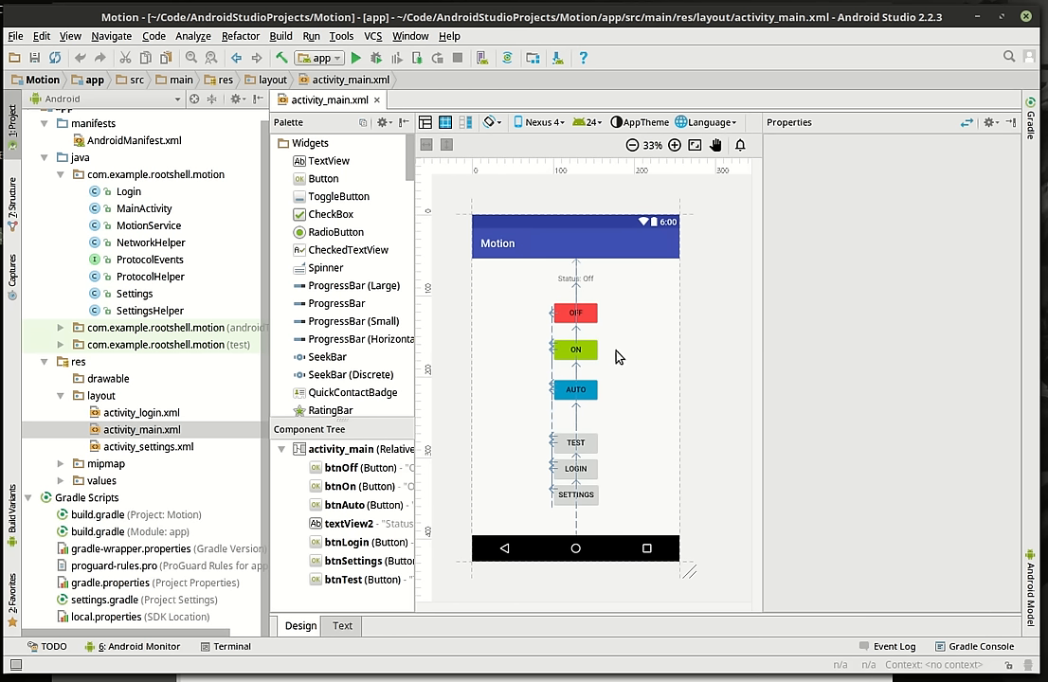
mouse_move(598, 409)
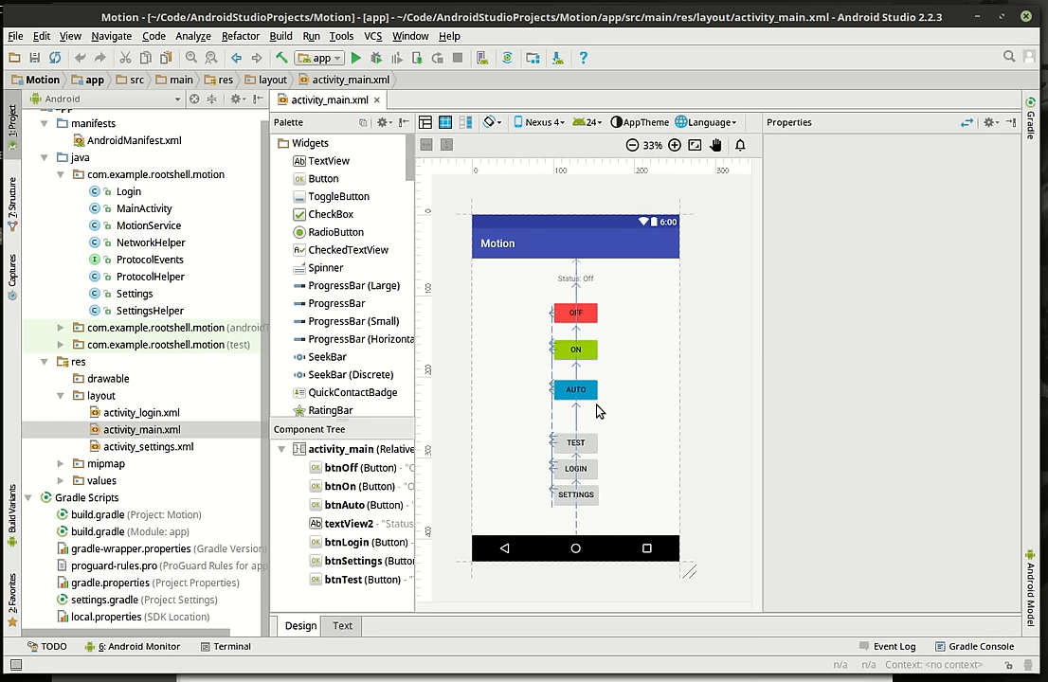
mouse_move(591, 332)
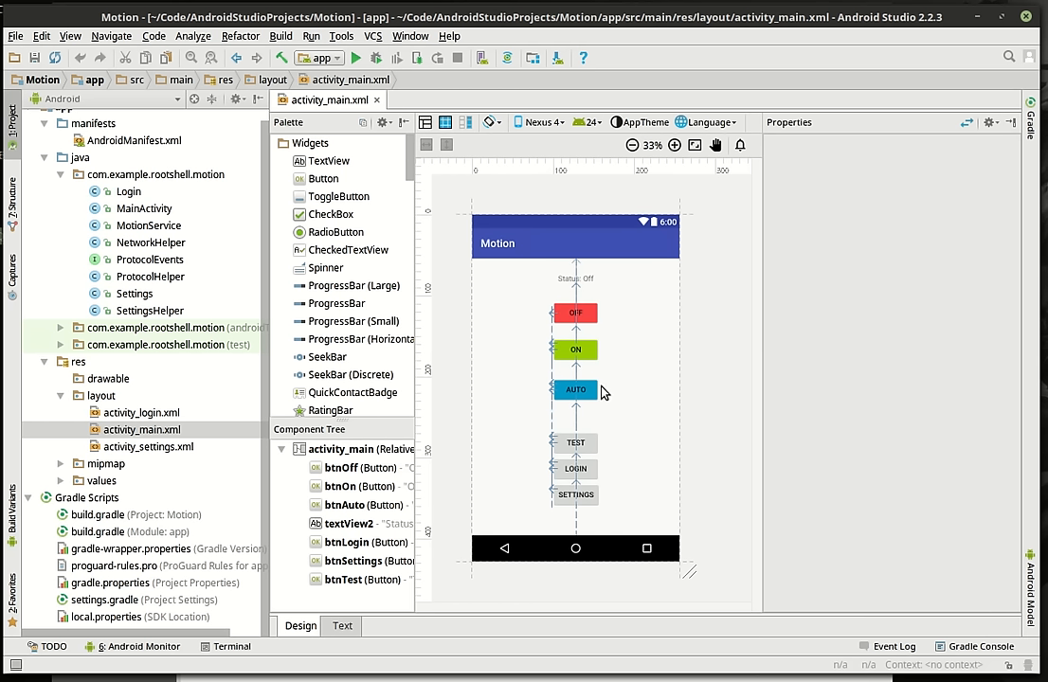
mouse_move(708, 388)
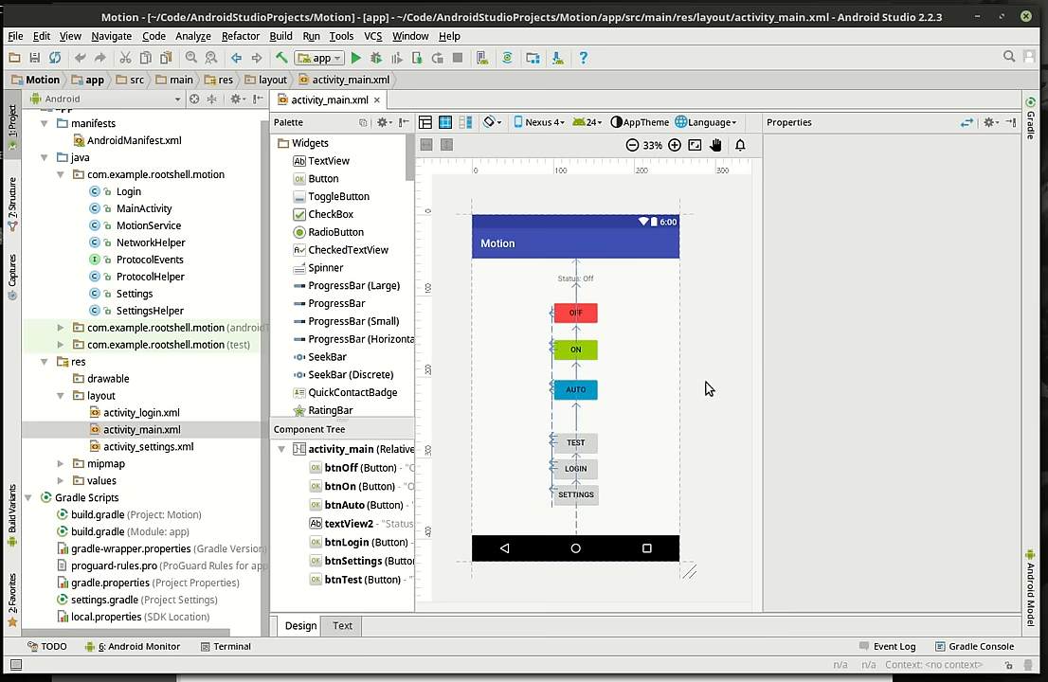
mouse_move(702, 364)
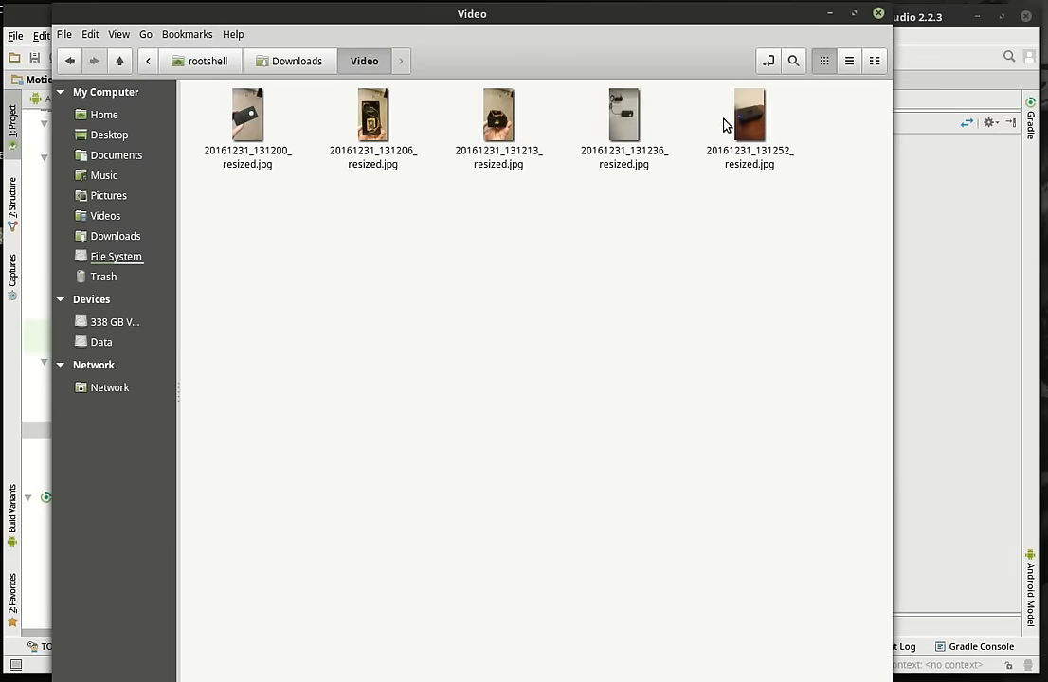
Step: Open 20161231_131252_resized.jpg, the Raspberry Pi case photo
double_click(752, 116)
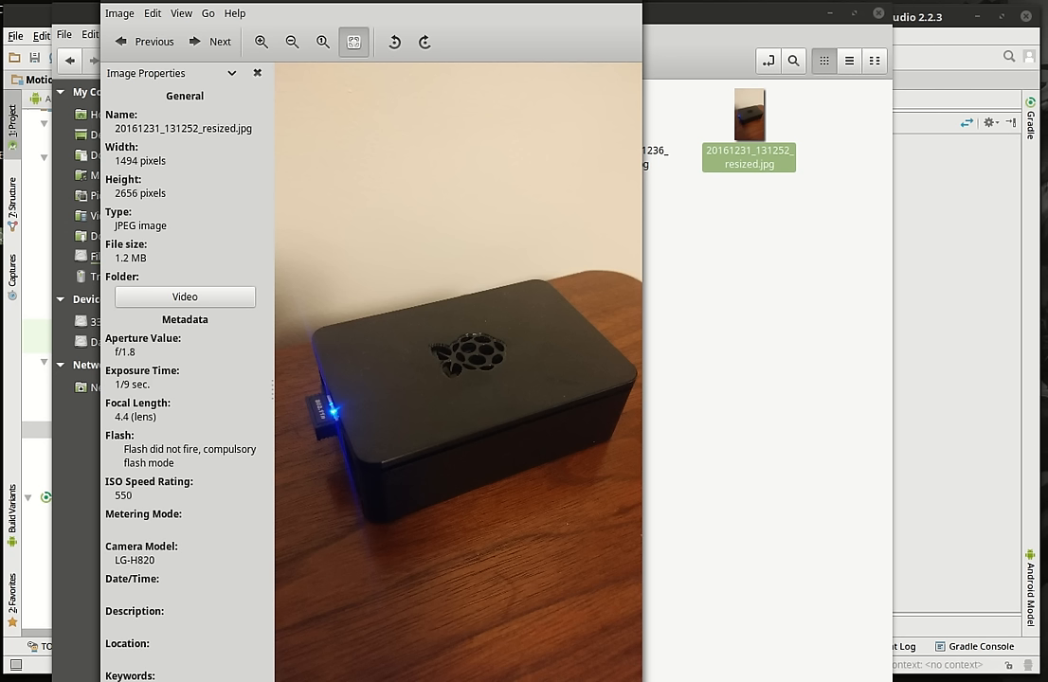
Step: Close Xviewer to return to the Control page showing Status: Off
click(257, 73)
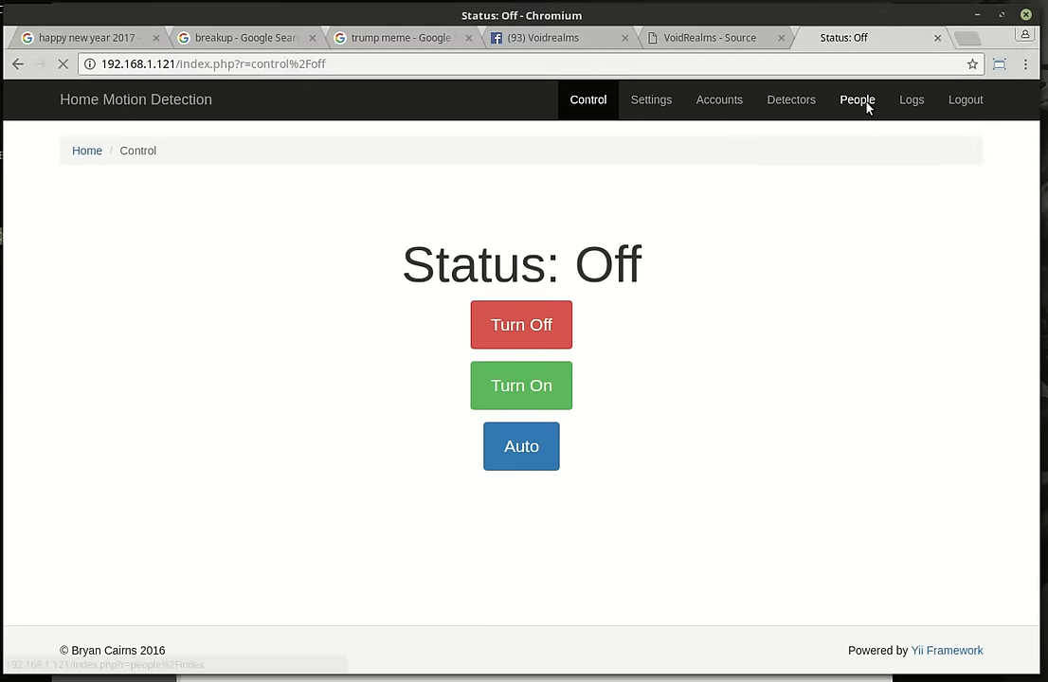
Step: Delete New Personal Device from People, leaving only Bryan Cell
click(858, 99)
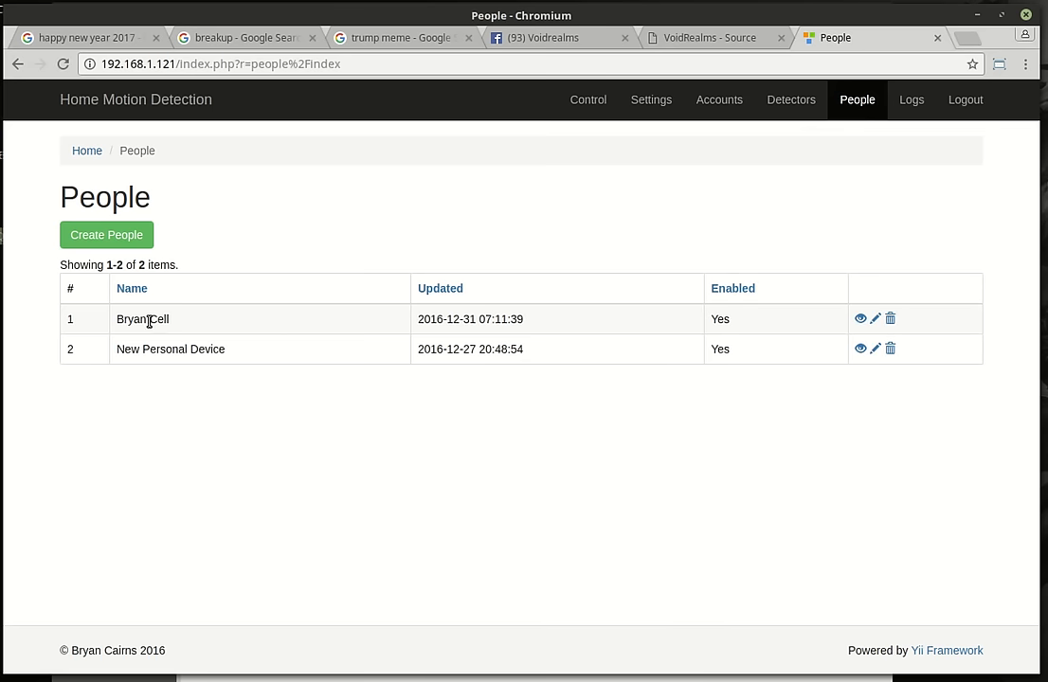
mouse_move(429, 349)
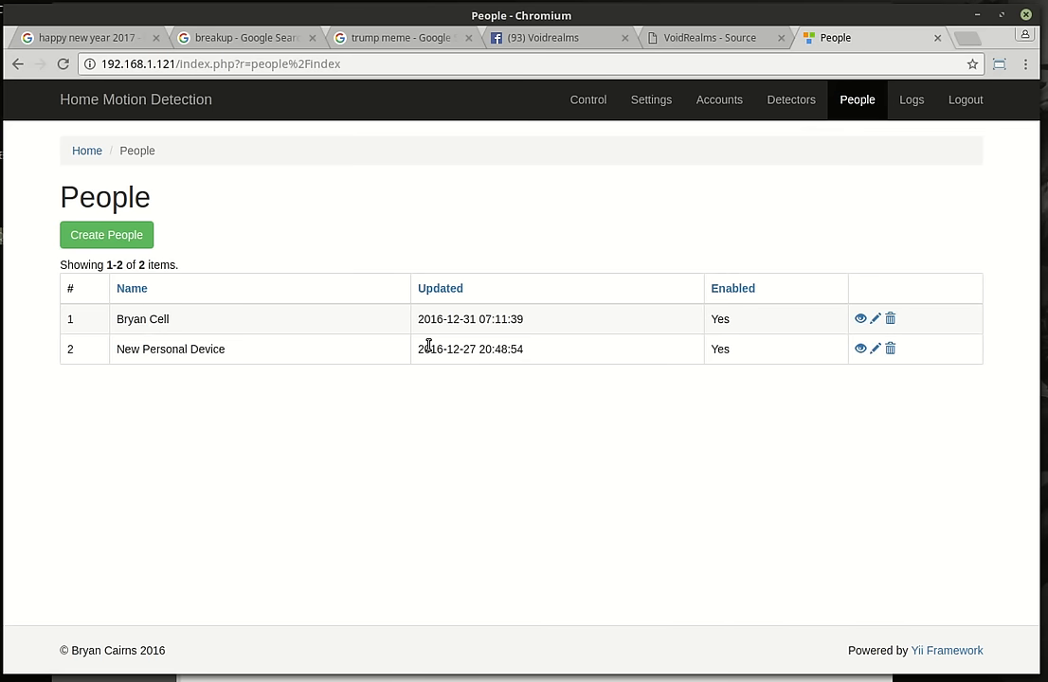
mouse_move(888, 349)
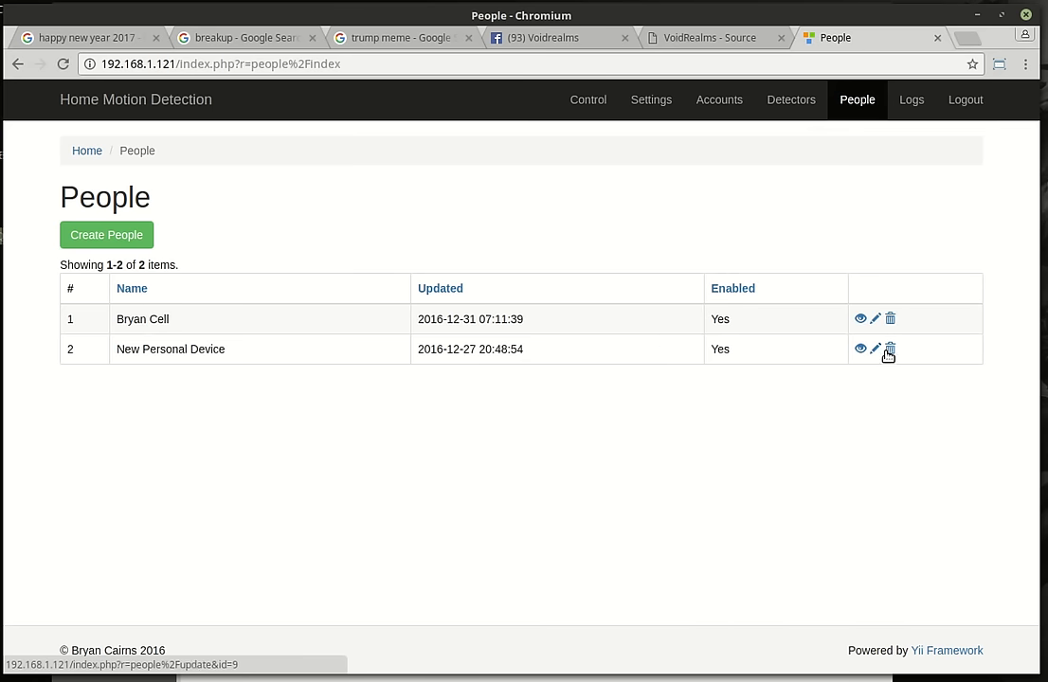
click(894, 350)
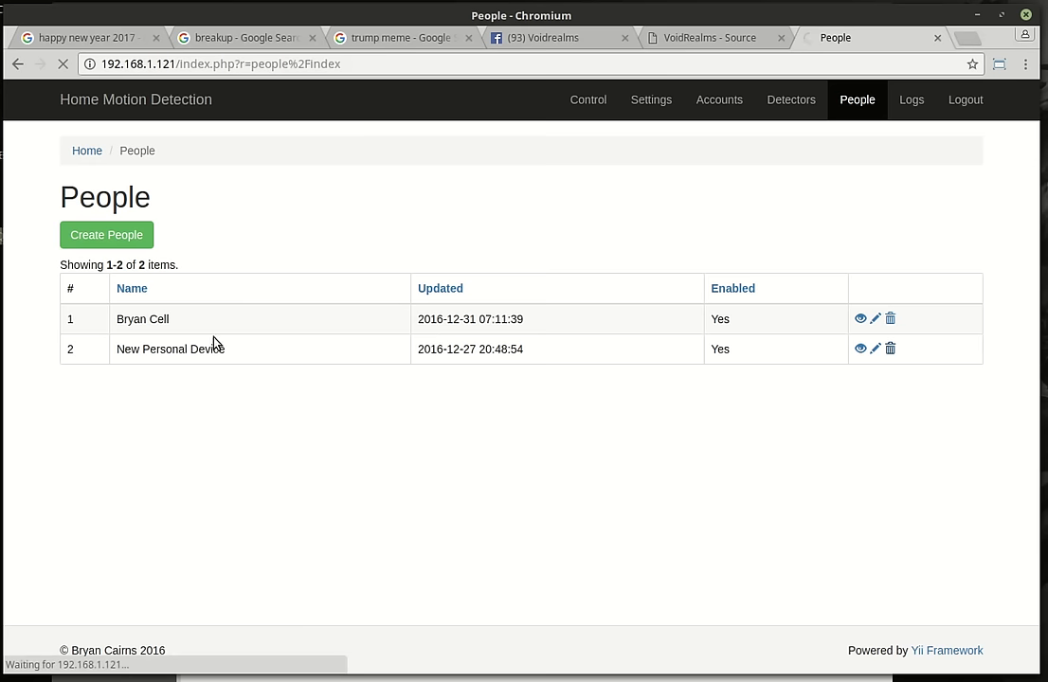
click(895, 349)
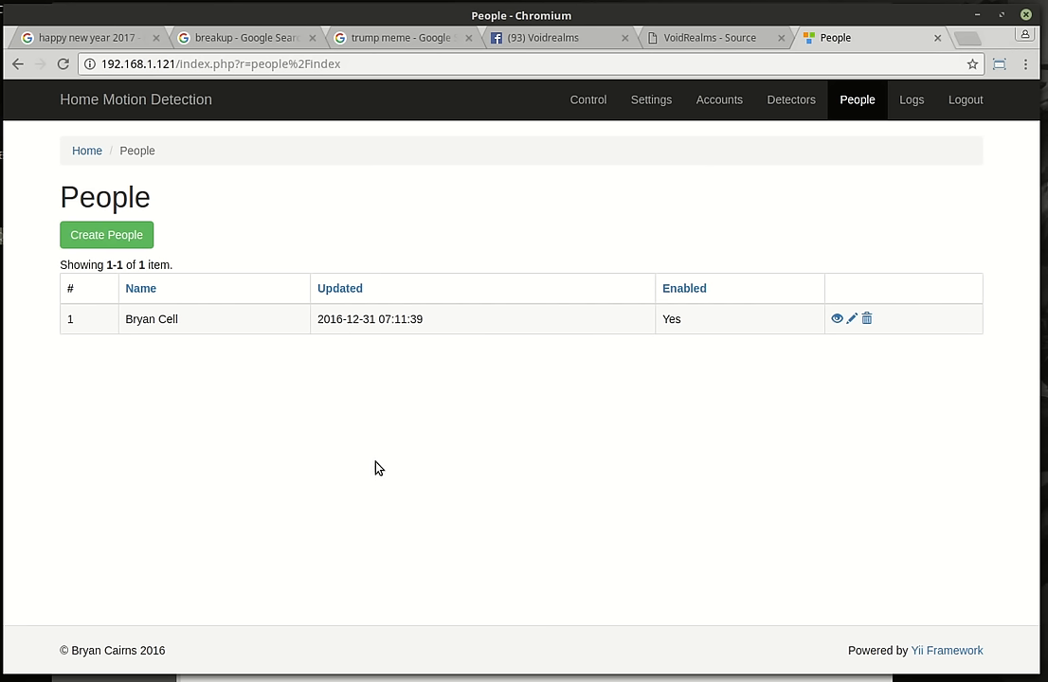
mouse_move(368, 460)
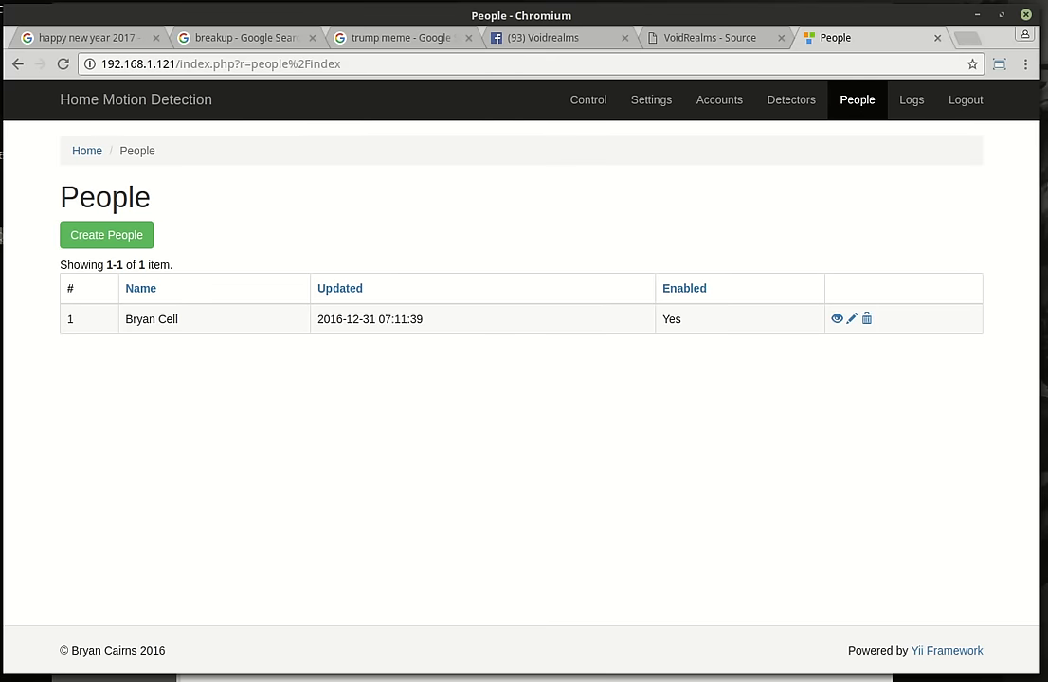
mouse_move(597, 142)
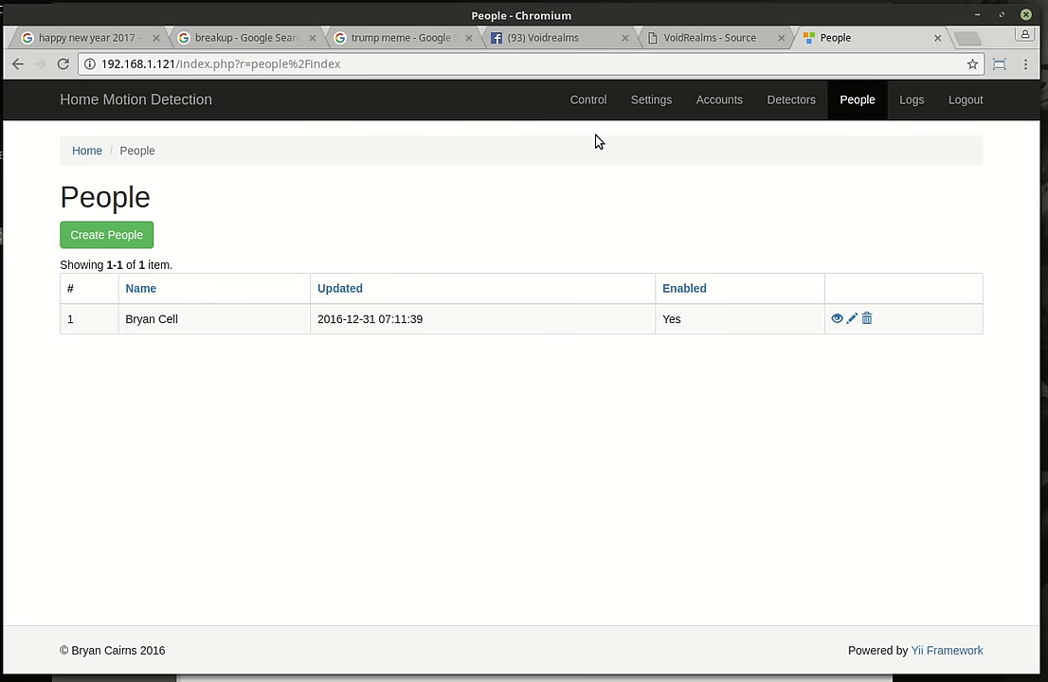
mouse_move(722, 102)
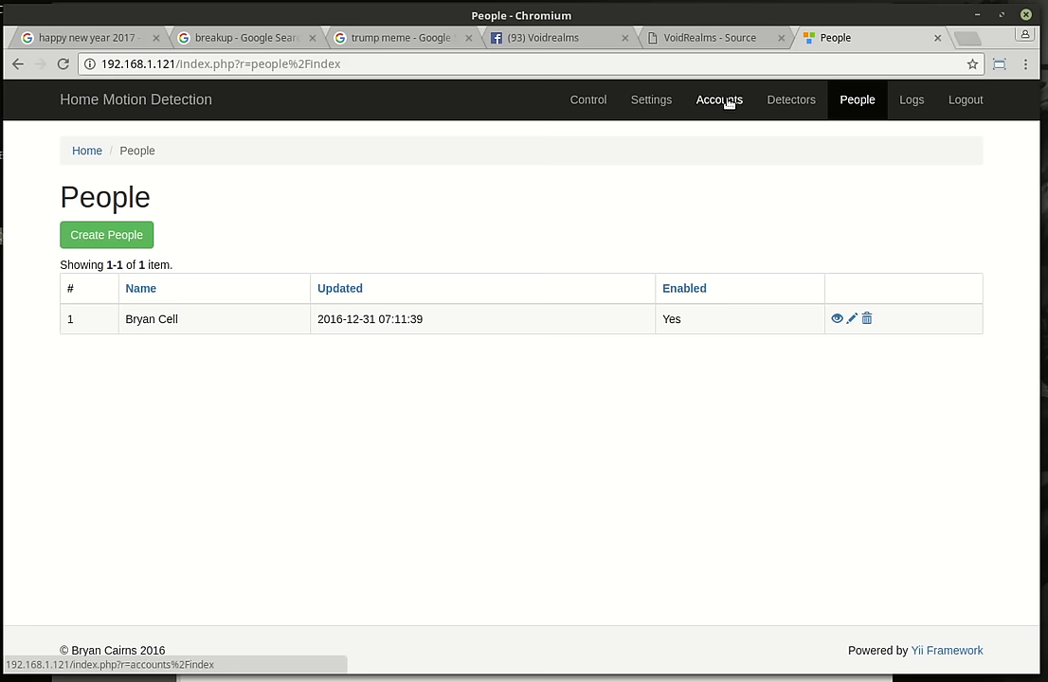
mouse_move(870, 183)
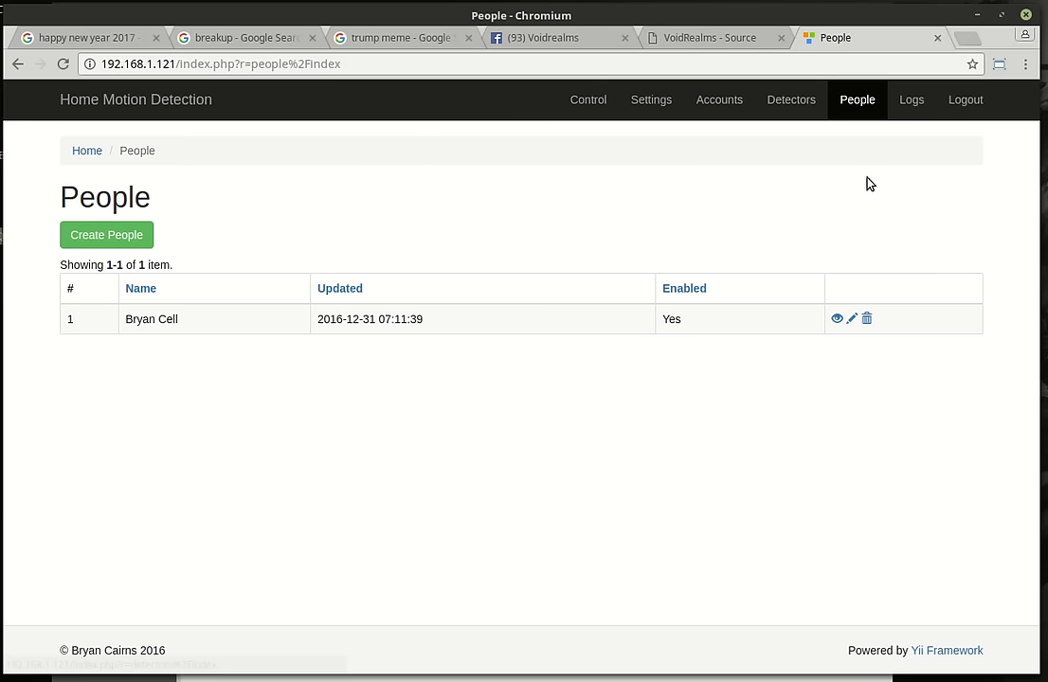
Step: Show the Logs page with five Living Room, Bed Room and Office events
click(910, 100)
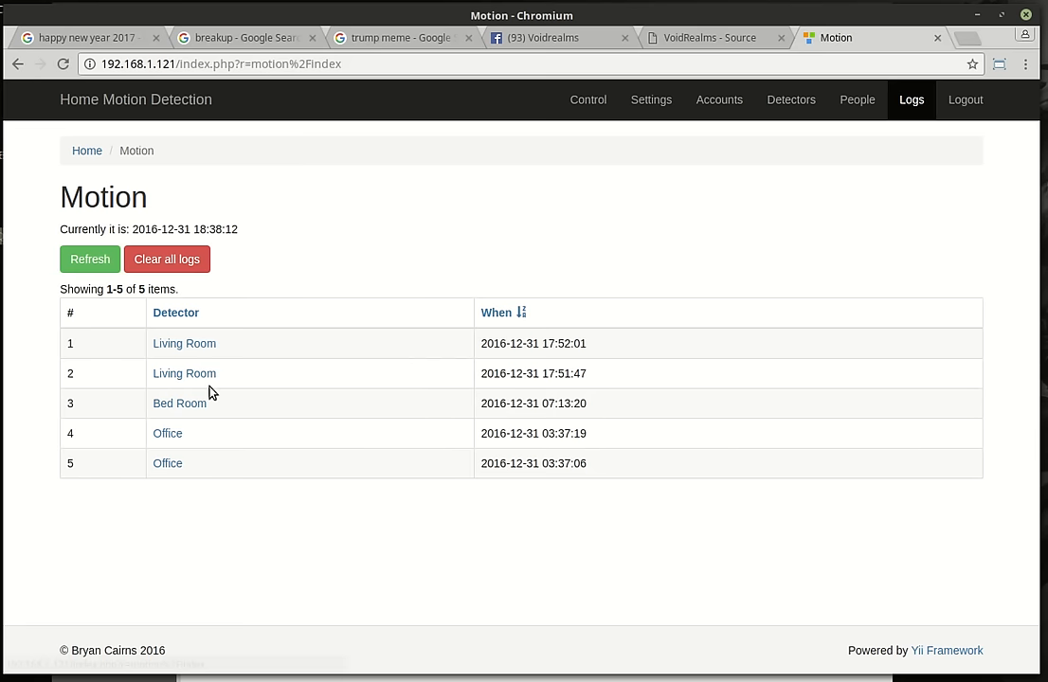
mouse_move(182, 353)
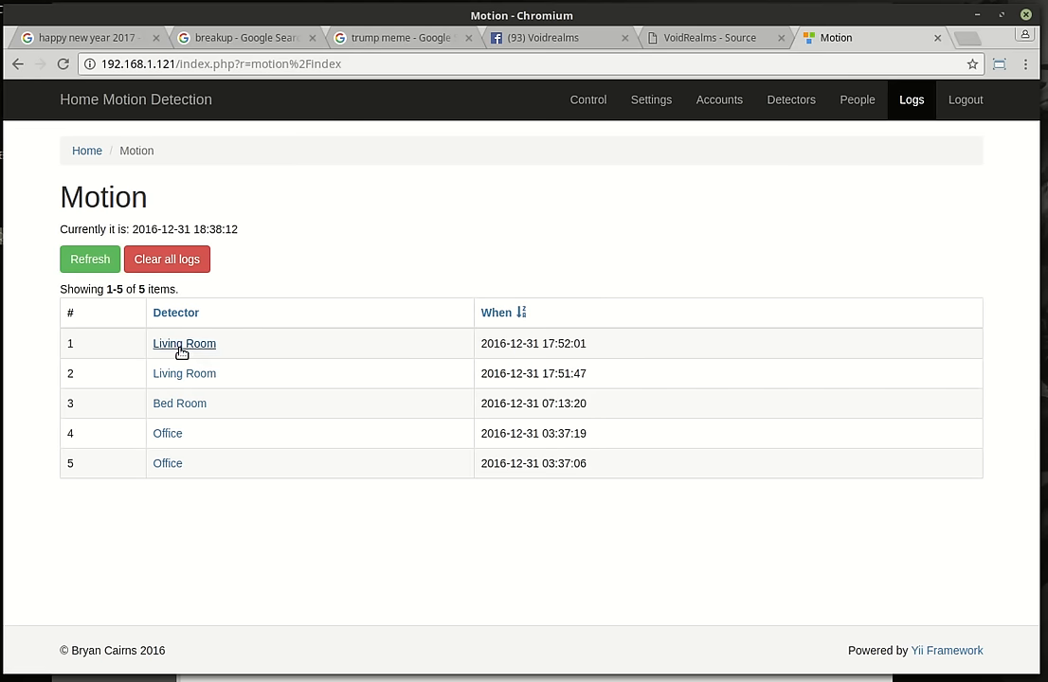
mouse_move(263, 229)
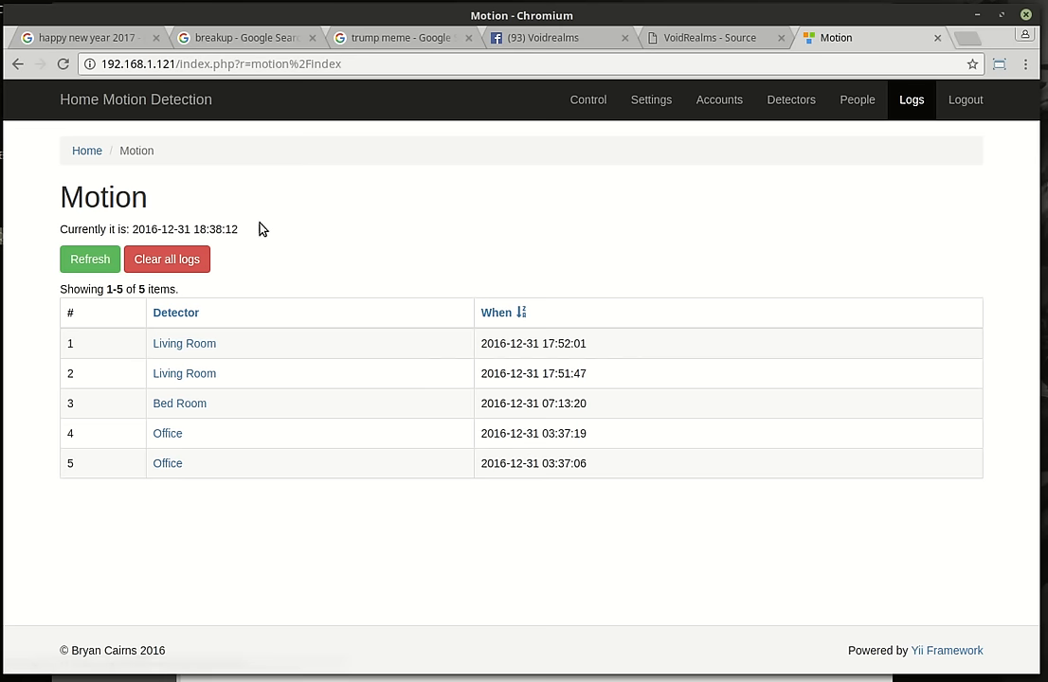
mouse_move(562, 451)
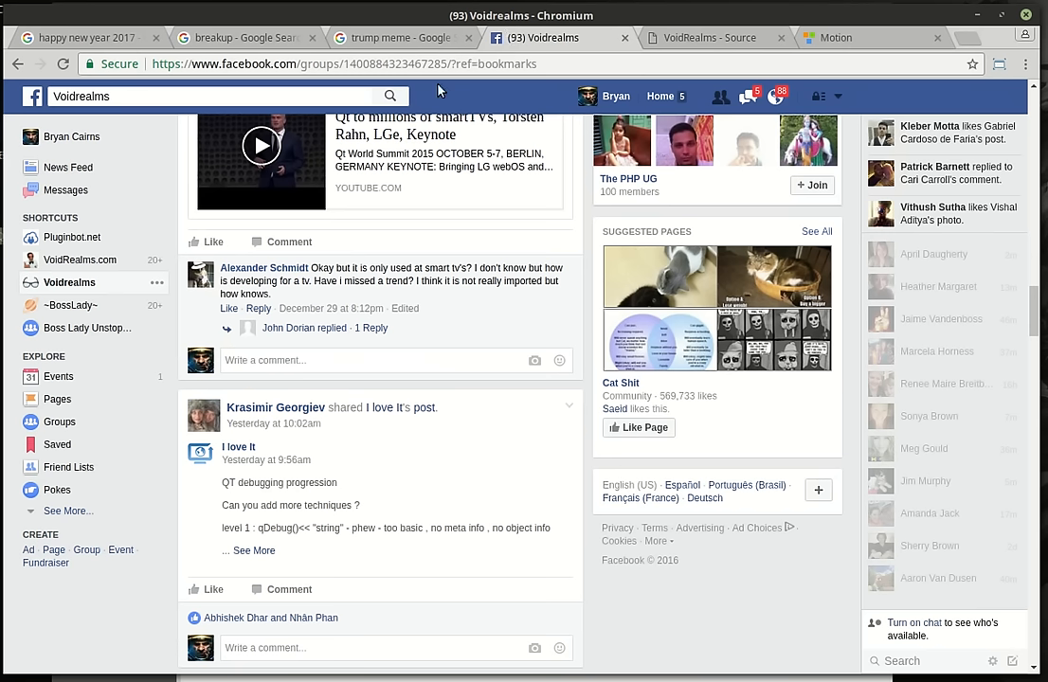
mouse_move(729, 35)
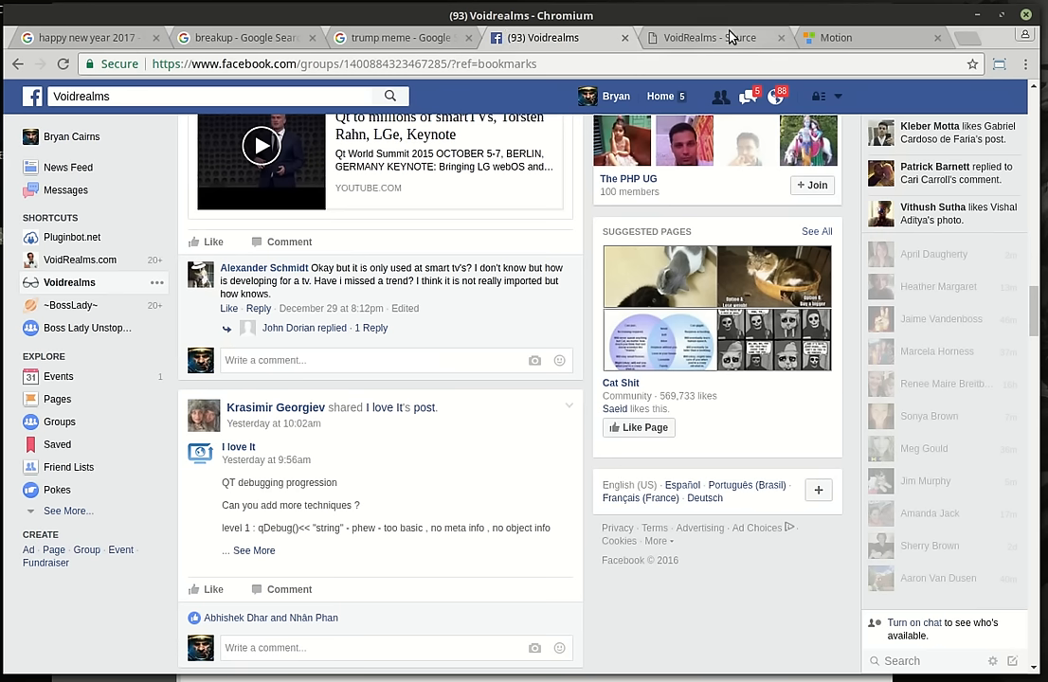
Step: Switch to the VoidRealms - Source tab listing the Qt downloads
click(706, 38)
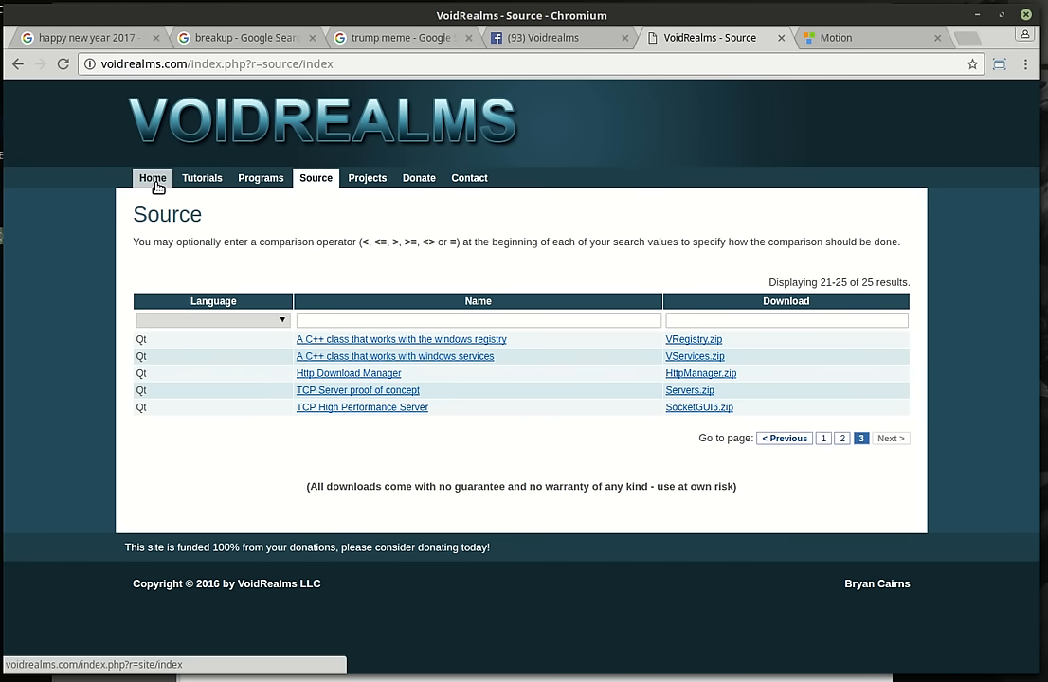
mouse_move(142, 344)
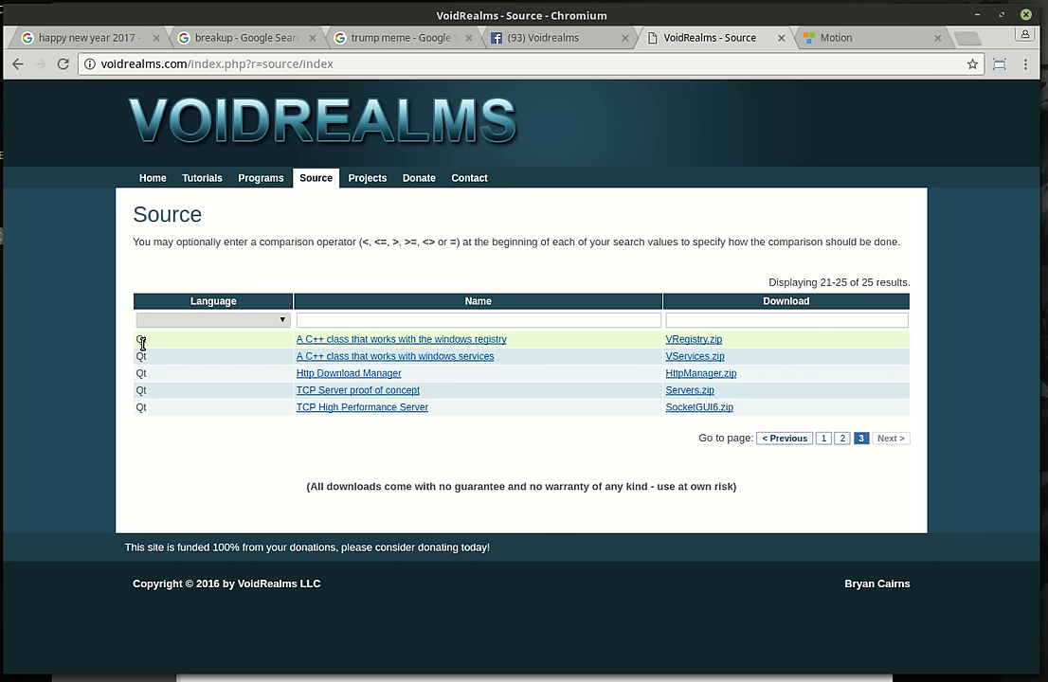
mouse_move(252, 232)
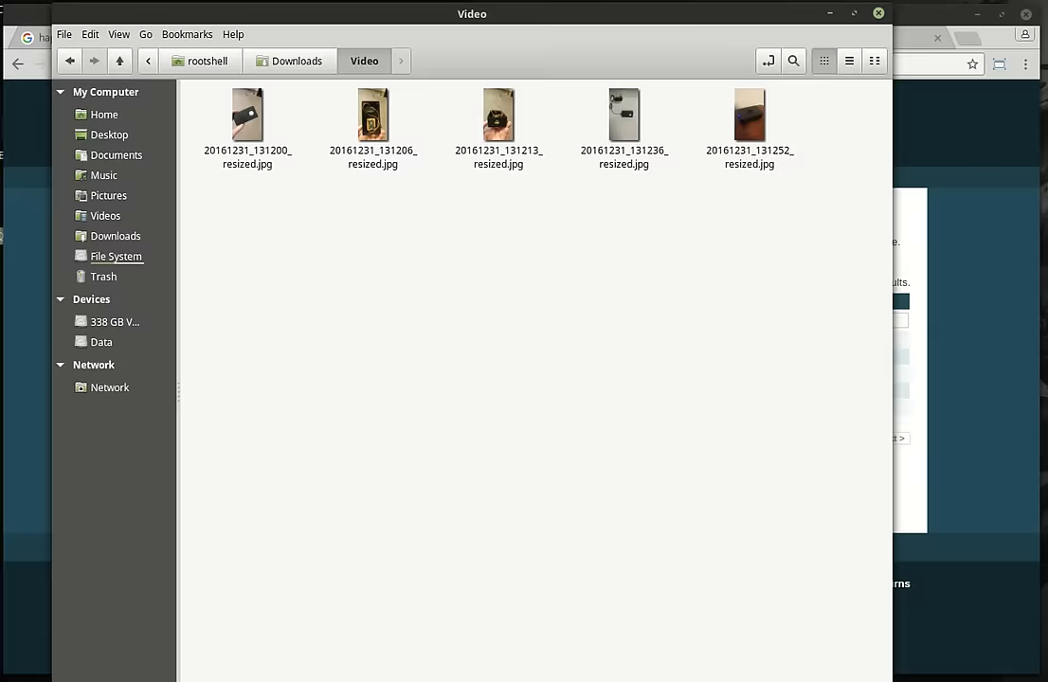
Step: Open a photo in Nemo's Downloads > Video folder
double_click(372, 116)
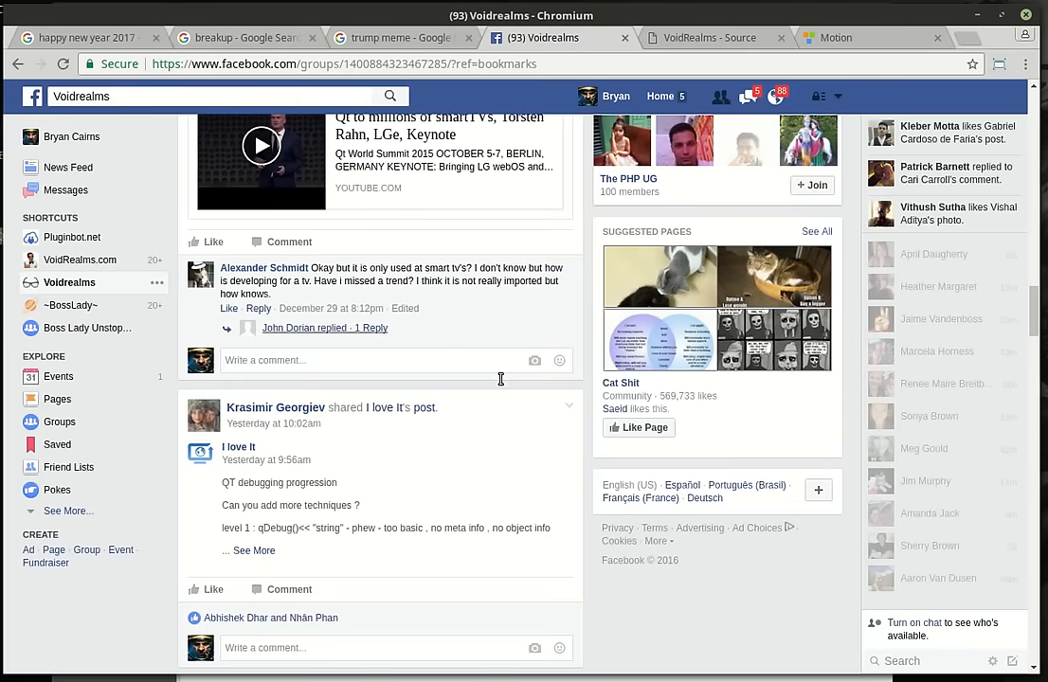
Step: Scroll the Voidrealms group feed, then return to the happy new year 2017 image search
scroll(down, 3)
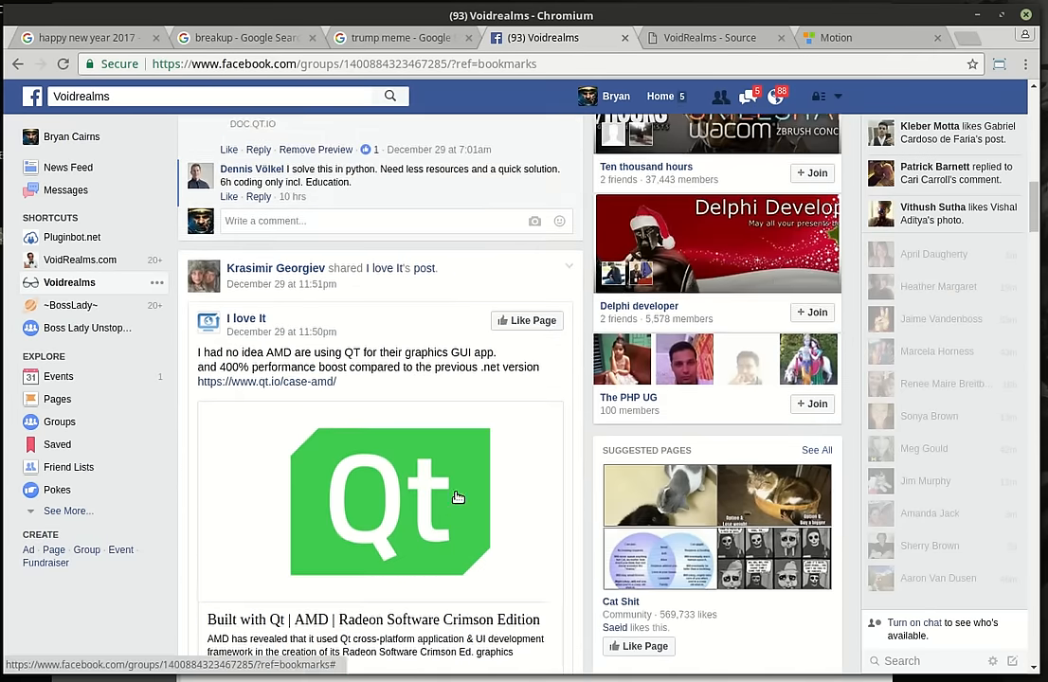
scroll(down, 3)
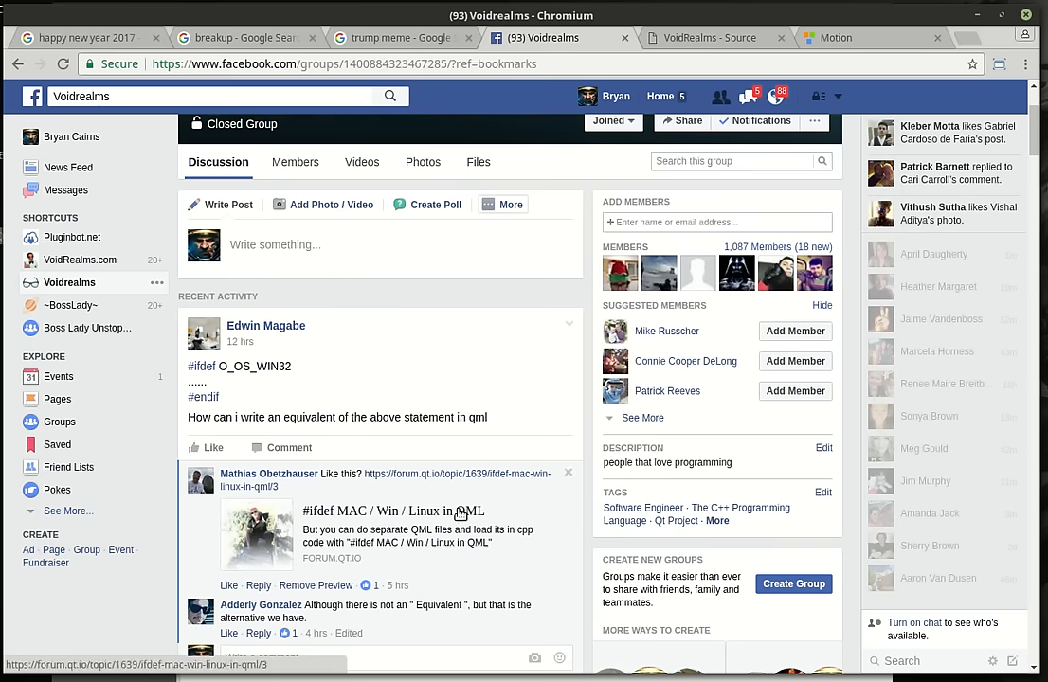
mouse_move(447, 515)
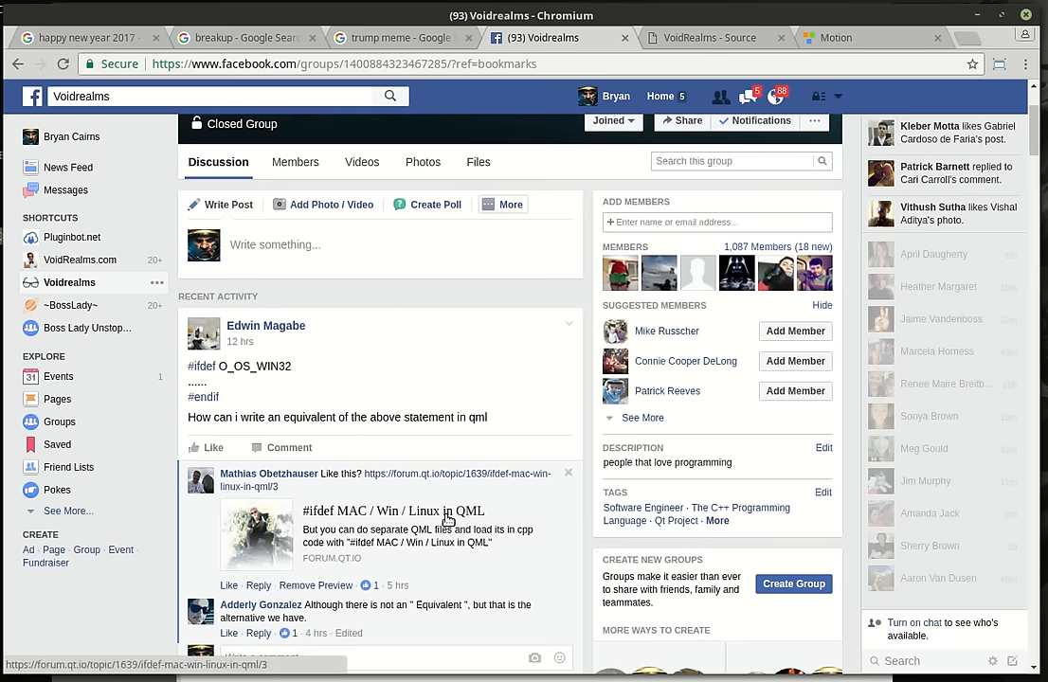
click(85, 38)
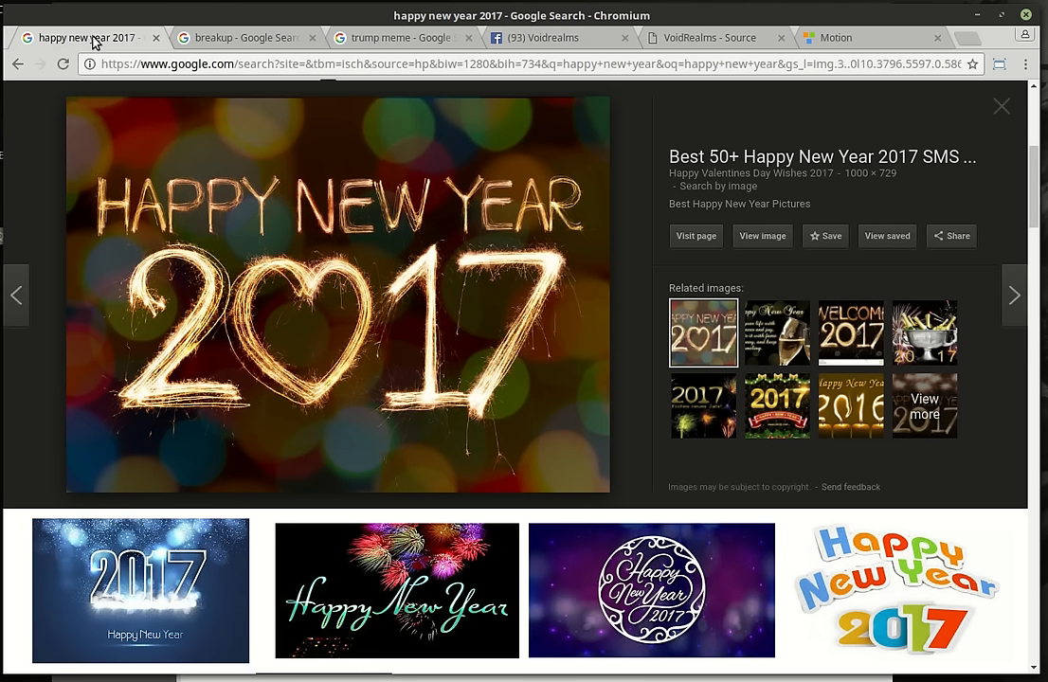
mouse_move(451, 427)
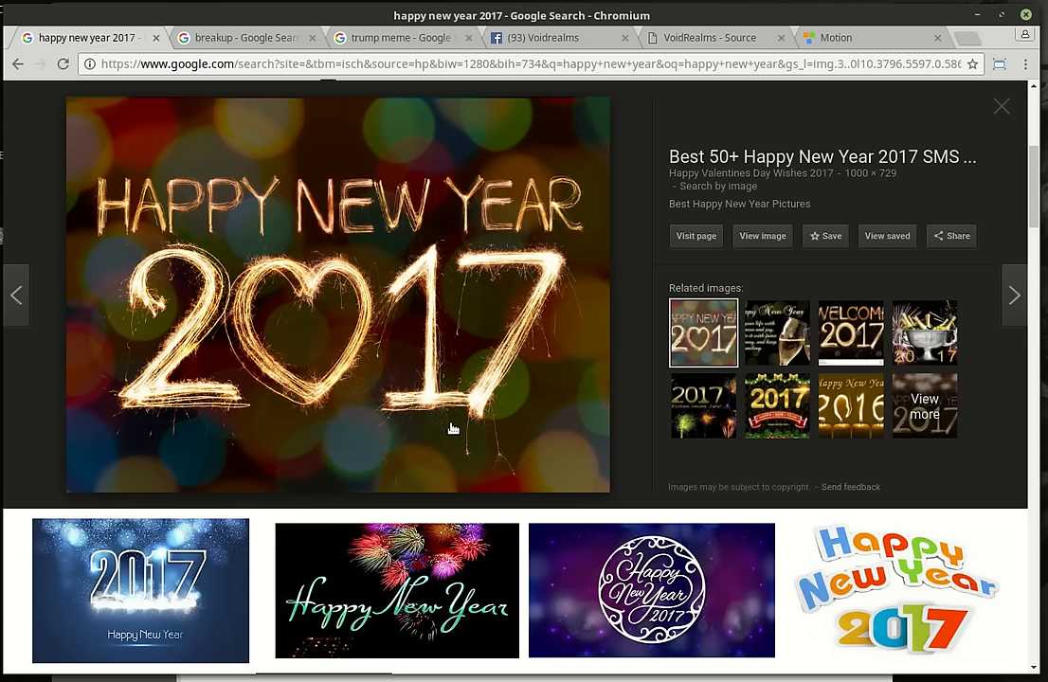
mouse_move(591, 514)
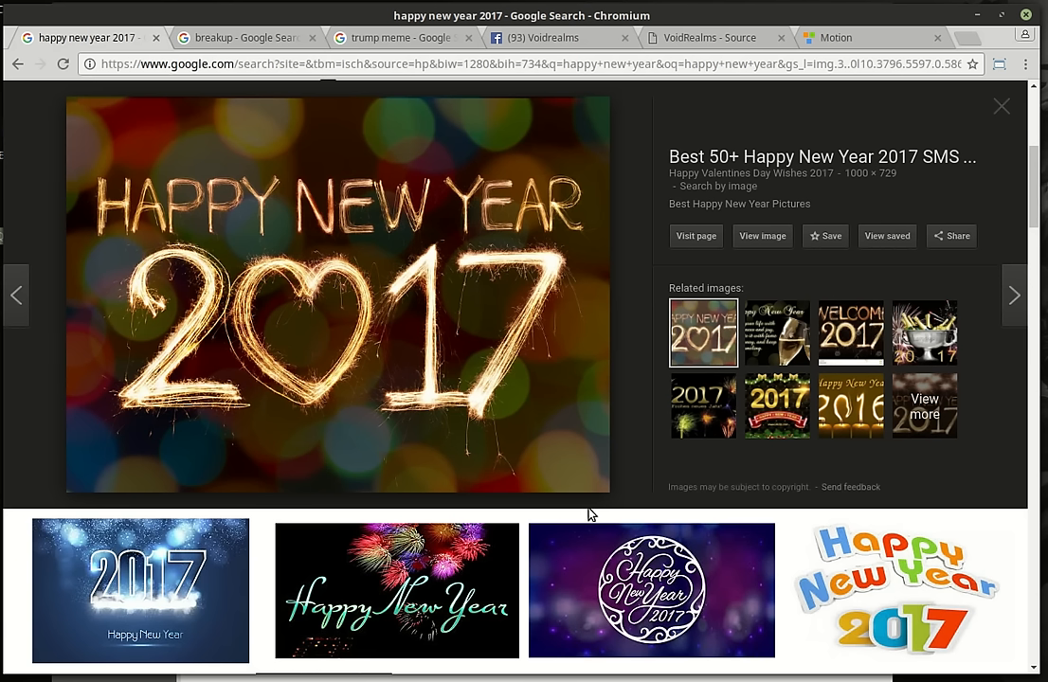